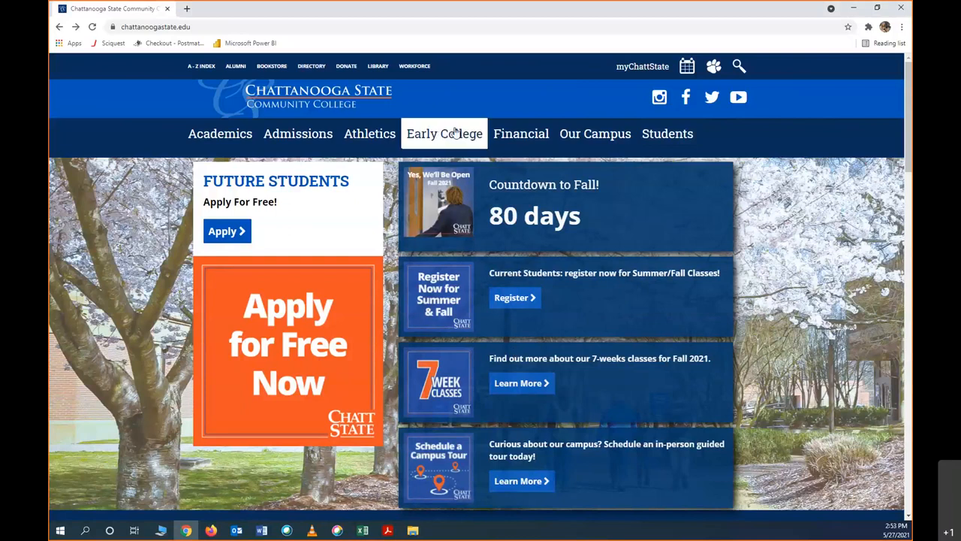
pyautogui.moveTo(445, 143)
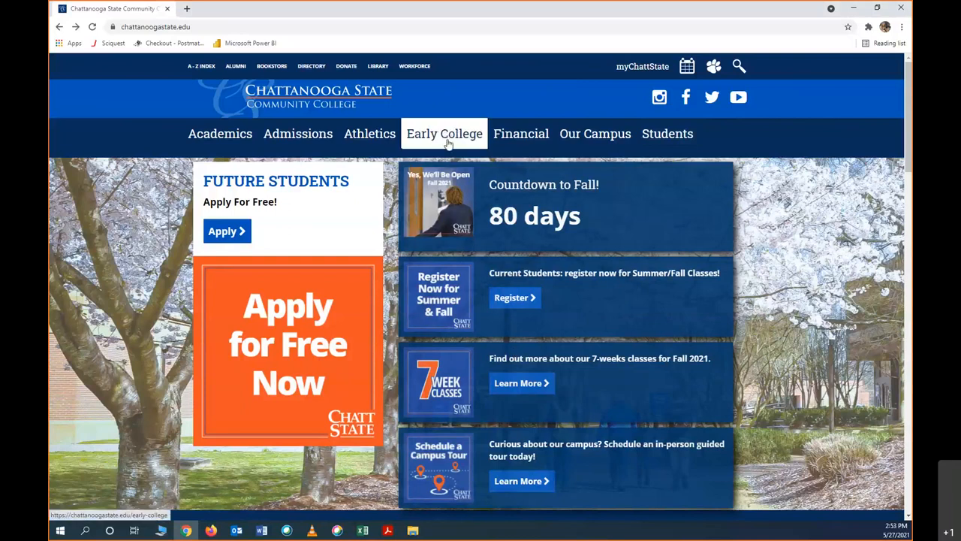
pyautogui.moveTo(438, 142)
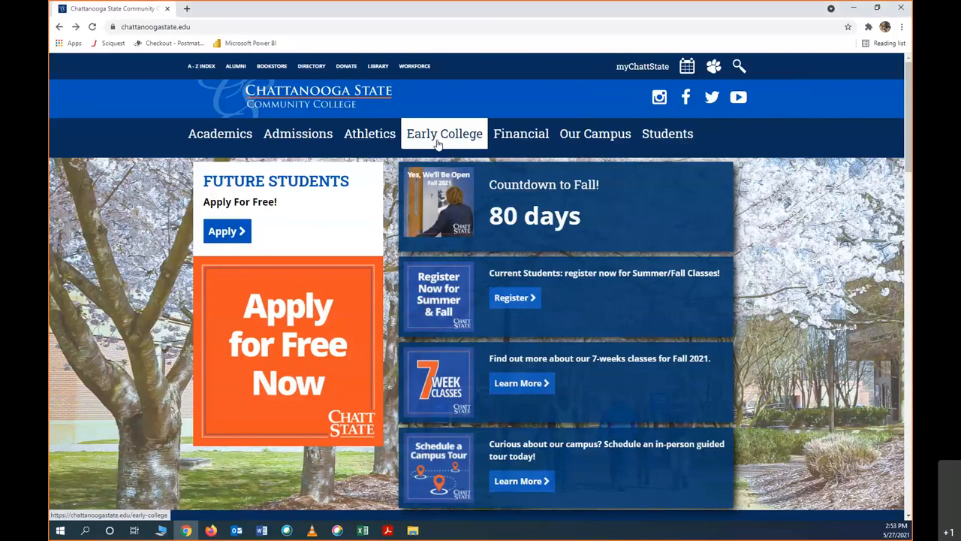
# - Go to the Admissions page and look through the student-type categories
pyautogui.click(298, 132)
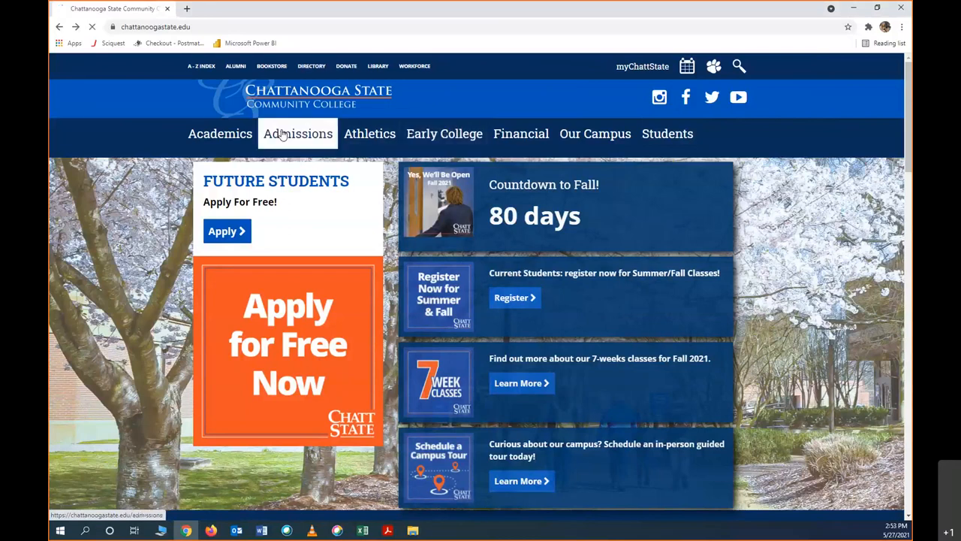
pyautogui.click(297, 134)
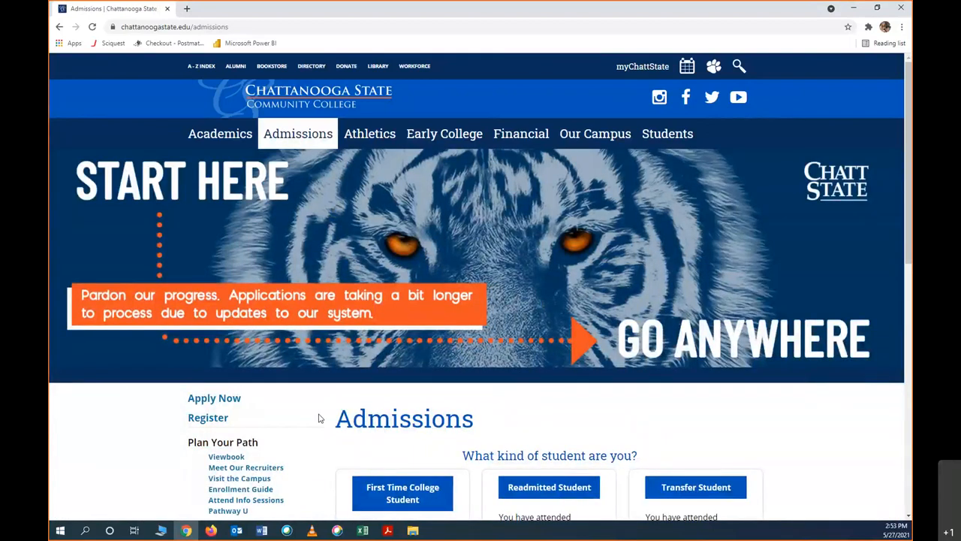
pyautogui.scroll(-3)
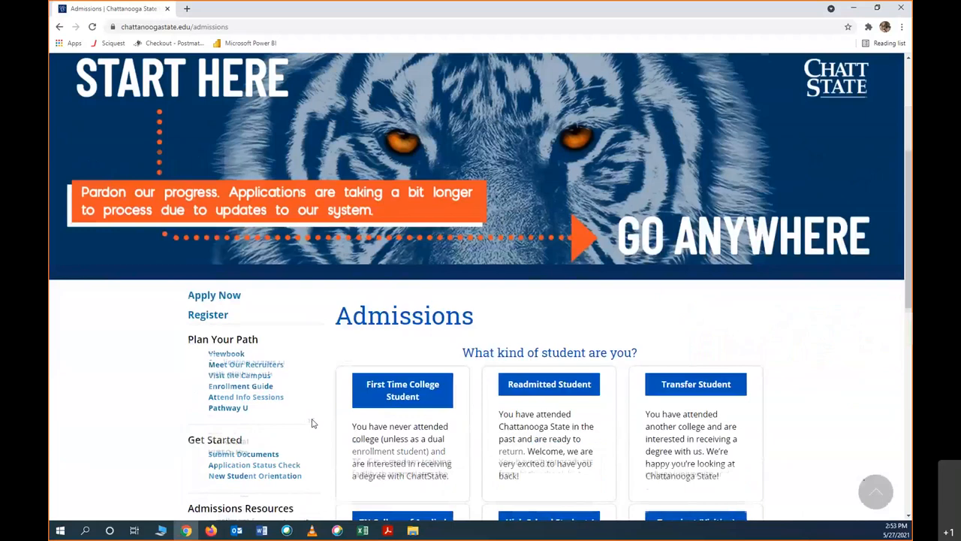
pyautogui.scroll(-3)
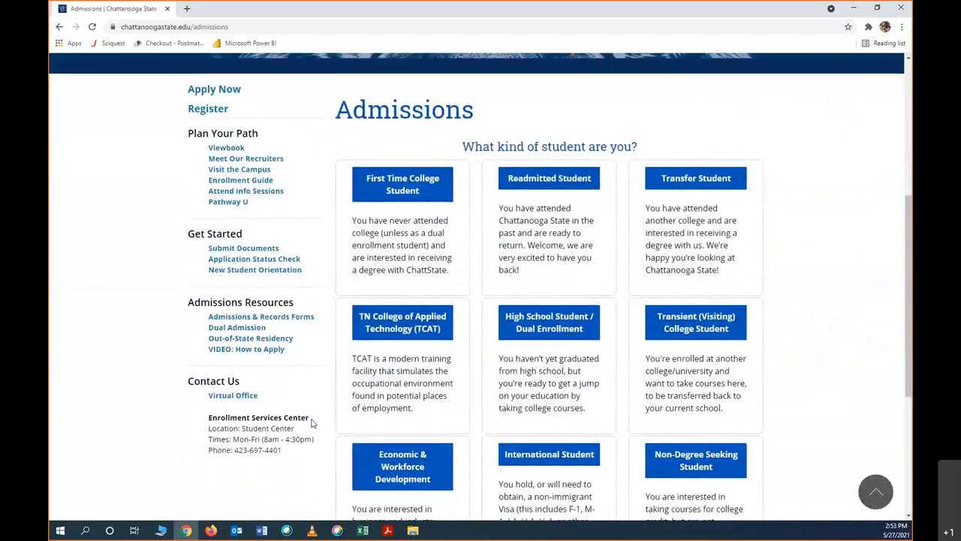
pyautogui.moveTo(549, 321)
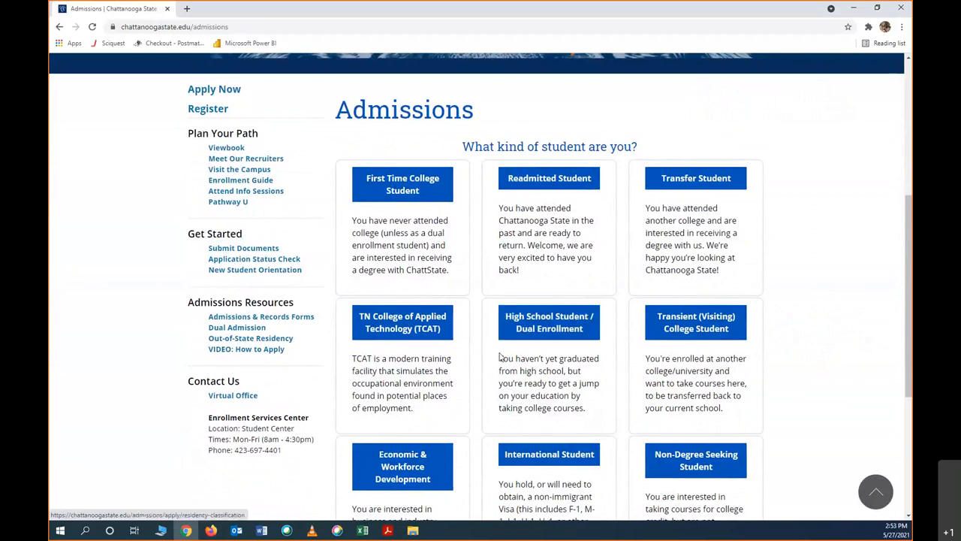
pyautogui.moveTo(315, 368)
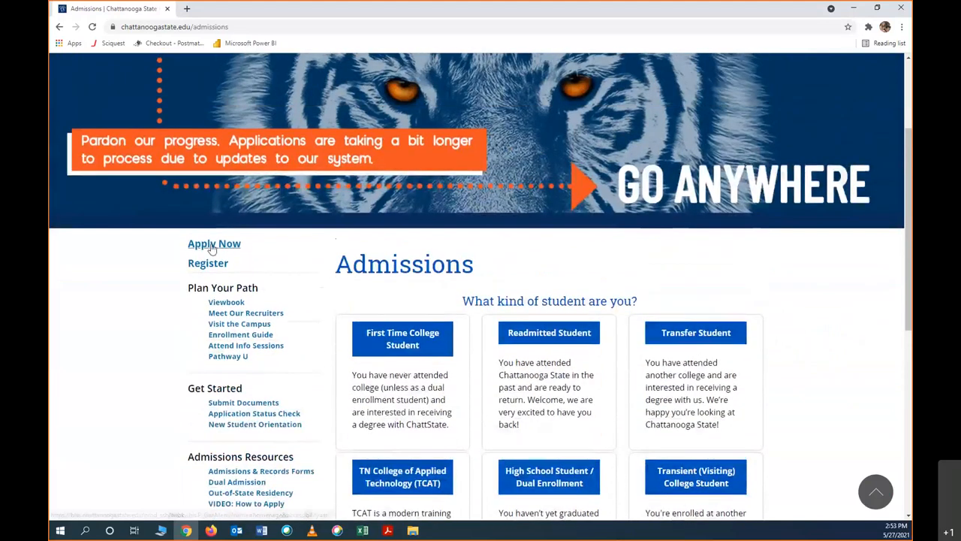
# - Follow Apply Now and Apply for Admission to reach the Banner admissions login page
pyautogui.click(213, 243)
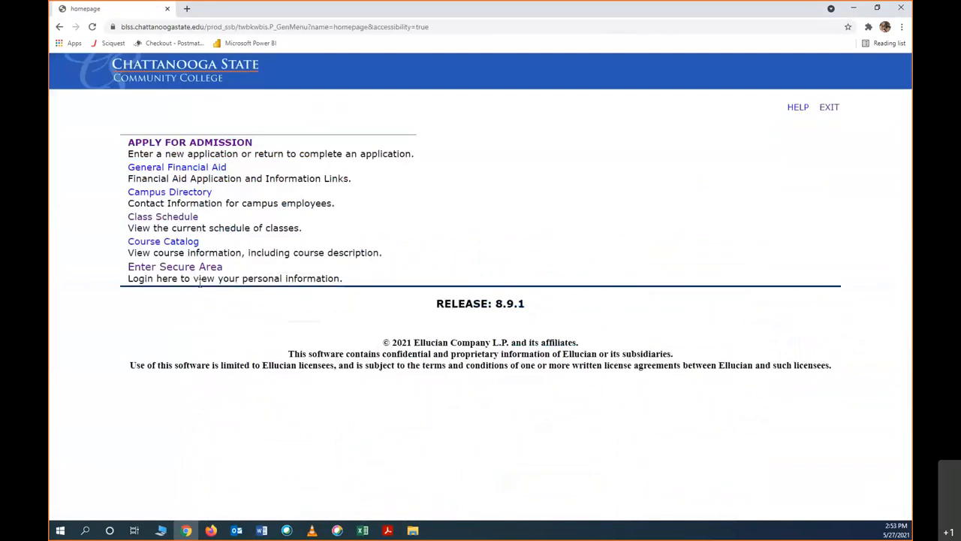
pyautogui.moveTo(222, 416)
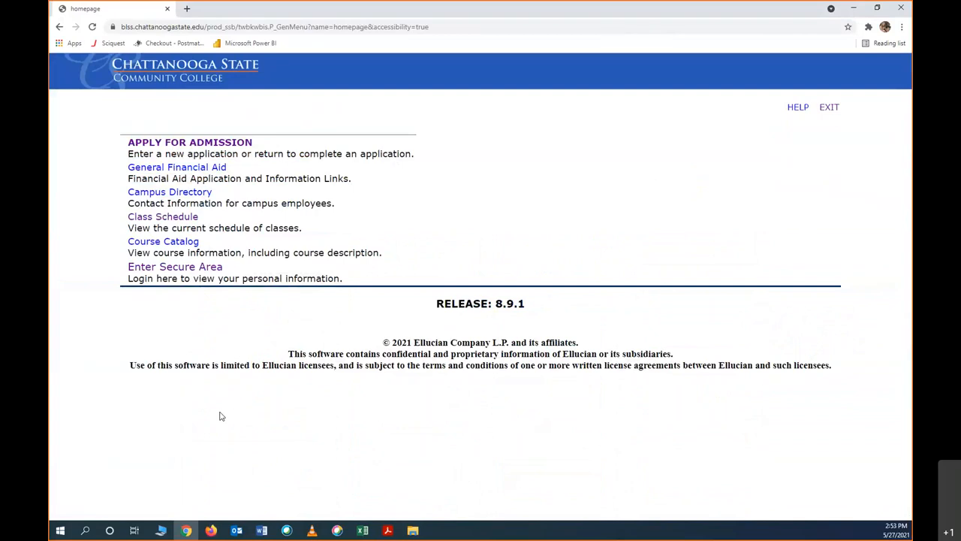
pyautogui.moveTo(189, 141)
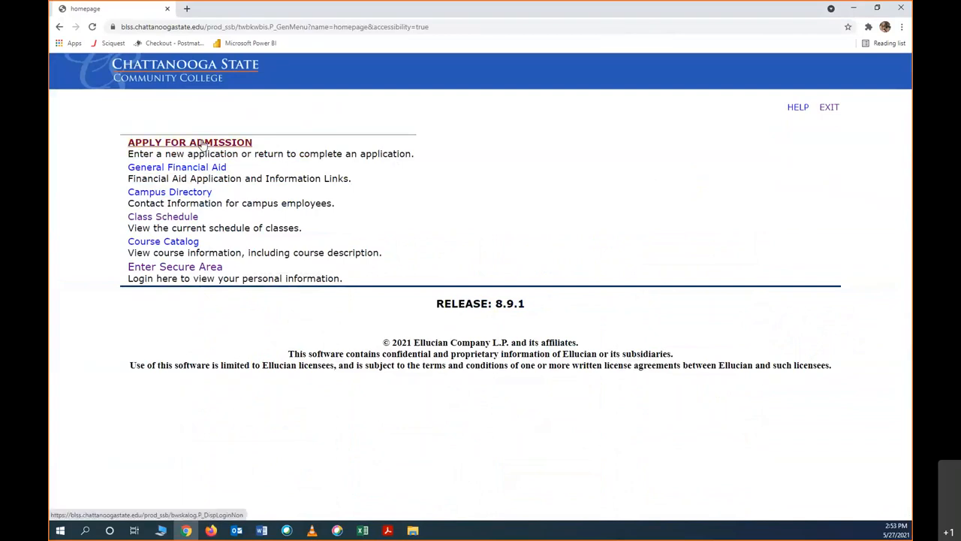
pyautogui.click(189, 141)
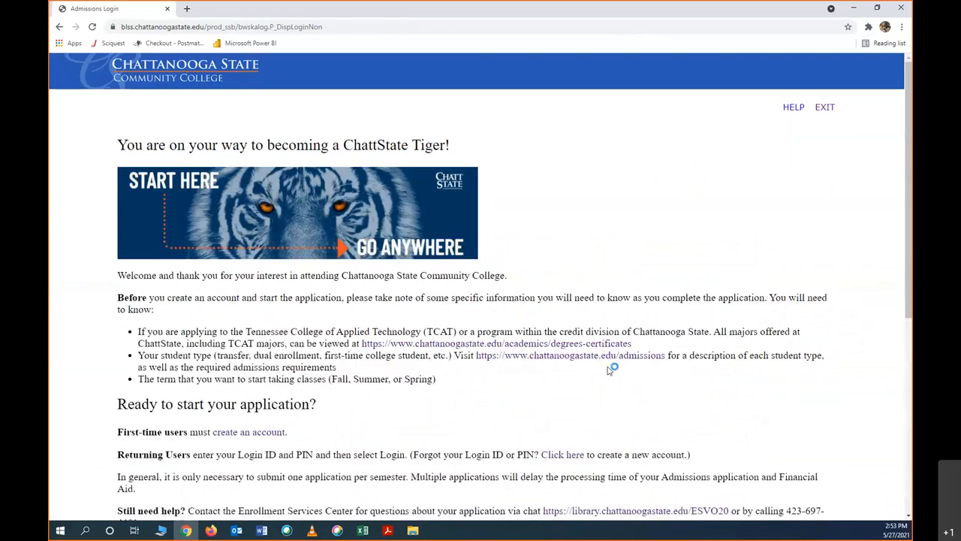
pyautogui.scroll(-3)
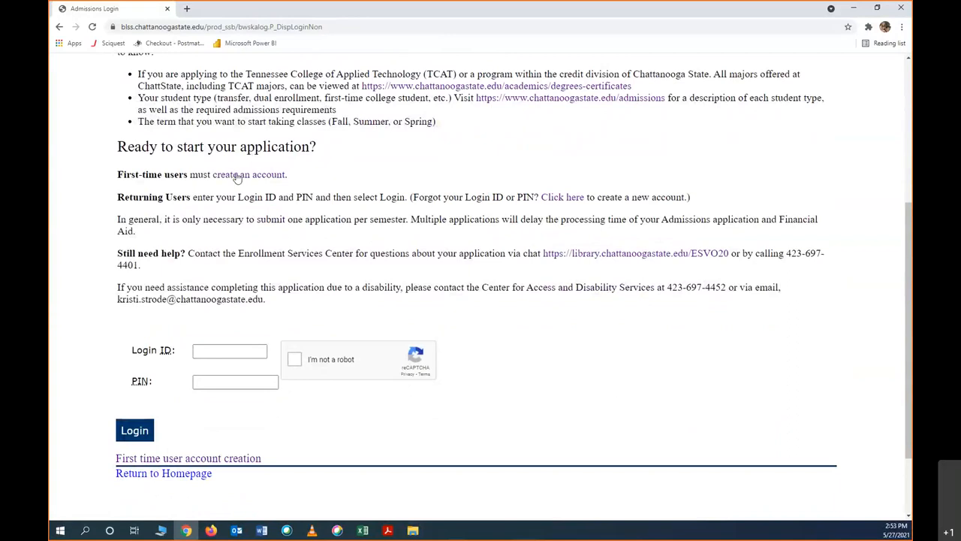
# - Start a first-time user account with the Login ID 'Wildcat21'
pyautogui.click(250, 174)
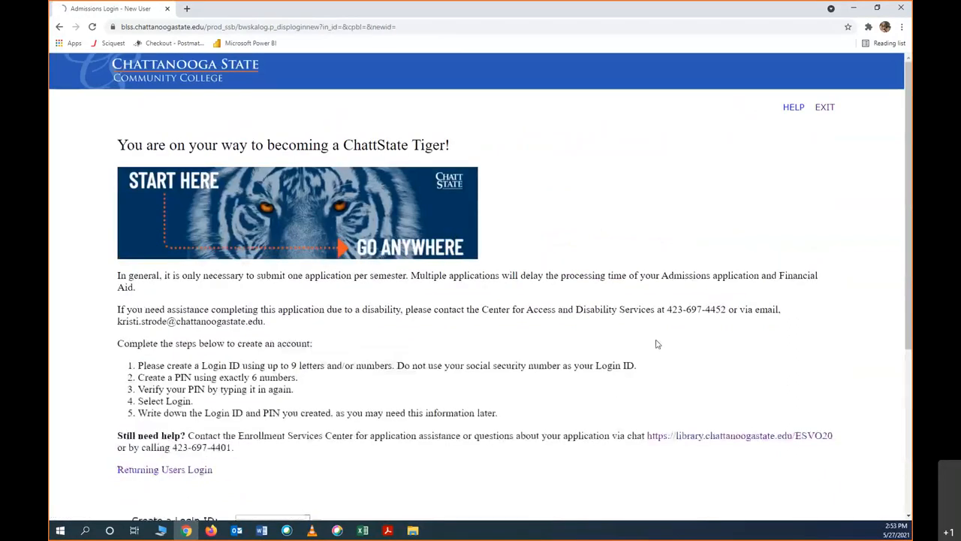
pyautogui.scroll(-3)
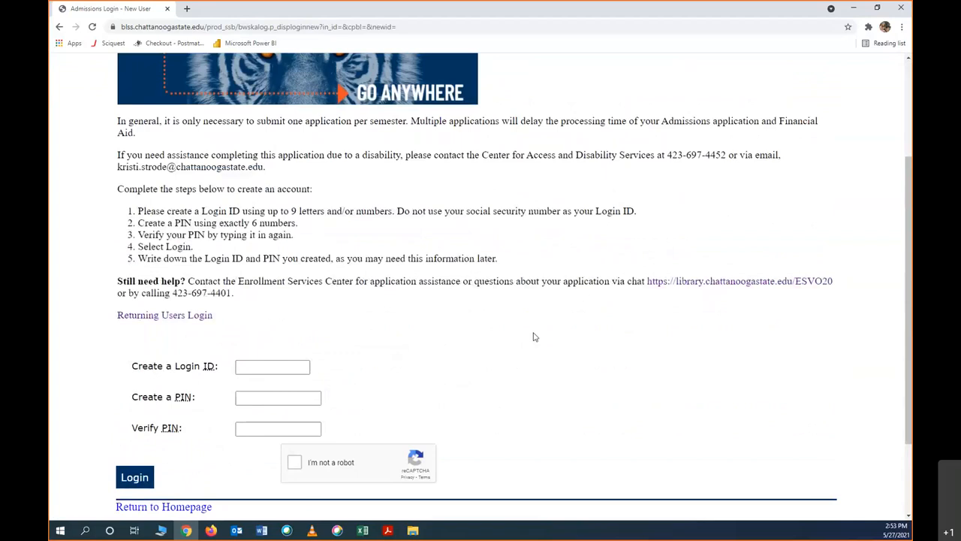
pyautogui.moveTo(509, 332)
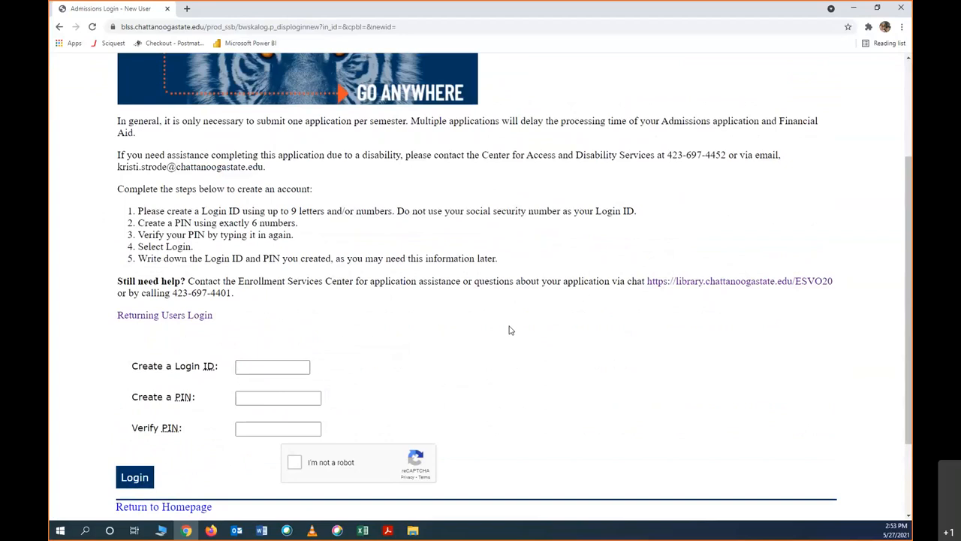
pyautogui.moveTo(348, 354)
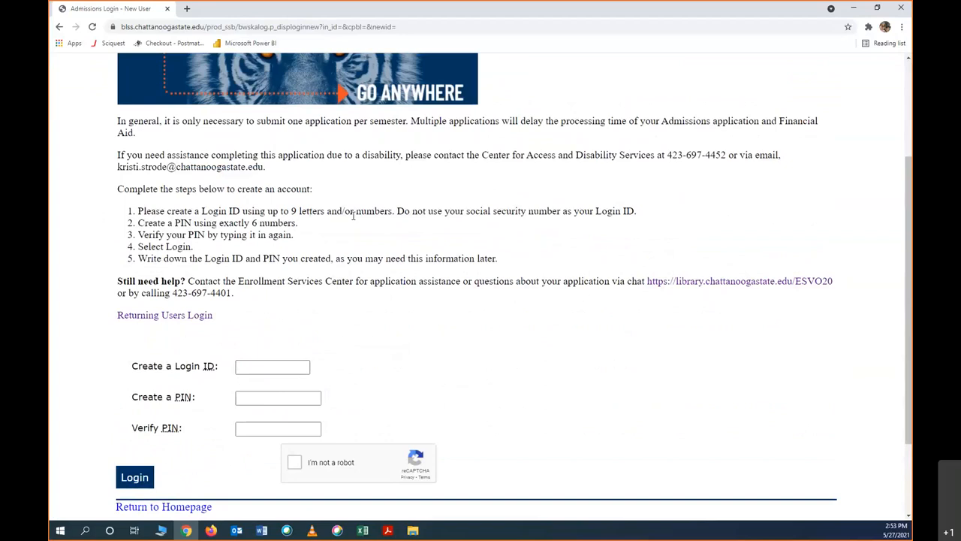
pyautogui.click(272, 367)
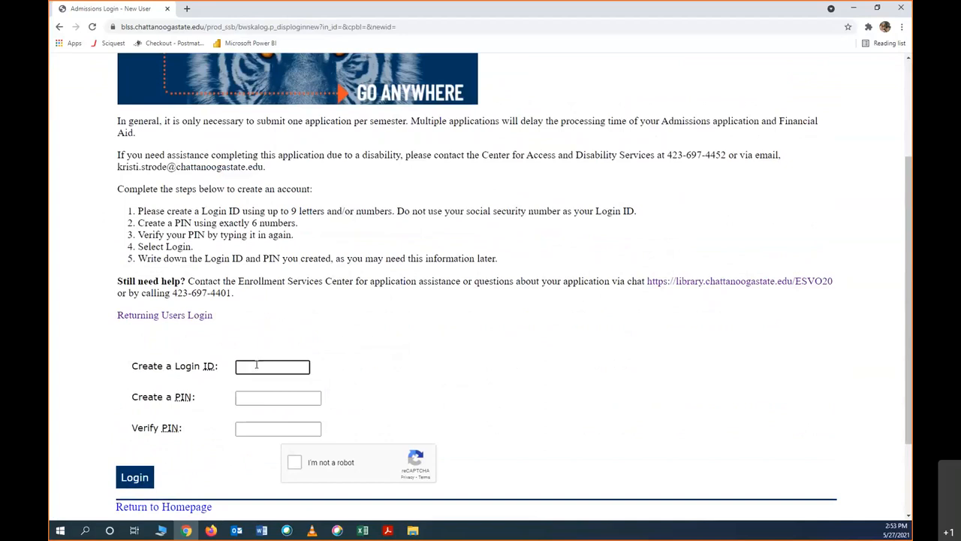
pyautogui.click(271, 367)
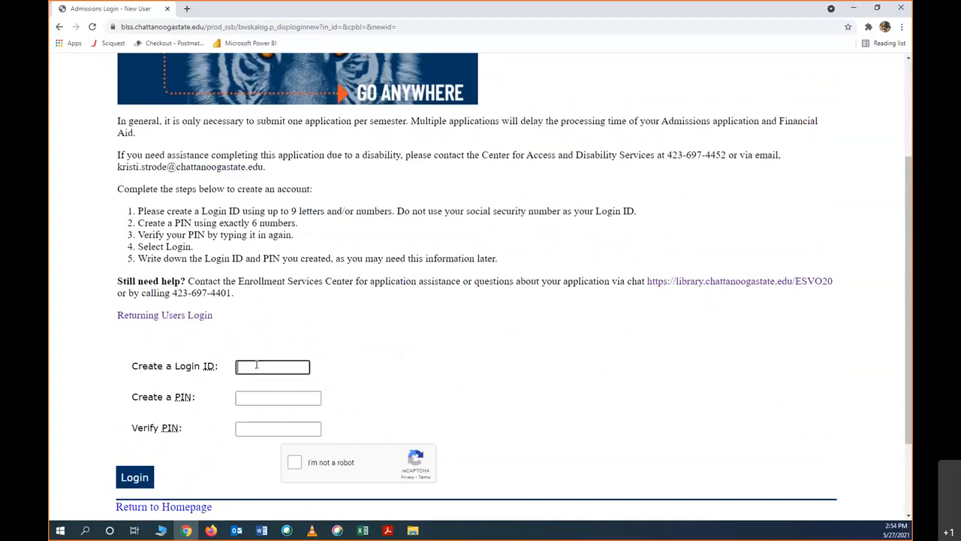
pyautogui.write('Wildc')
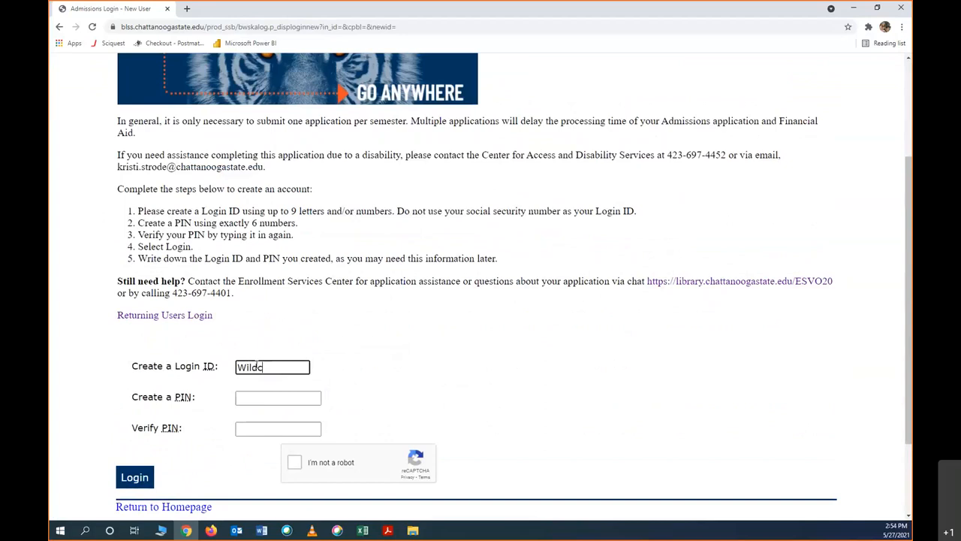
pyautogui.write('at')
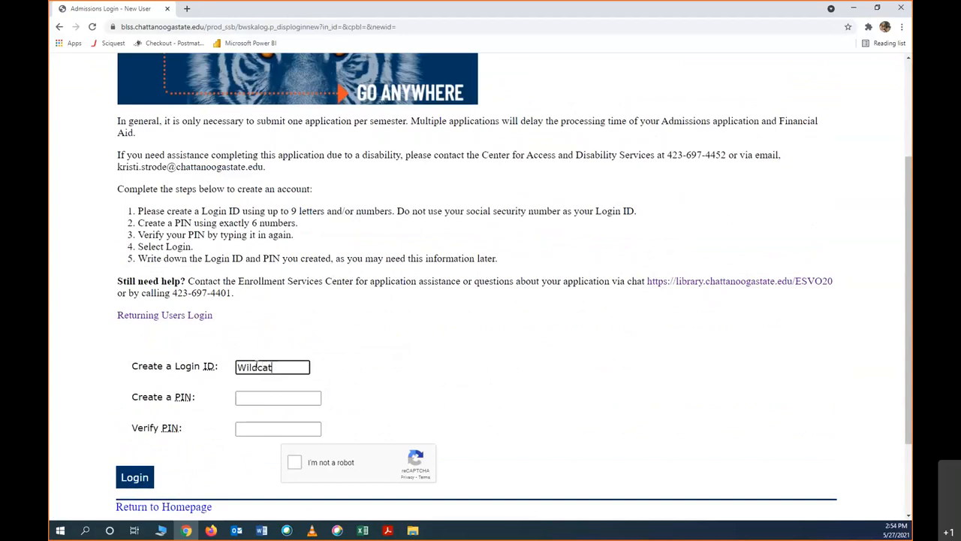
pyautogui.write('21')
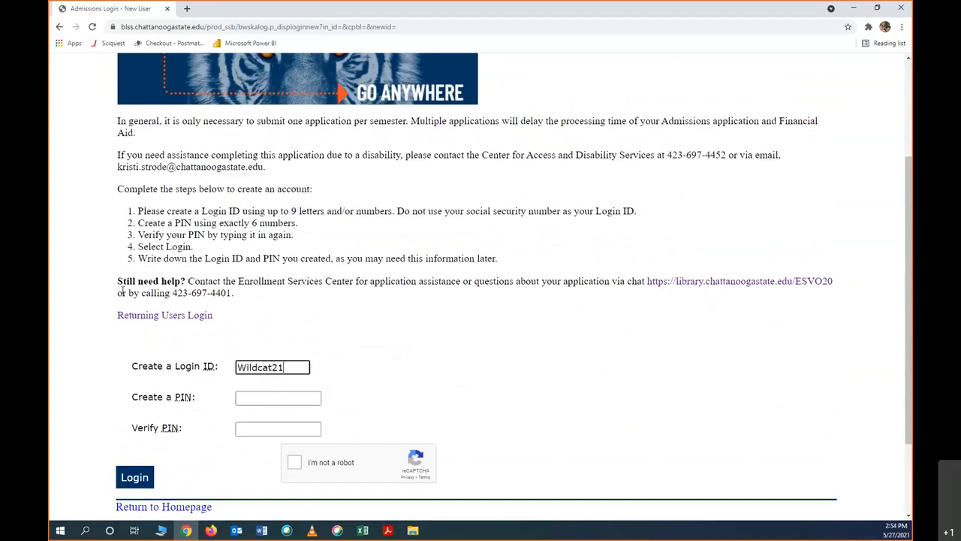
pyautogui.moveTo(475, 405)
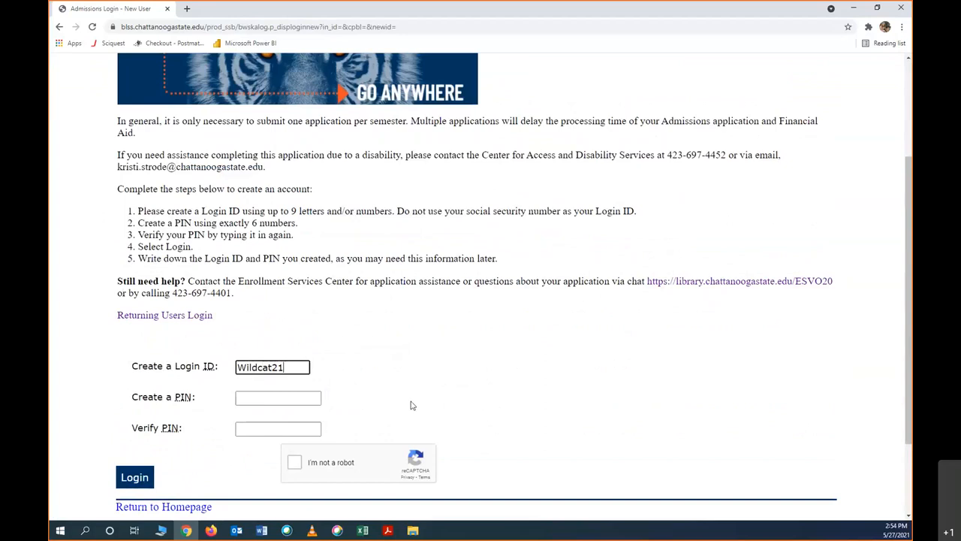
pyautogui.moveTo(363, 408)
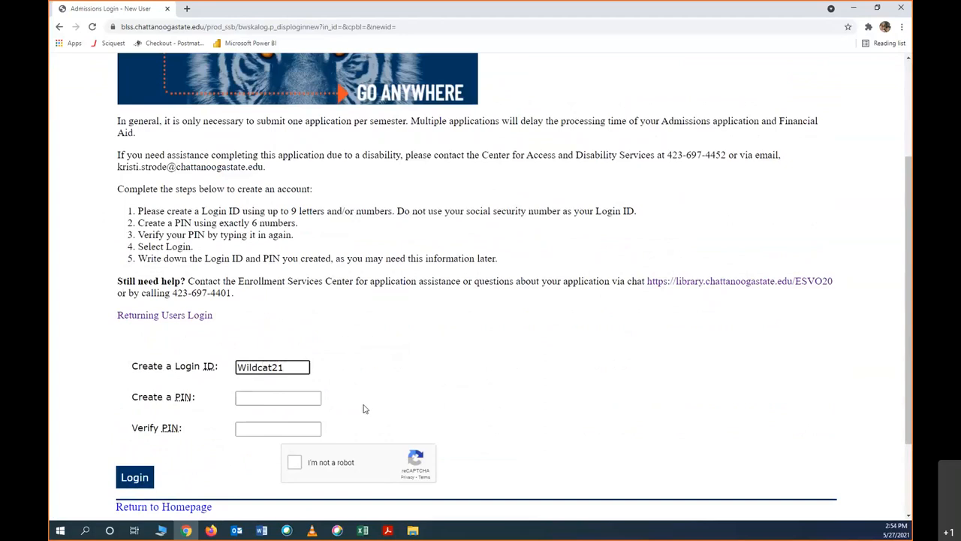
# - Enter and verify the six-digit PIN, confirm the reCAPTCHA, and log in
pyautogui.click(278, 397)
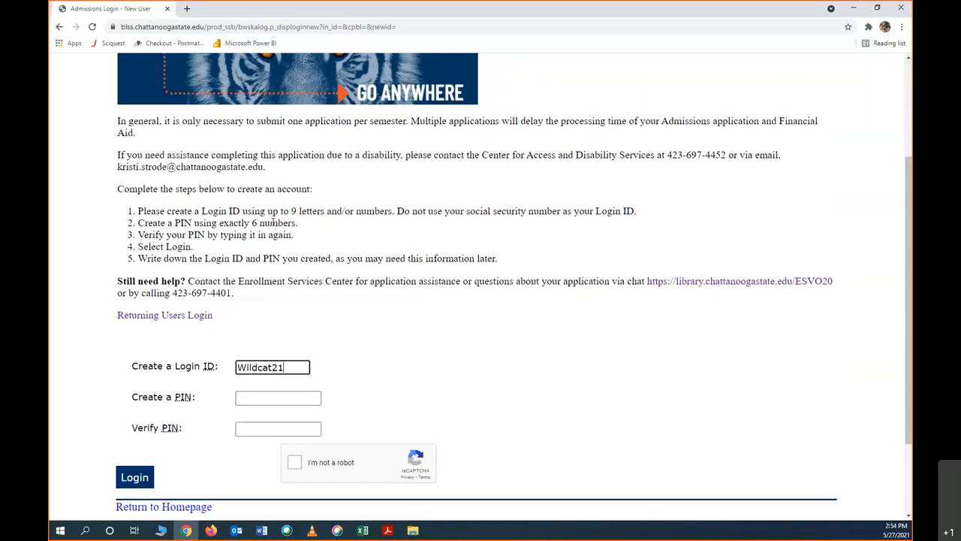
pyautogui.click(277, 396)
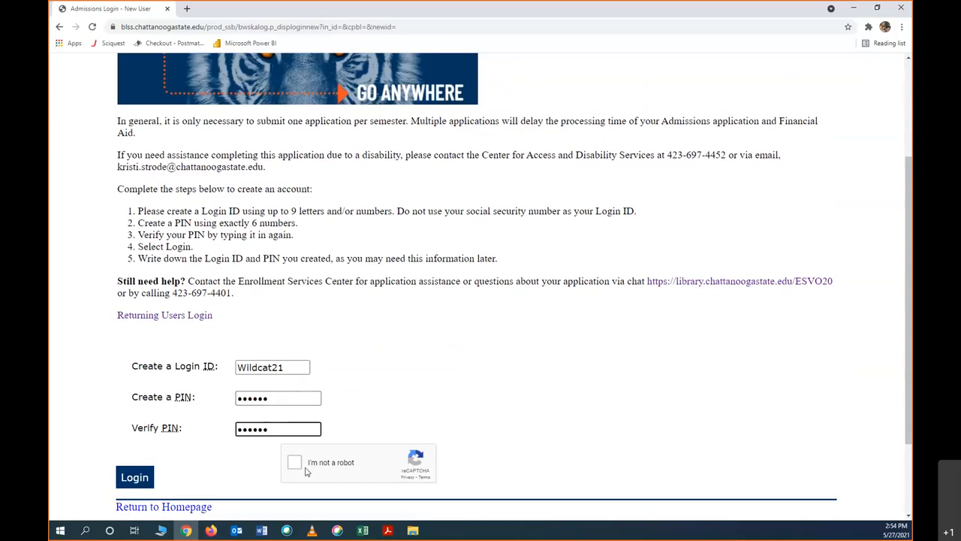
pyautogui.click(295, 463)
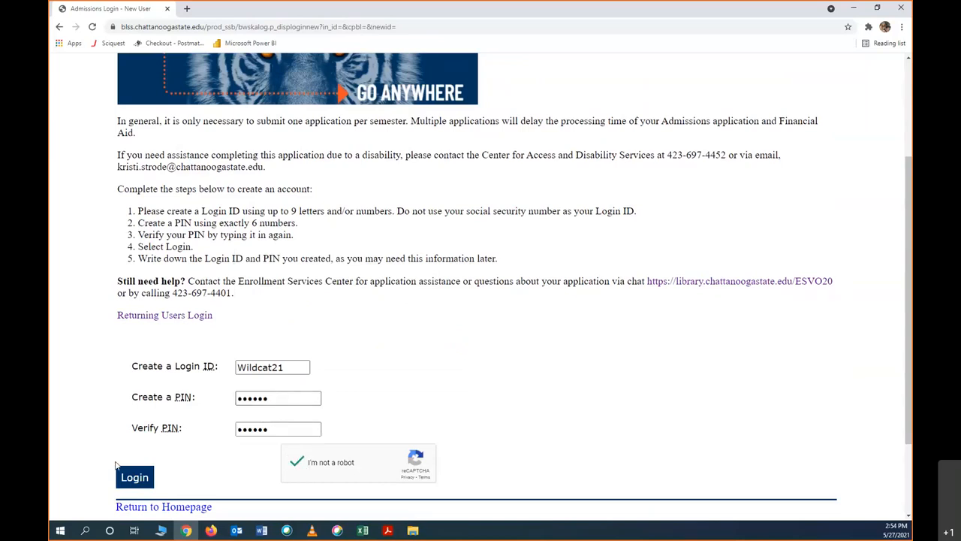
pyautogui.click(135, 477)
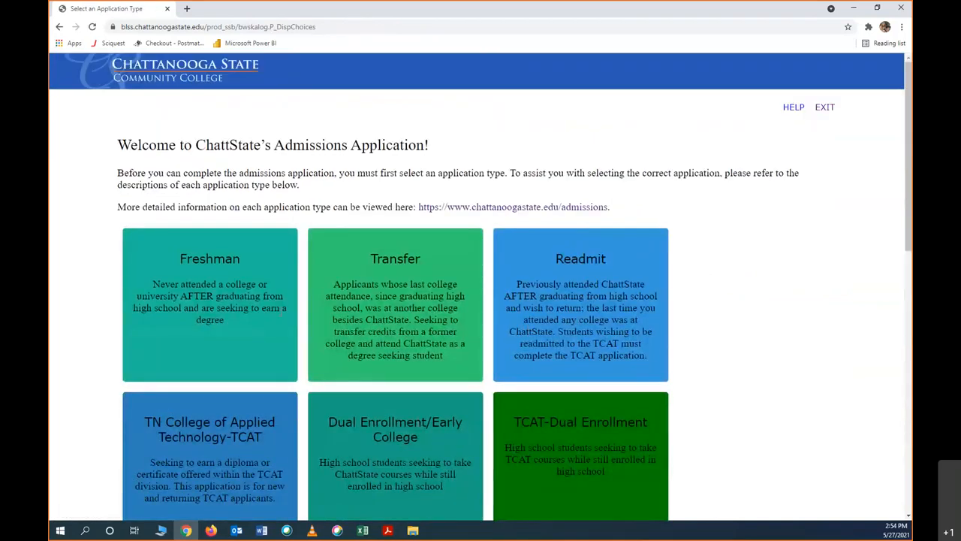
pyautogui.moveTo(419, 458)
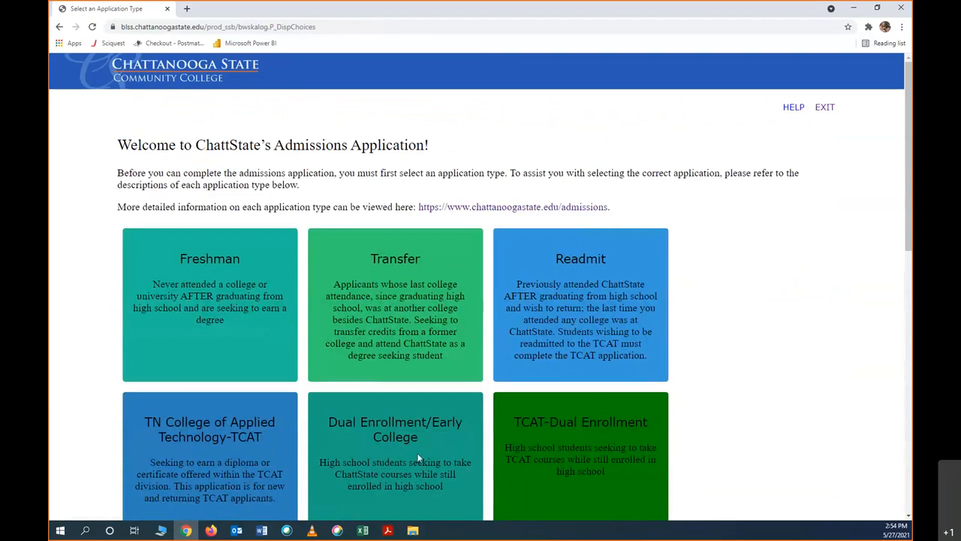
# - Select Dual Enrollment/Early College as the application type and continue
pyautogui.scroll(-3)
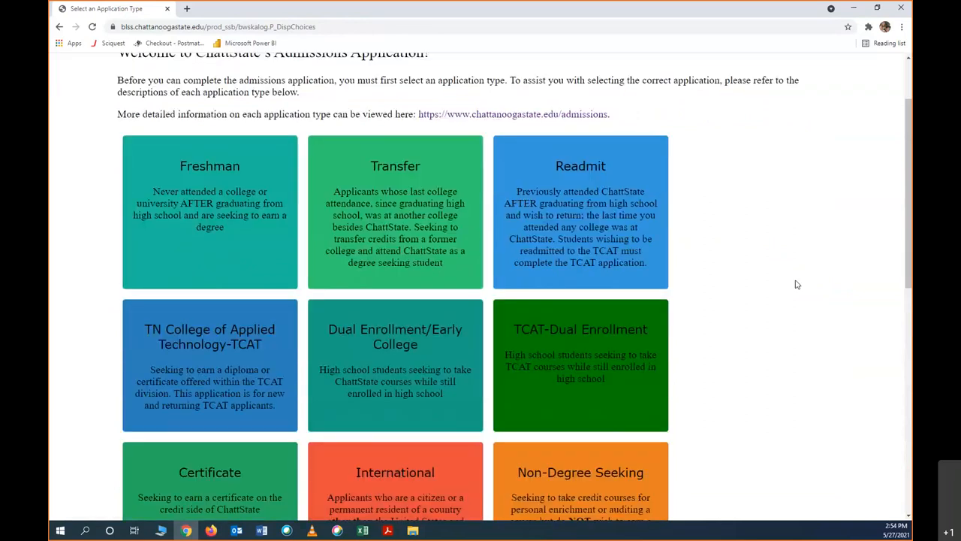
pyautogui.scroll(-3)
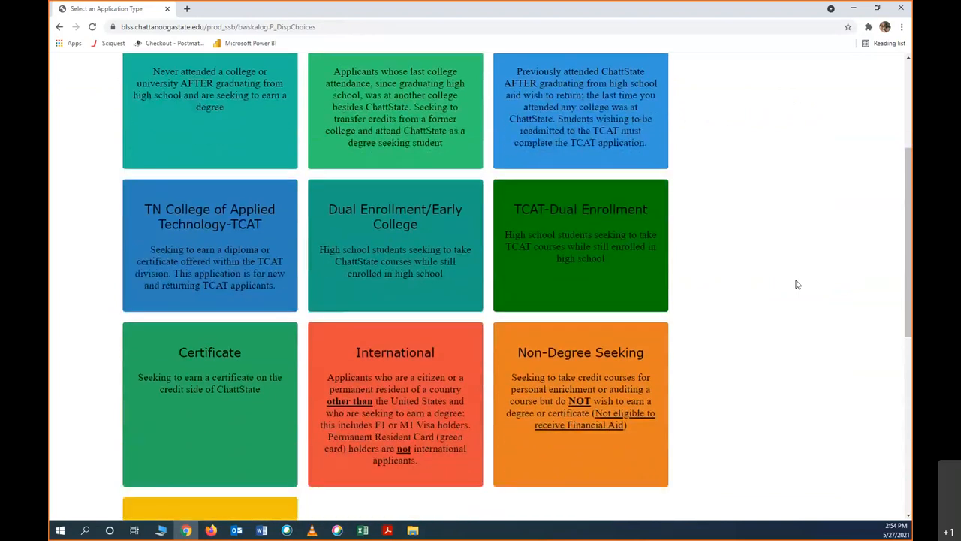
pyautogui.scroll(-3)
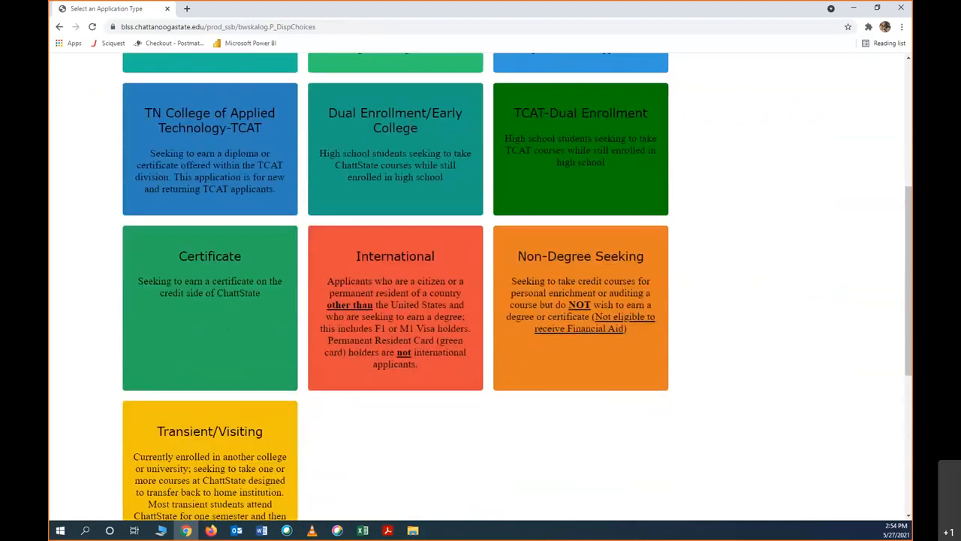
pyautogui.scroll(-3)
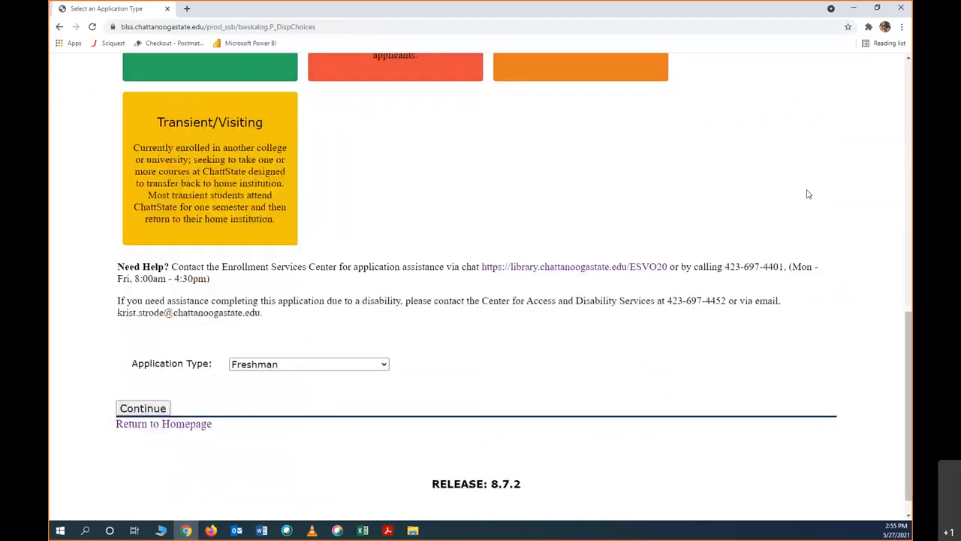
pyautogui.scroll(-3)
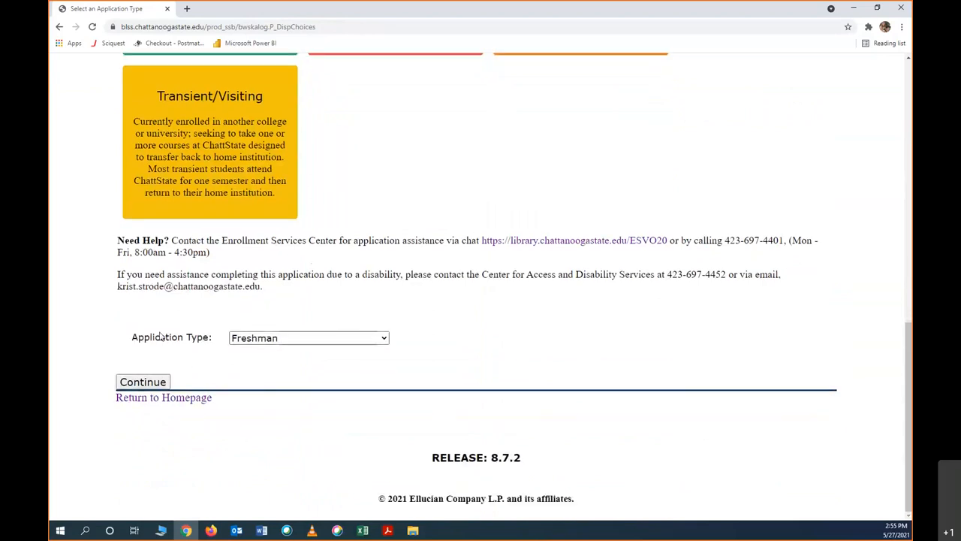
pyautogui.click(307, 336)
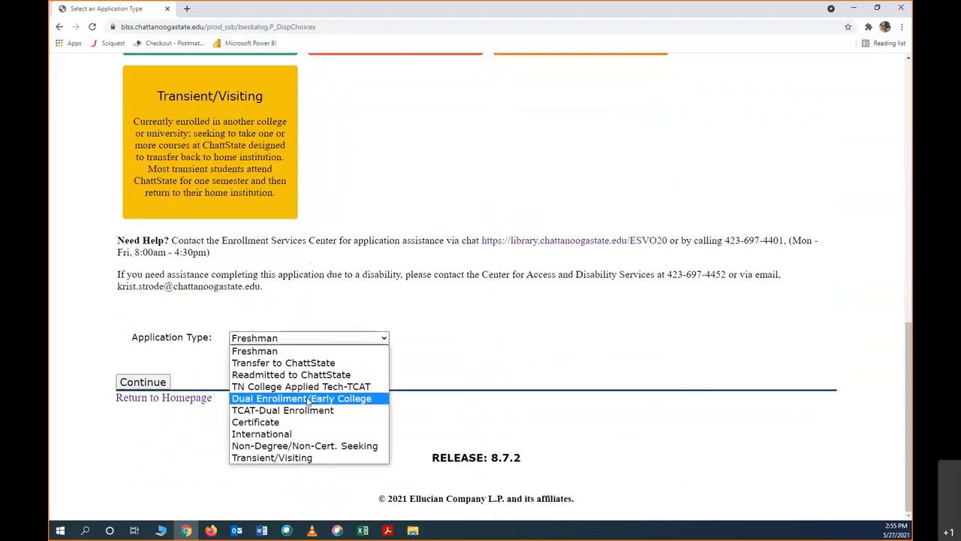
pyautogui.click(301, 398)
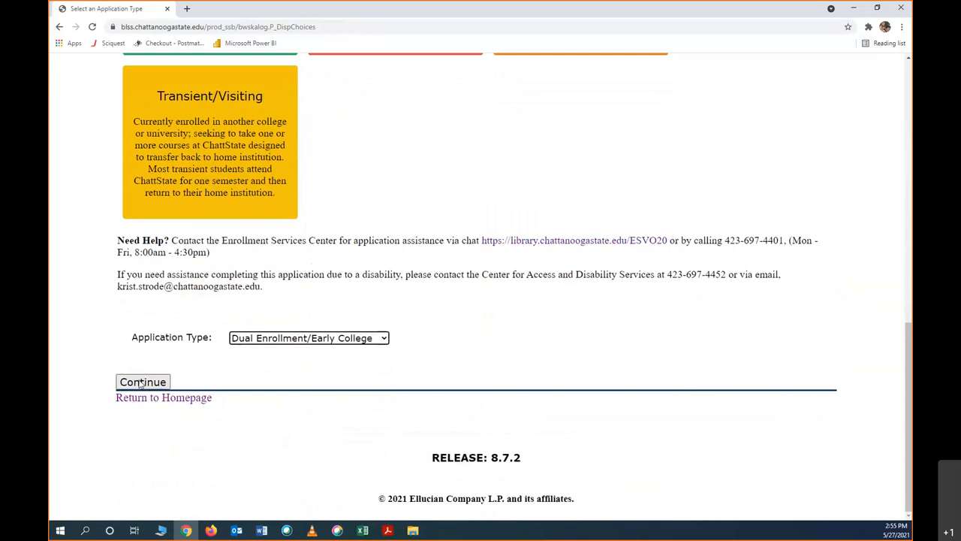
pyautogui.click(142, 381)
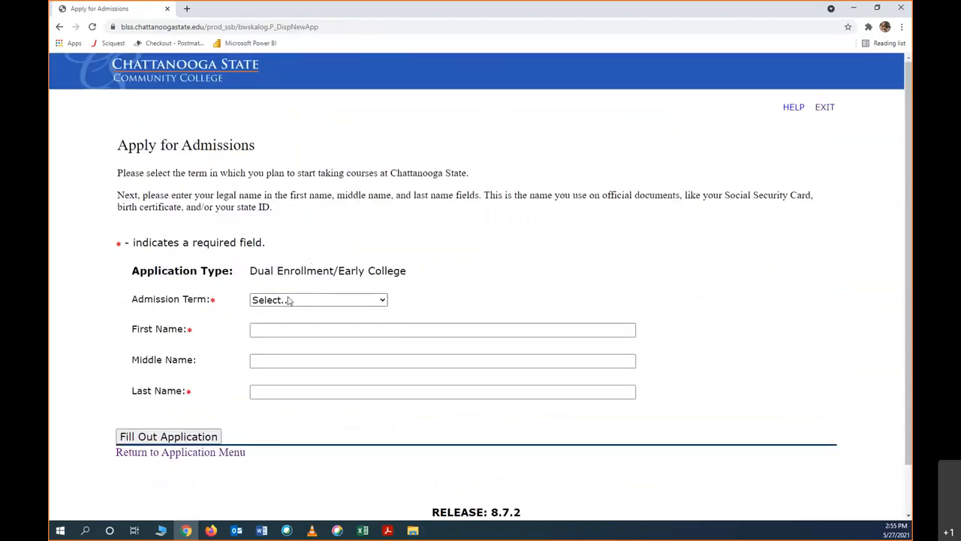
# - Choose Fall Credit Term 2021, enter first name Joe and last name Tiger, and begin the application
pyautogui.click(318, 299)
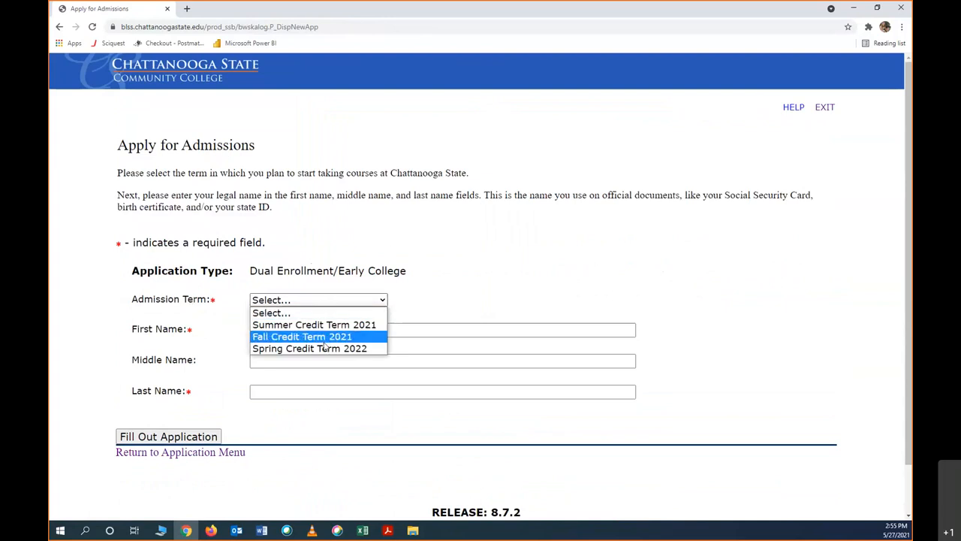
pyautogui.click(302, 336)
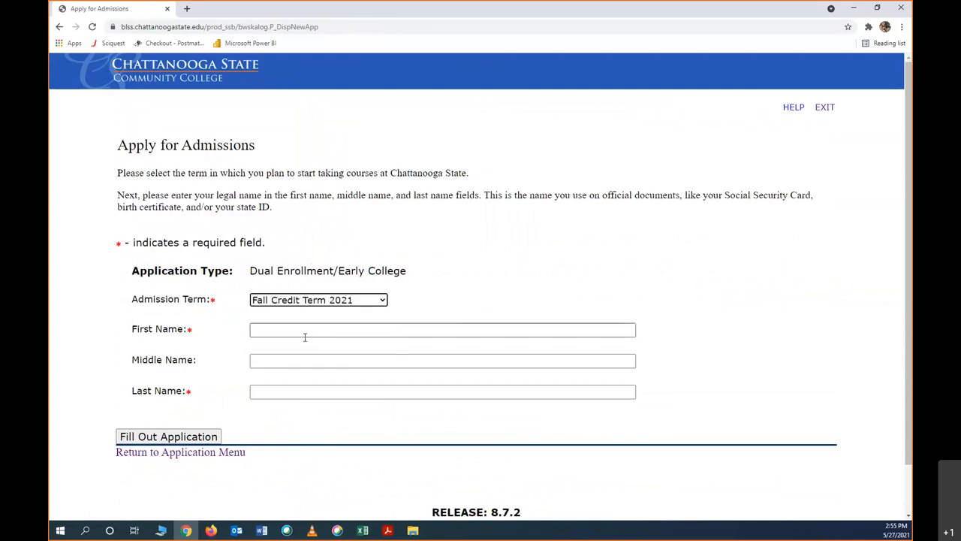
pyautogui.moveTo(294, 355)
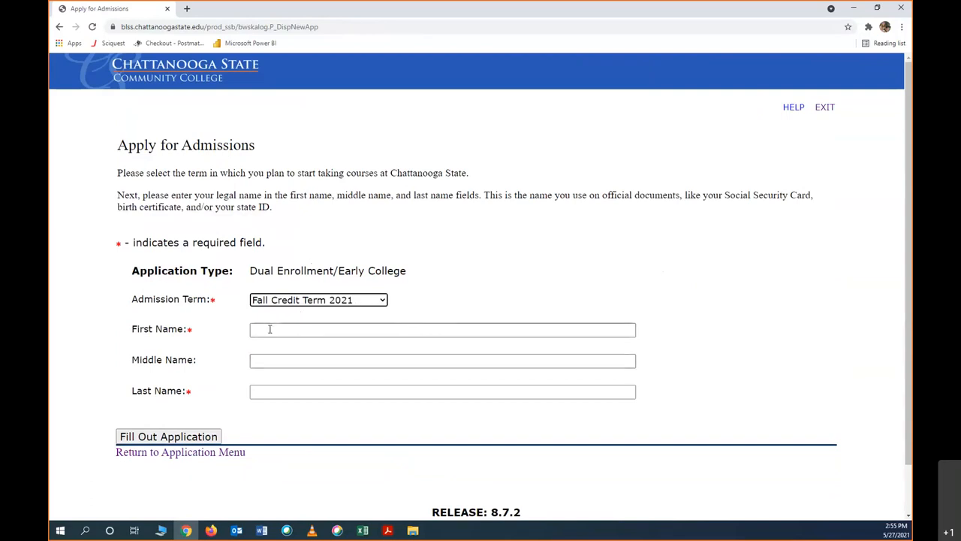
pyautogui.click(442, 330)
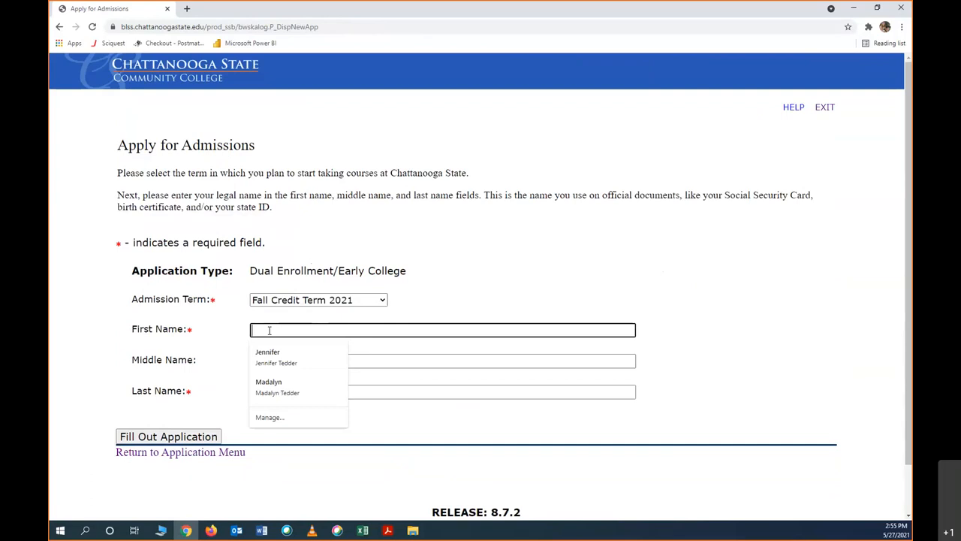
pyautogui.write('Joe')
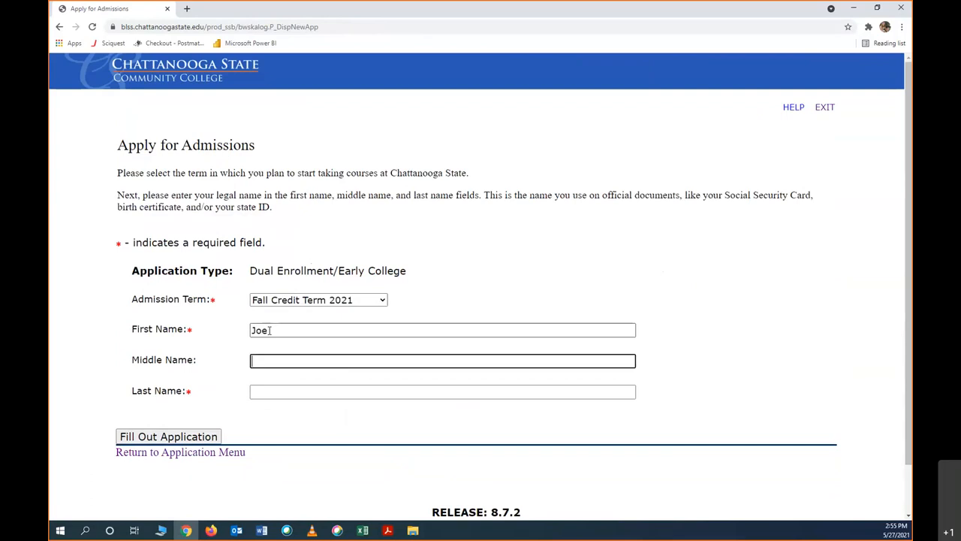
pyautogui.write('Tiger')
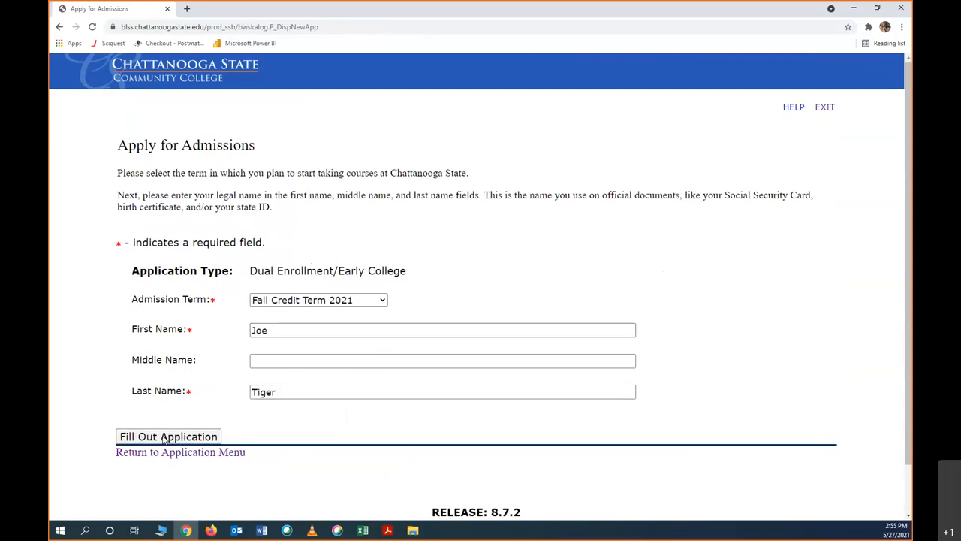
pyautogui.click(168, 435)
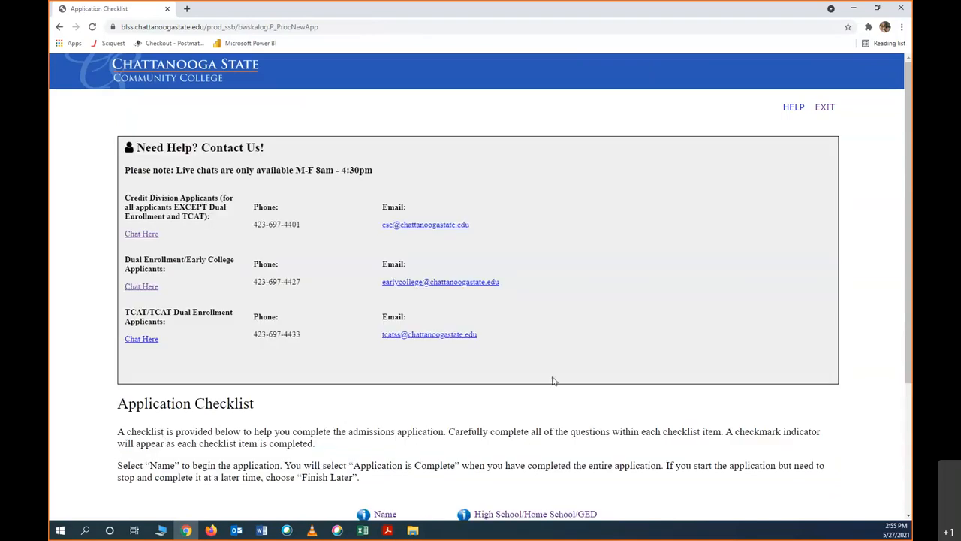
pyautogui.scroll(-3)
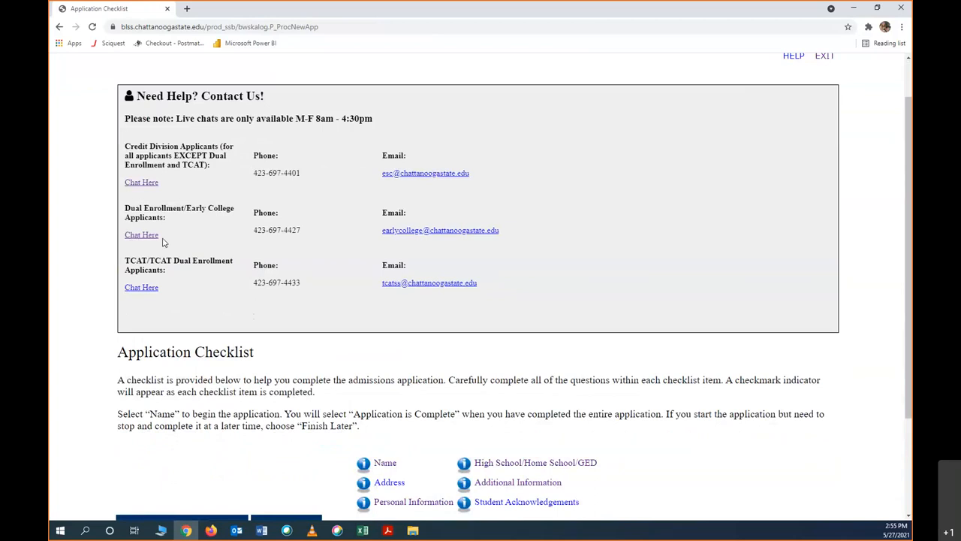
pyautogui.moveTo(359, 252)
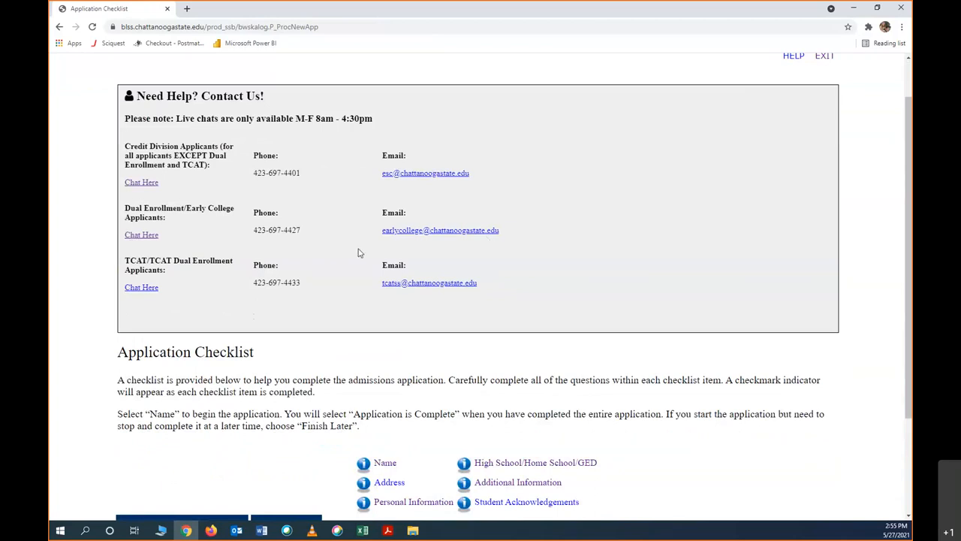
pyautogui.moveTo(652, 308)
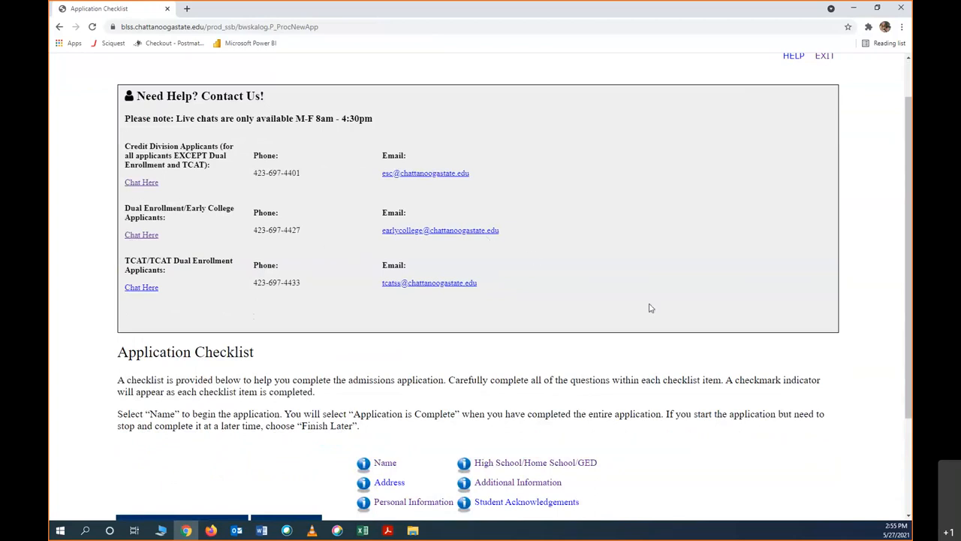
pyautogui.scroll(-3)
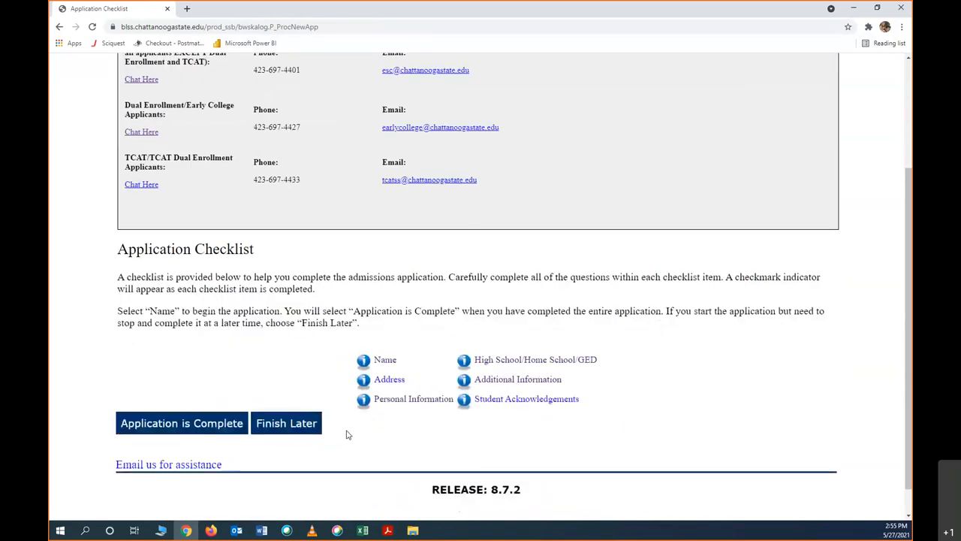
pyautogui.moveTo(413, 399)
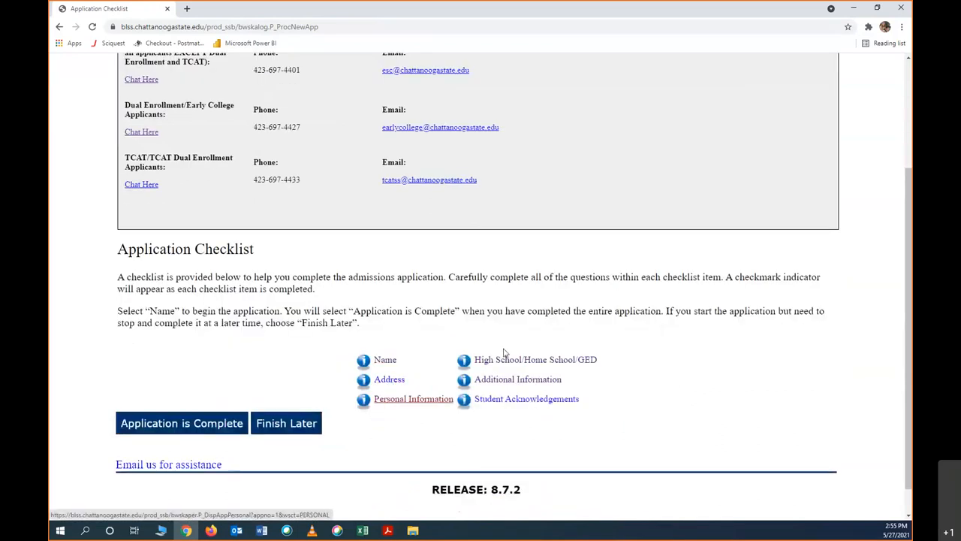
pyautogui.moveTo(525, 461)
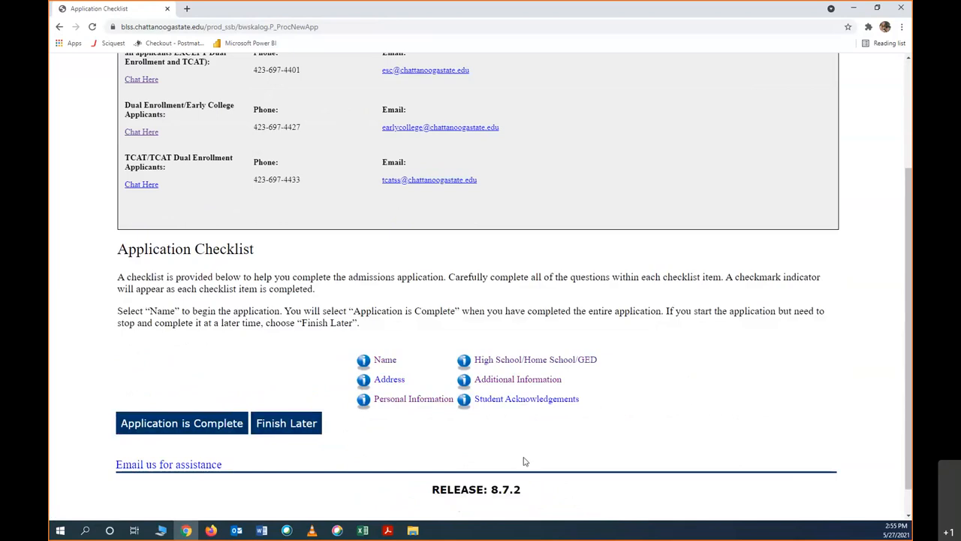
pyautogui.moveTo(385, 360)
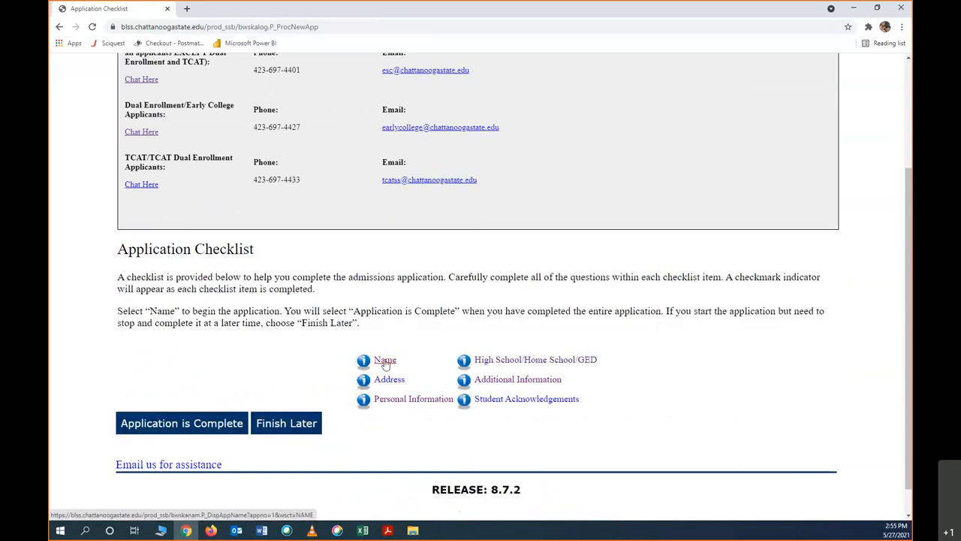
# - In the Name checklist item, enter Joe as the preferred first name
pyautogui.click(385, 360)
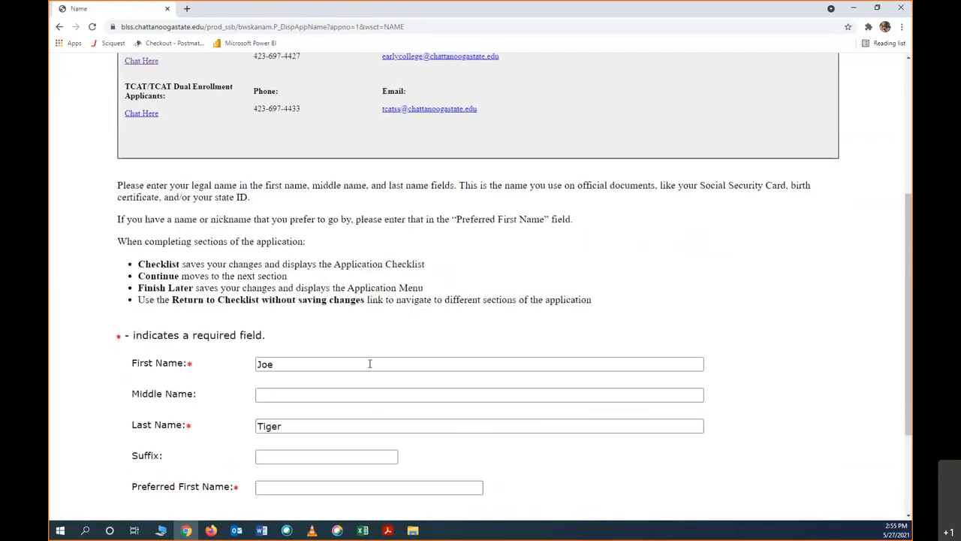
pyautogui.scroll(-3)
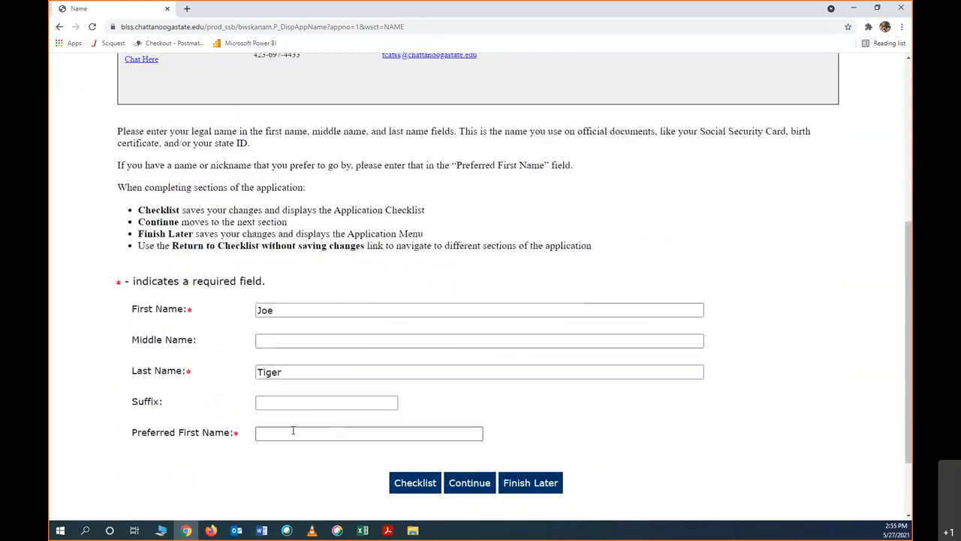
pyautogui.write('Joe')
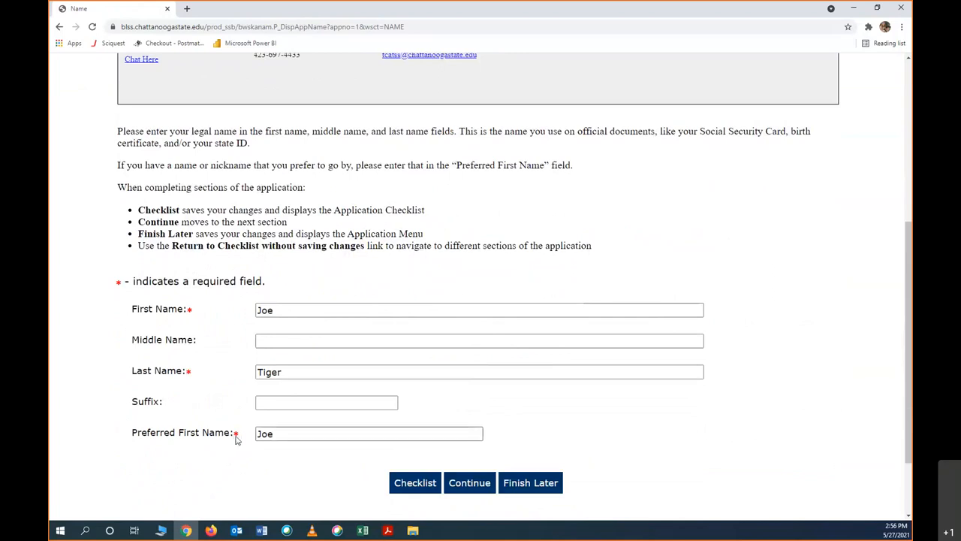
pyautogui.moveTo(236, 438)
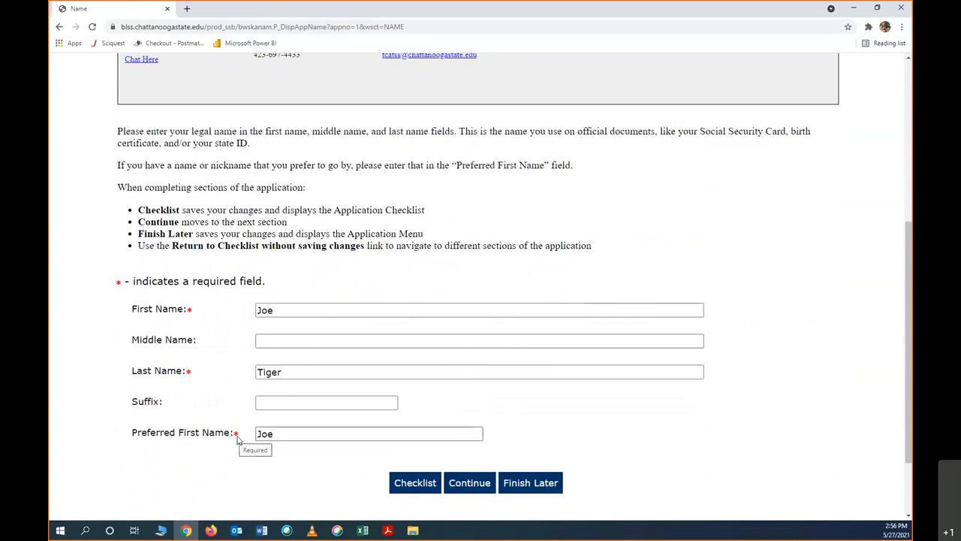
pyautogui.moveTo(164, 406)
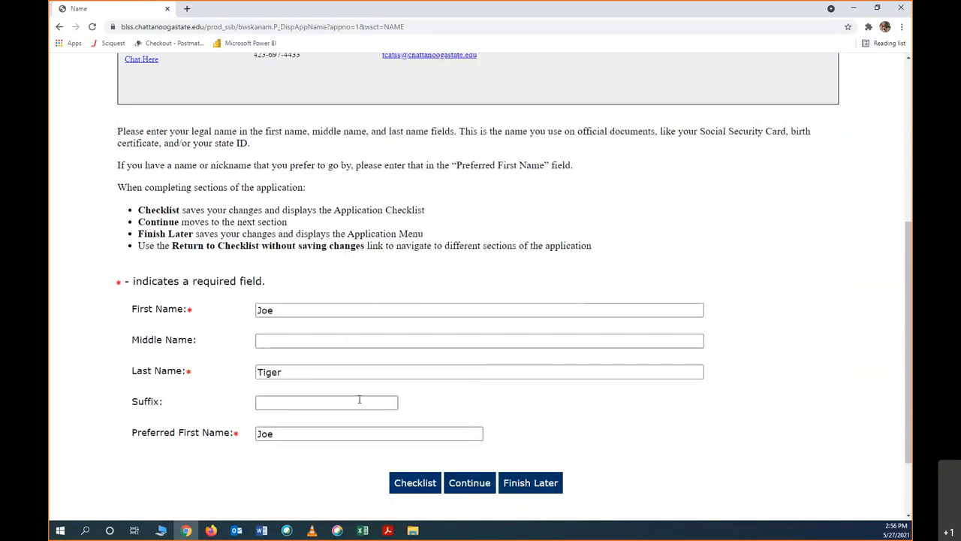
pyautogui.moveTo(523, 423)
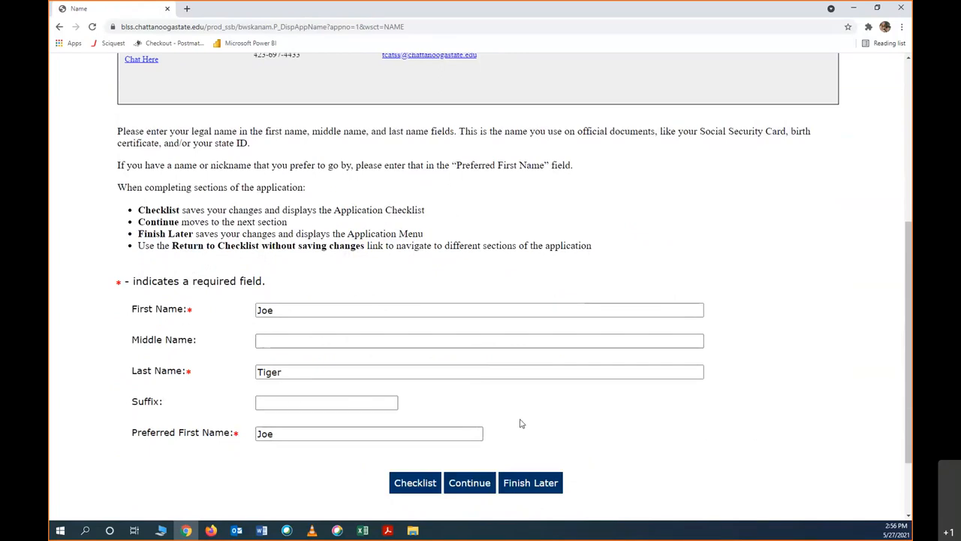
pyautogui.moveTo(468, 482)
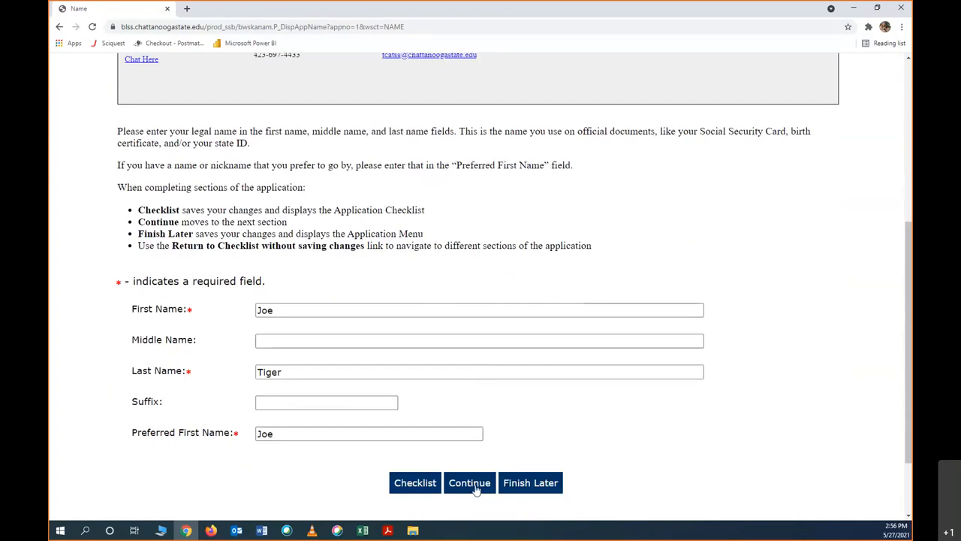
# - Continue to the Address page and autofill 4501 Amnicola Hwy, Chattanooga, TN 37406-1018, Hamilton county
pyautogui.click(468, 482)
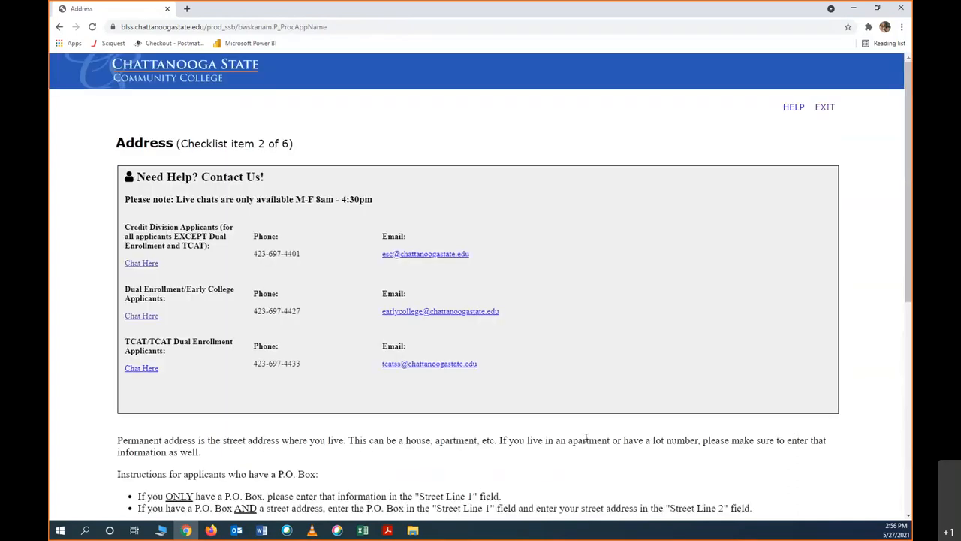
pyautogui.scroll(-3)
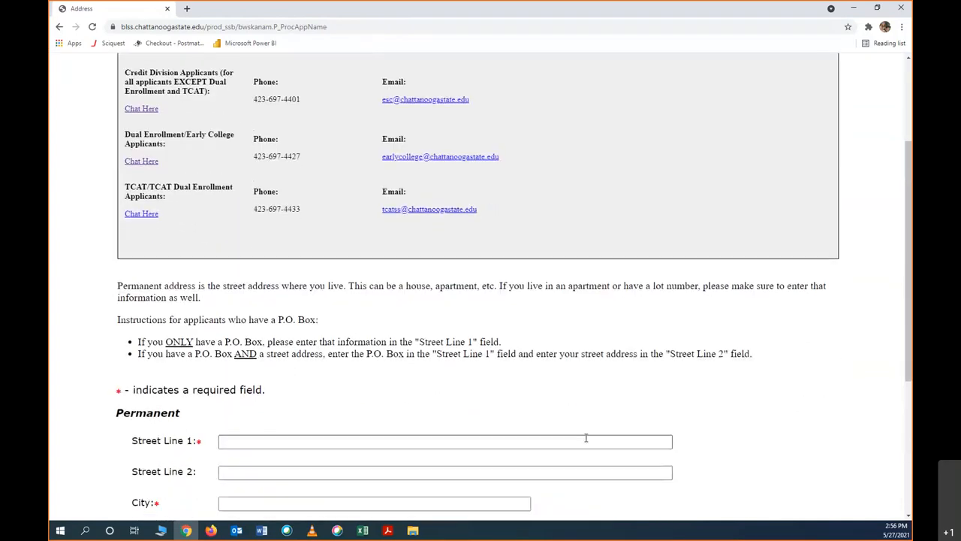
pyautogui.scroll(-3)
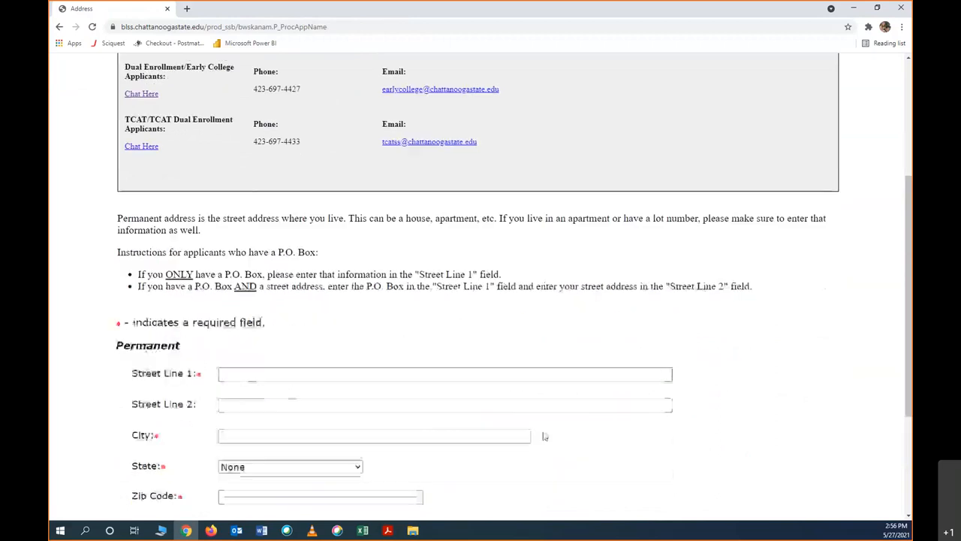
pyautogui.scroll(-3)
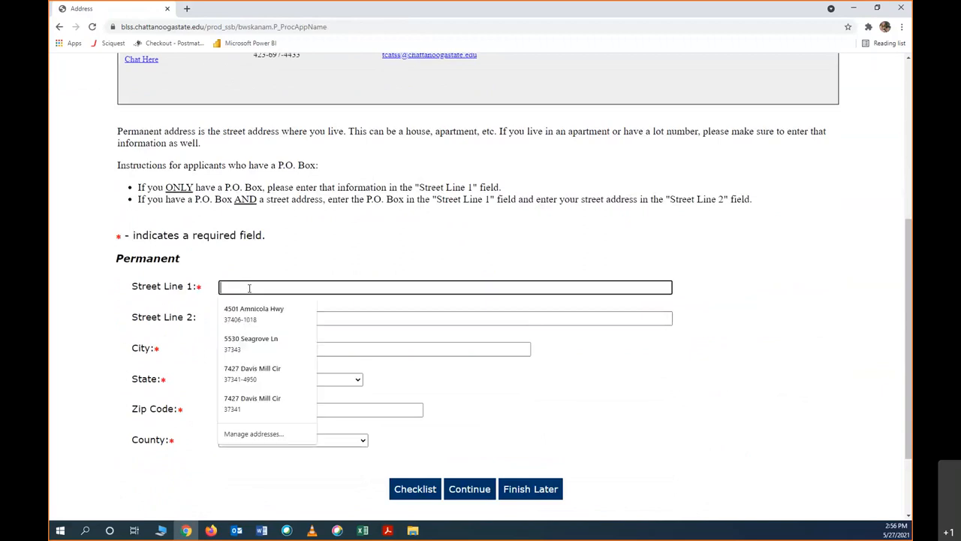
pyautogui.click(254, 314)
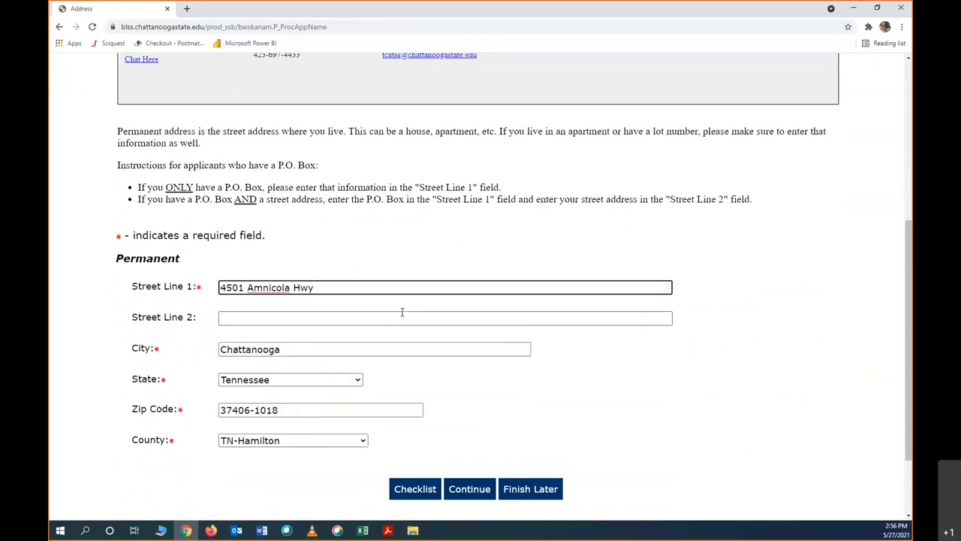
pyautogui.scroll(-3)
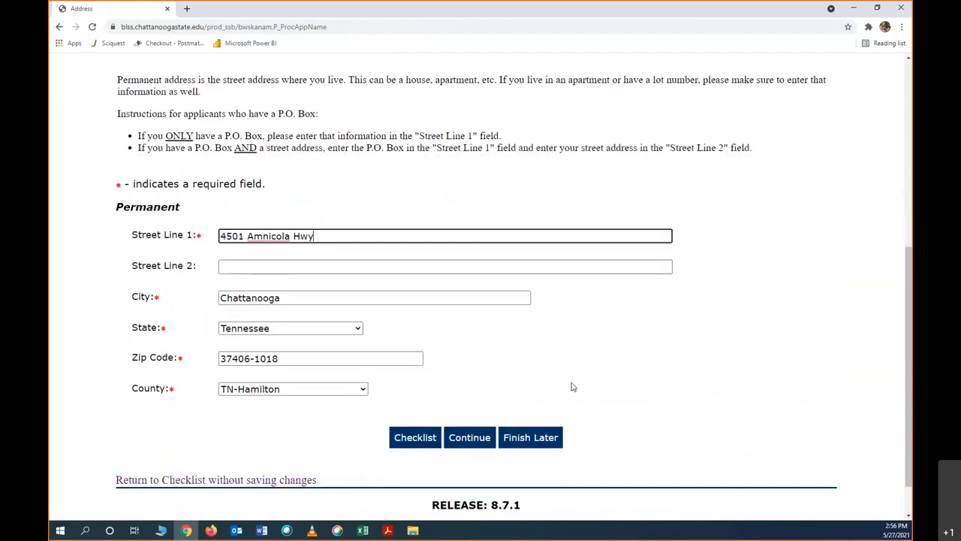
pyautogui.scroll(-3)
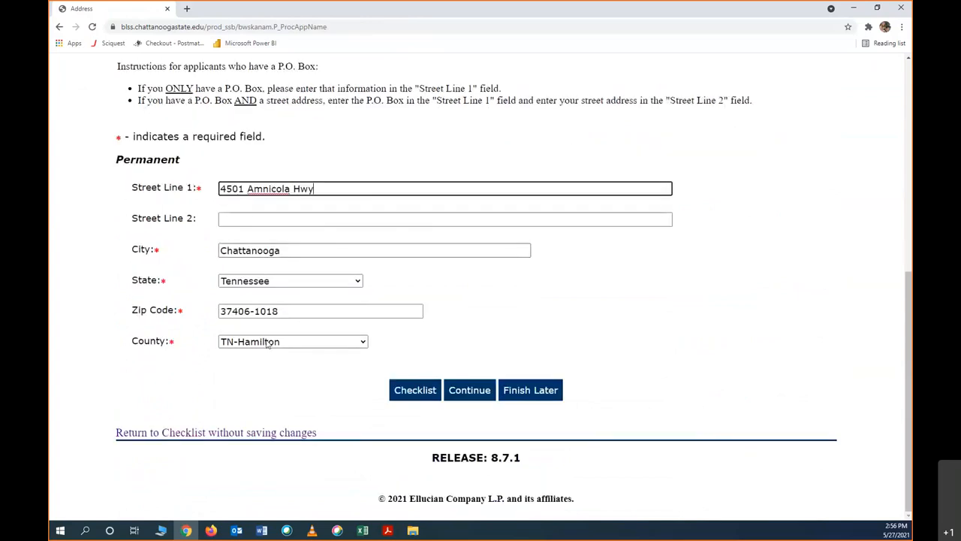
pyautogui.moveTo(261, 391)
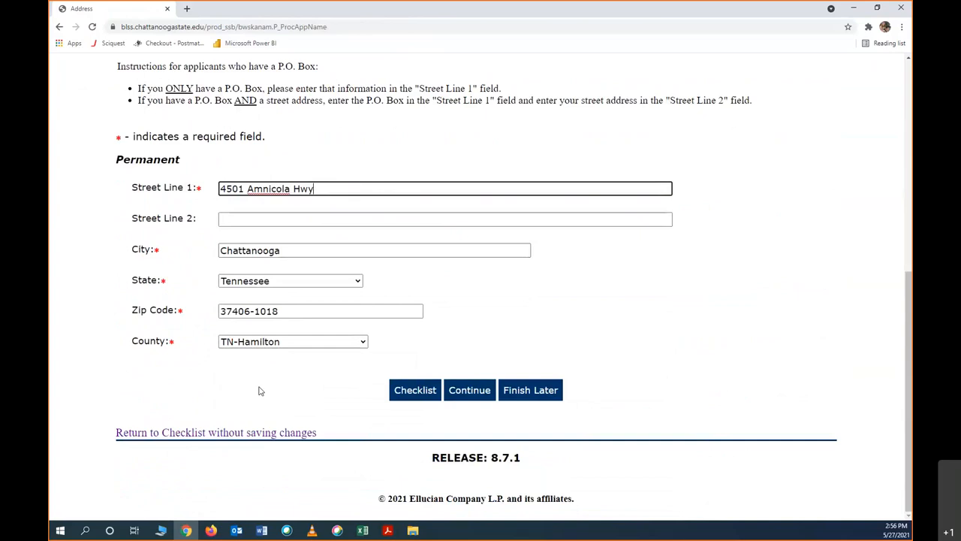
pyautogui.moveTo(261, 378)
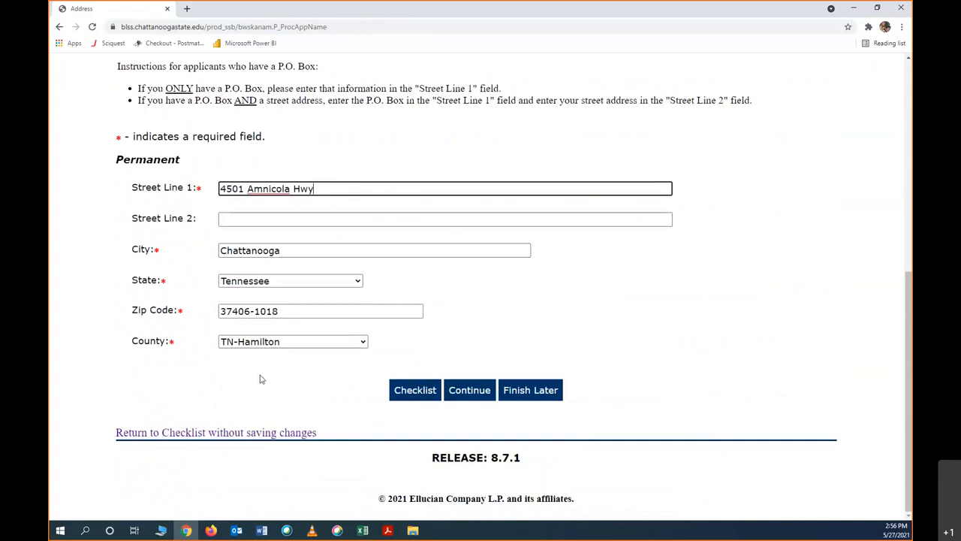
pyautogui.moveTo(279, 413)
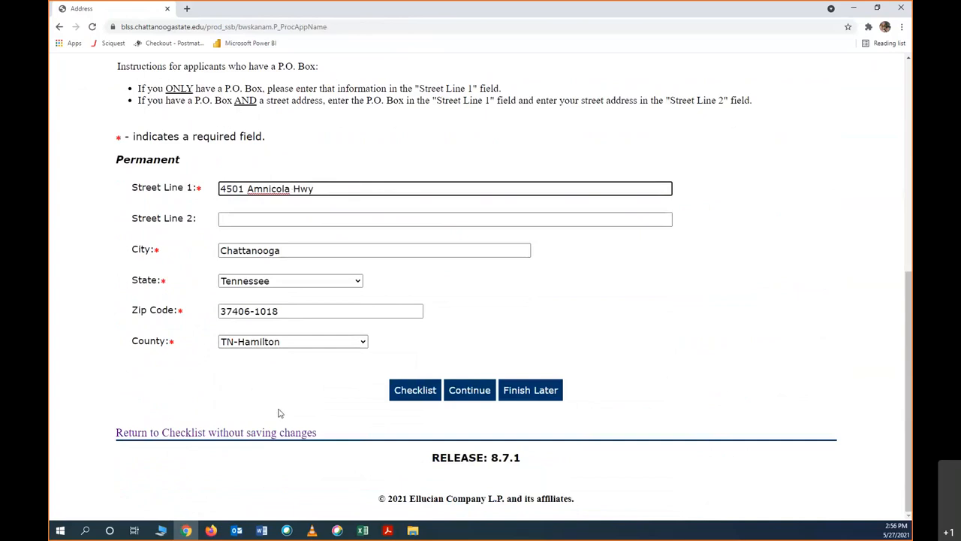
pyautogui.moveTo(293, 329)
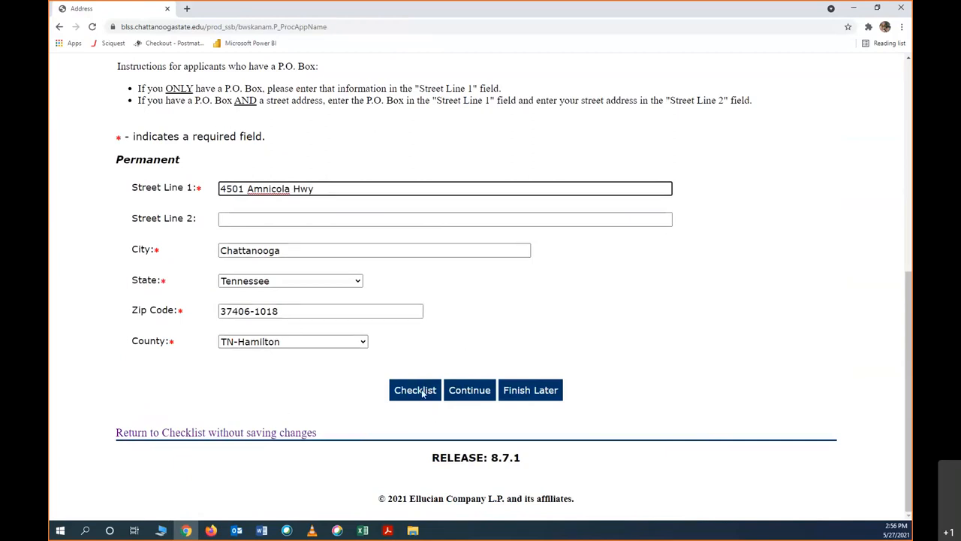
# - Save the address, returning to the checklist with Name and Address checked off
pyautogui.click(415, 390)
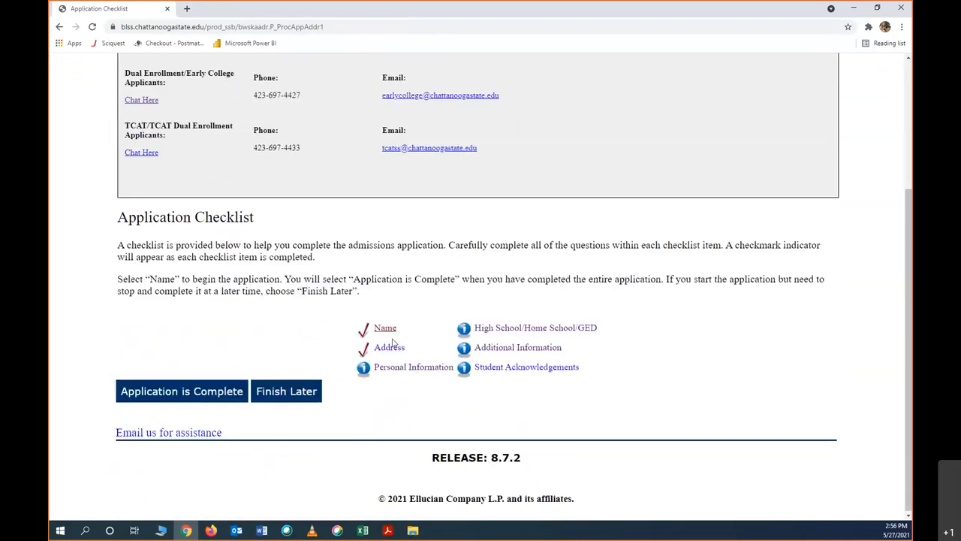
pyautogui.moveTo(388, 347)
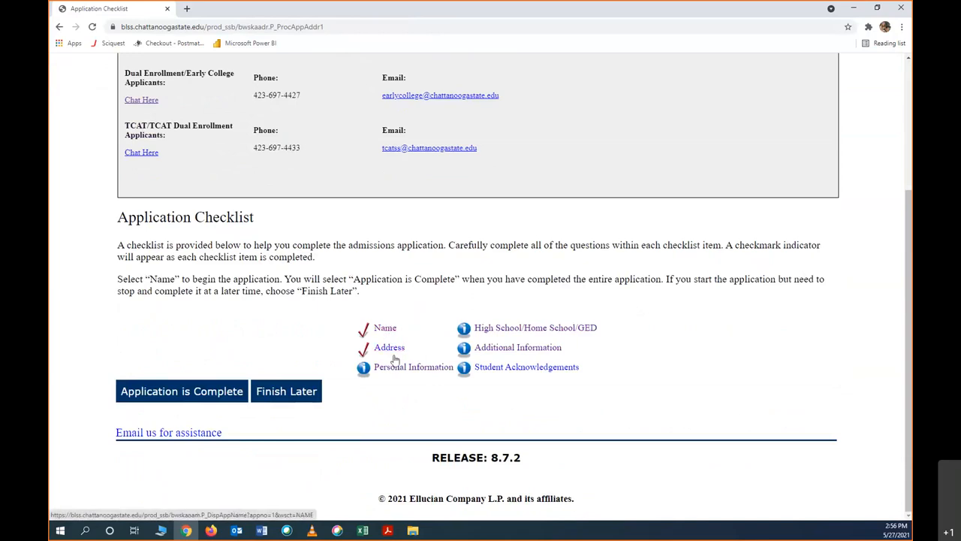
pyautogui.moveTo(378, 334)
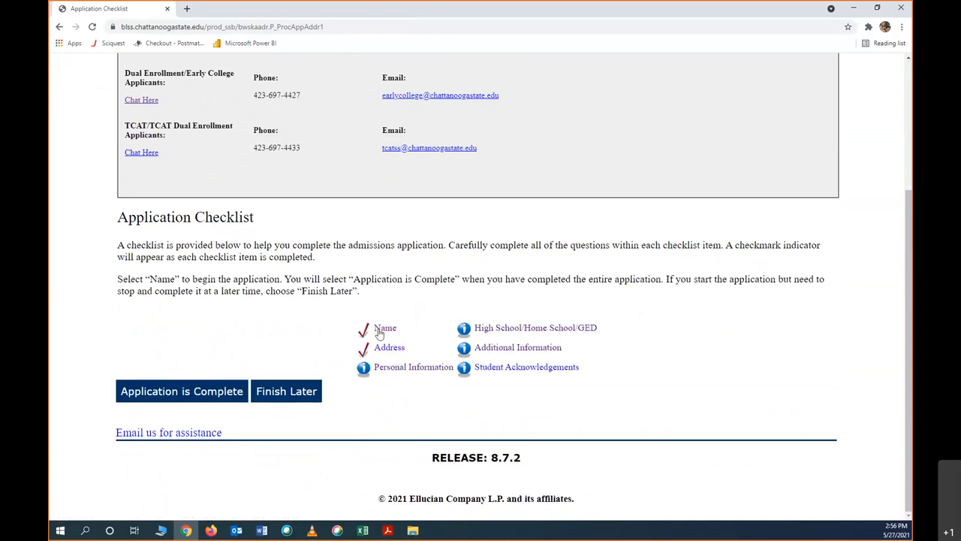
pyautogui.click(413, 367)
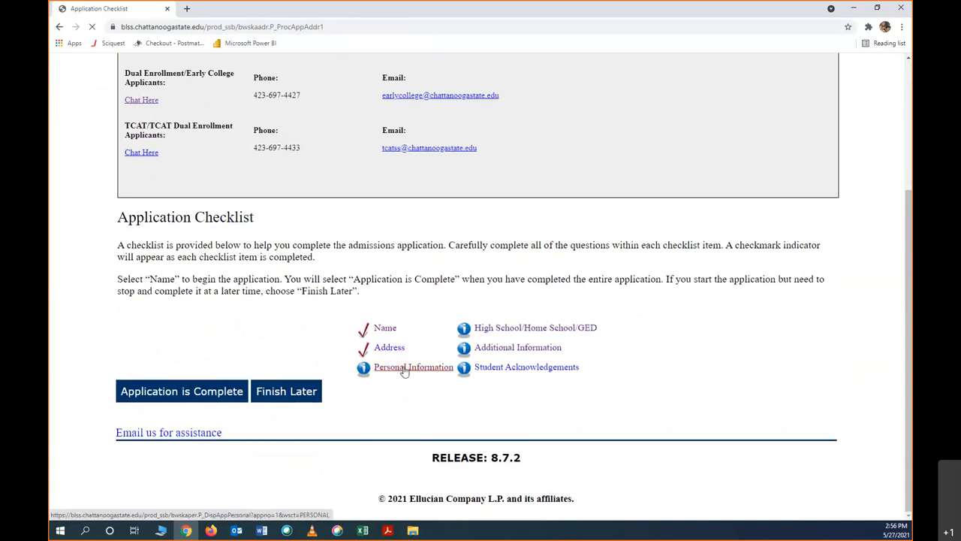
pyautogui.click(413, 366)
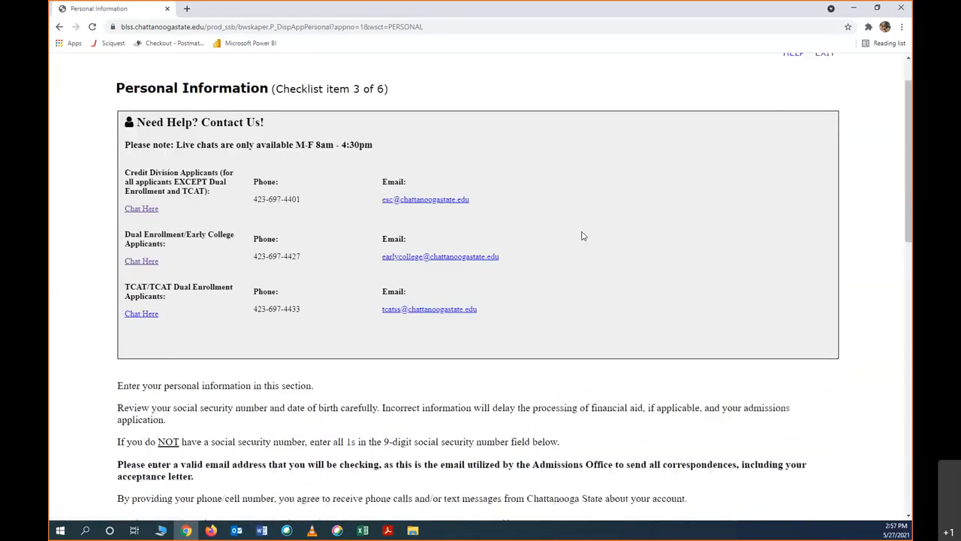
pyautogui.scroll(-3)
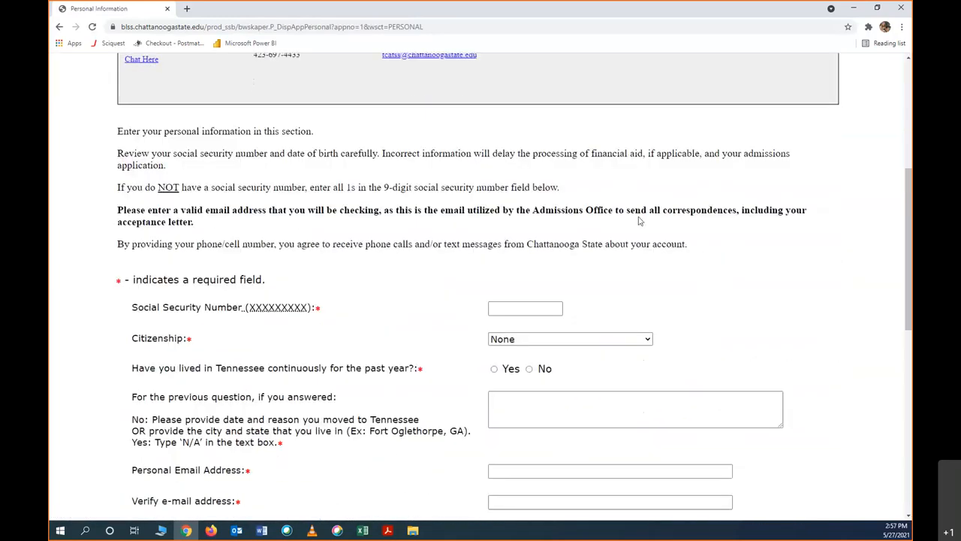
pyautogui.scroll(-3)
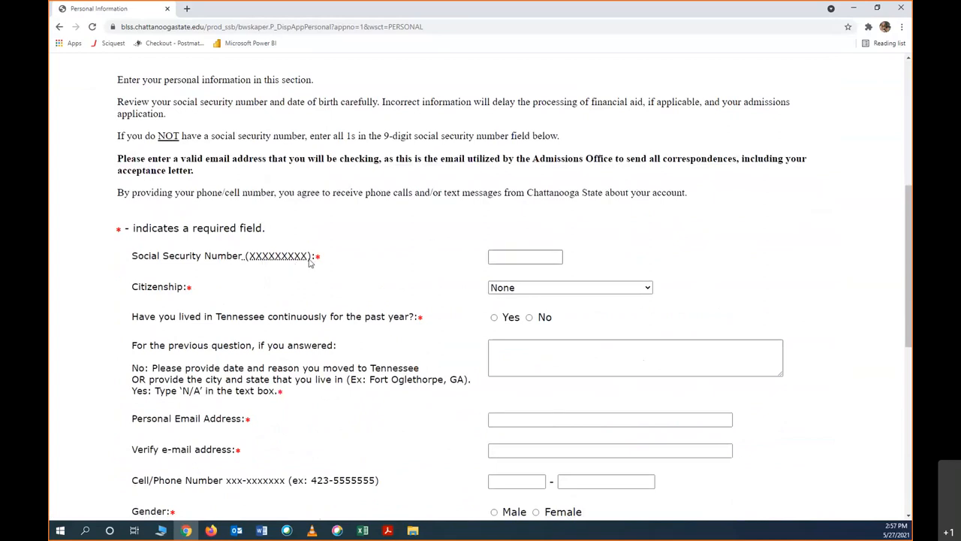
pyautogui.scroll(3)
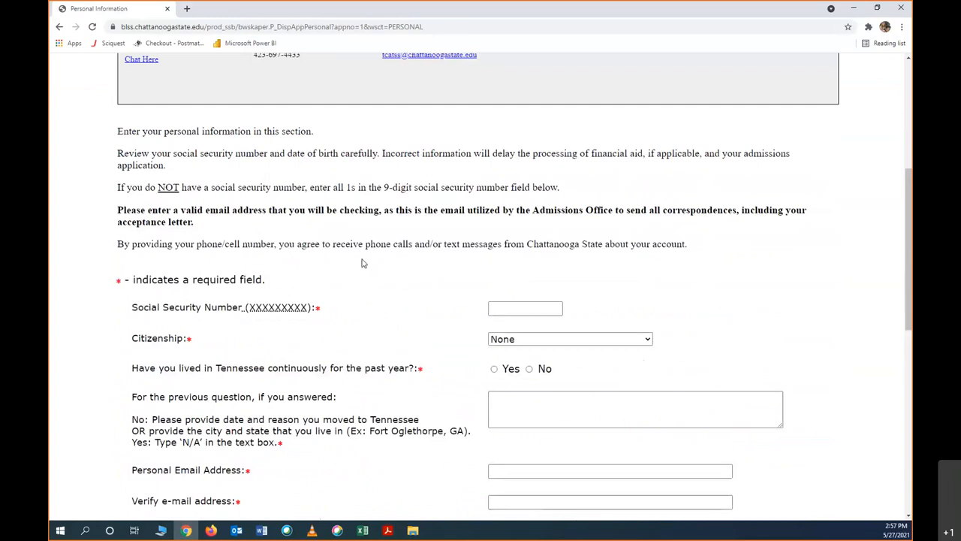
pyautogui.moveTo(358, 267)
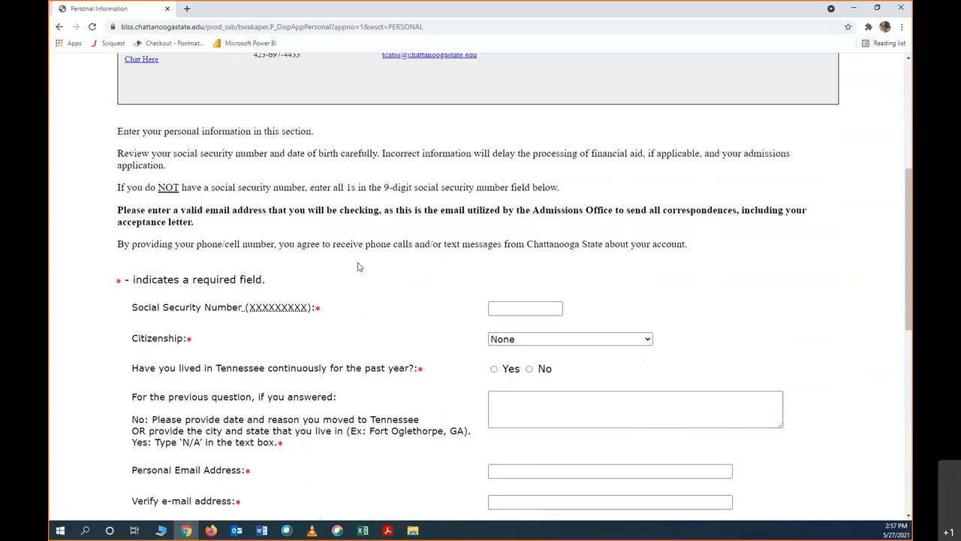
pyautogui.moveTo(359, 274)
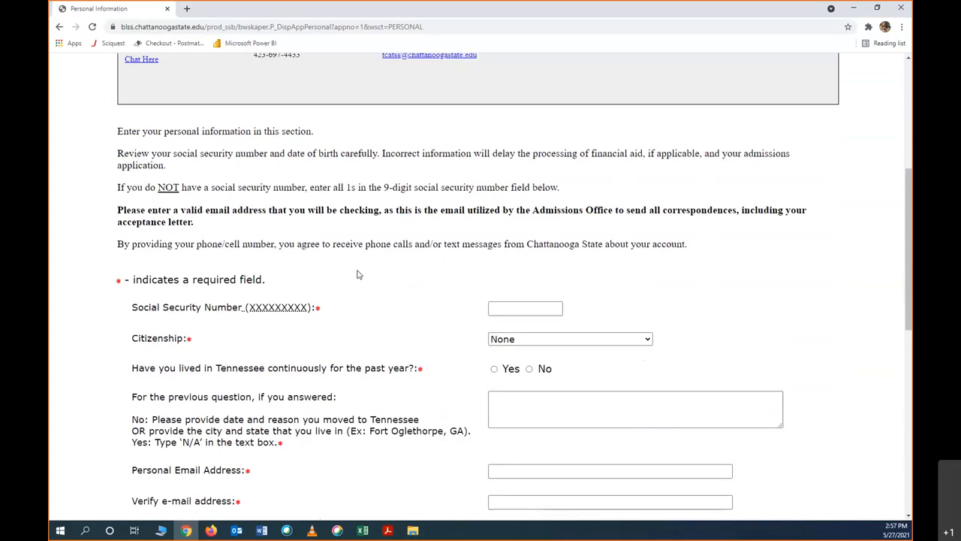
pyautogui.click(526, 308)
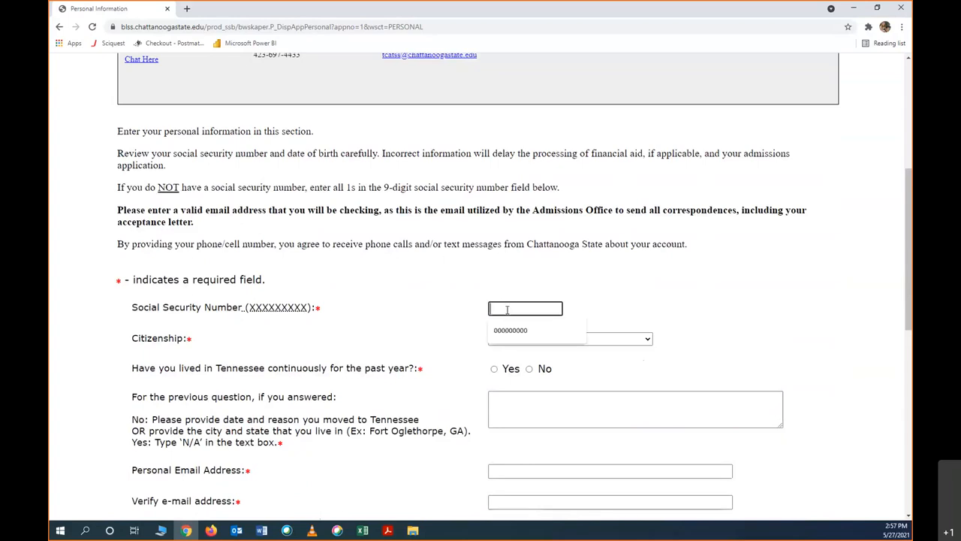
pyautogui.moveTo(387, 274)
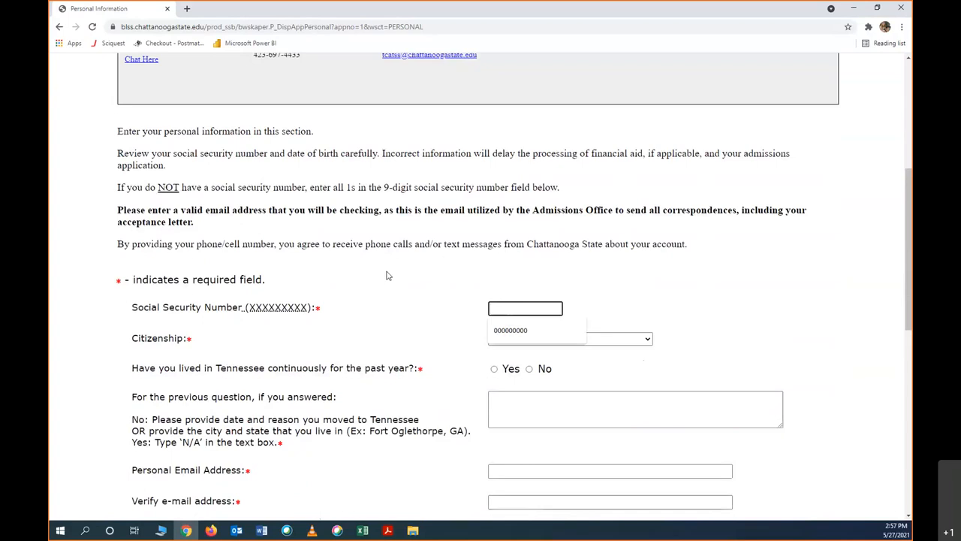
pyautogui.write('5648')
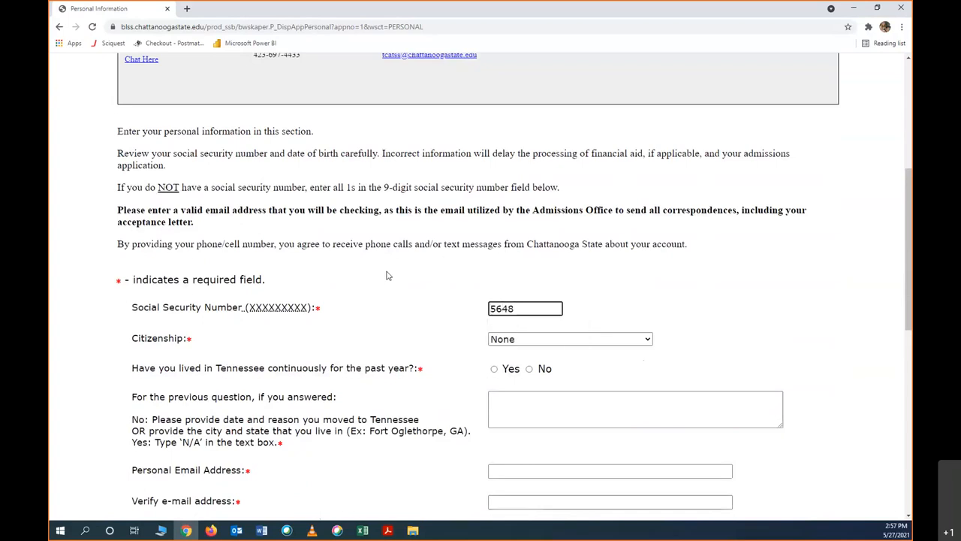
pyautogui.write('2548')
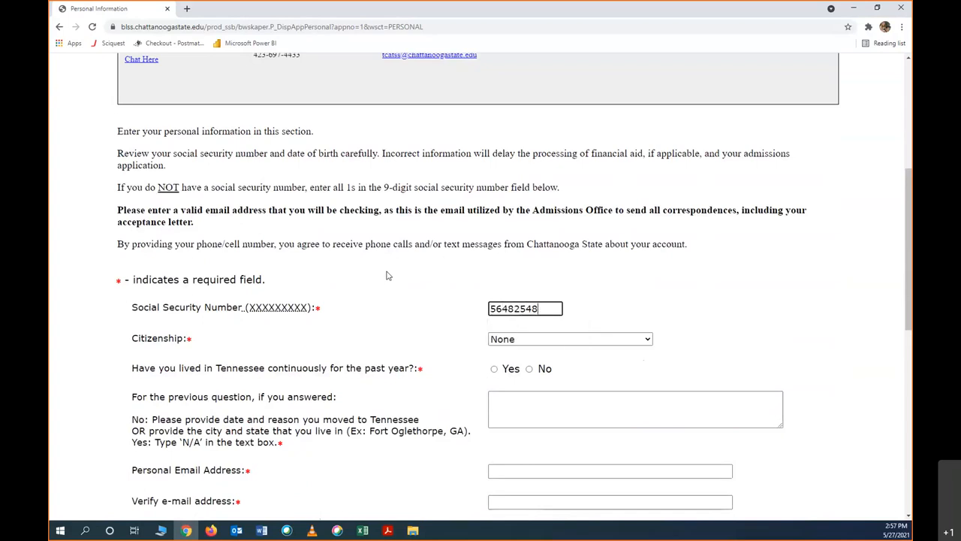
# - Set citizenship to US Citizen and answer No to living in Tennessee all year
pyautogui.click(569, 339)
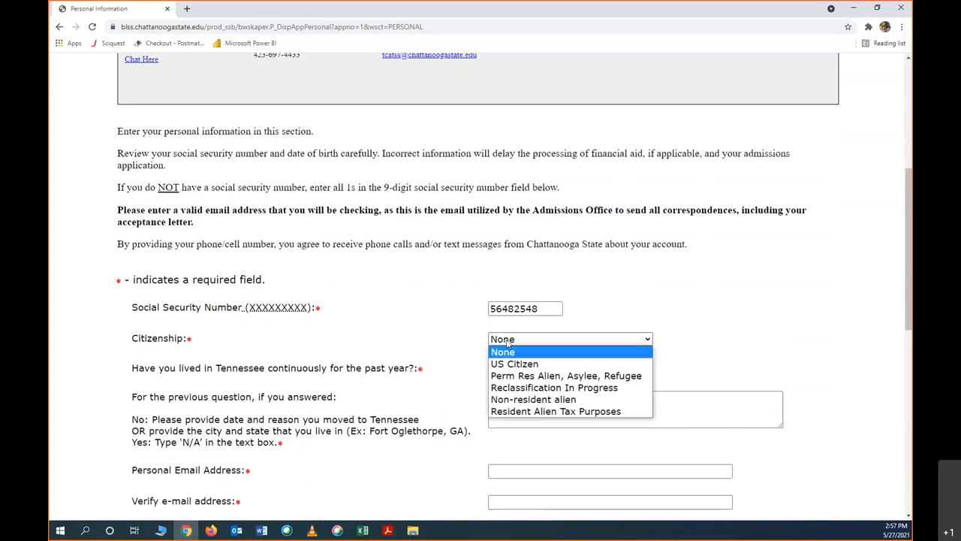
pyautogui.moveTo(554, 387)
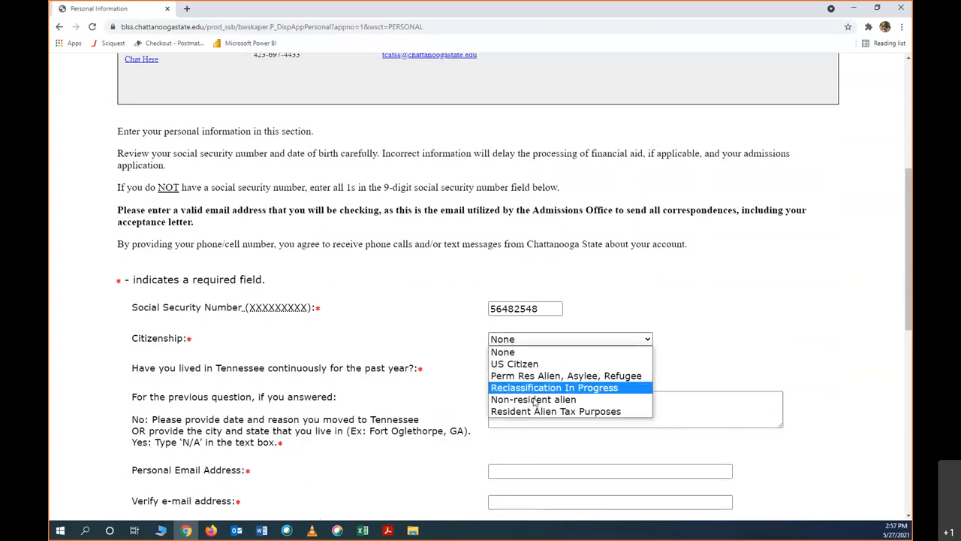
pyautogui.moveTo(514, 363)
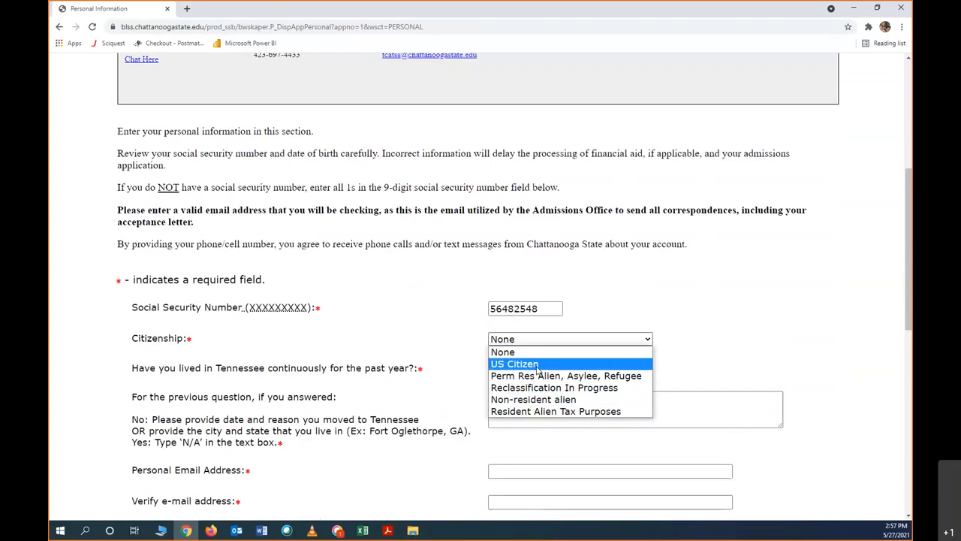
pyautogui.moveTo(537, 369)
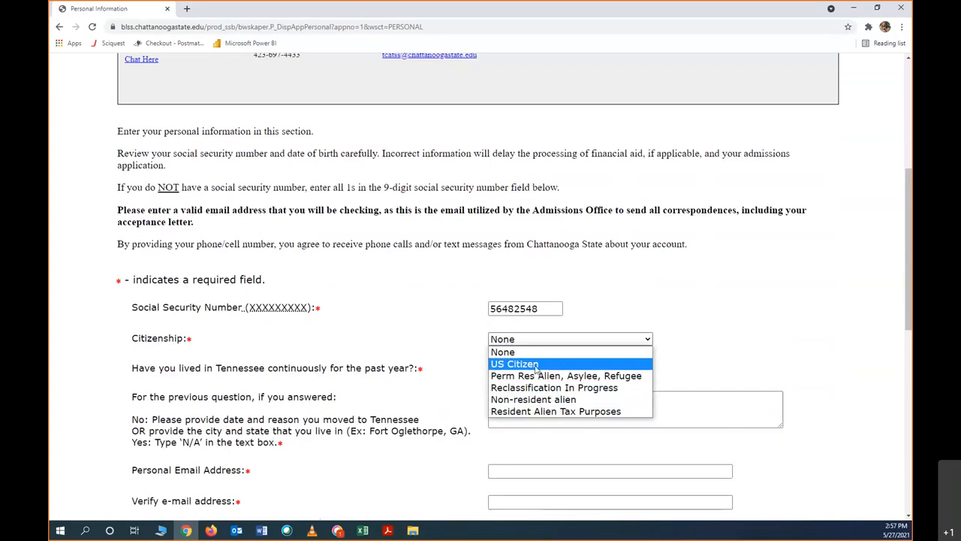
pyautogui.moveTo(533, 368)
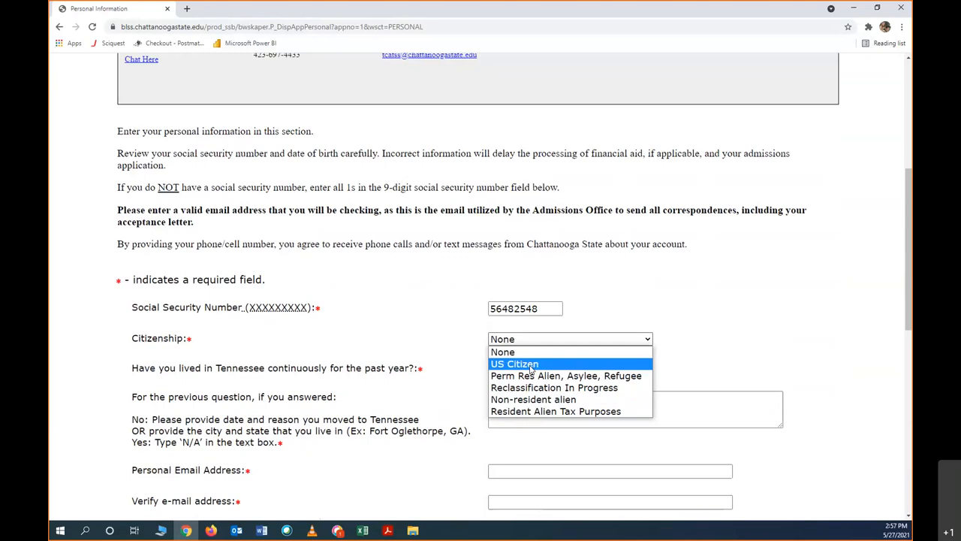
pyautogui.moveTo(533, 399)
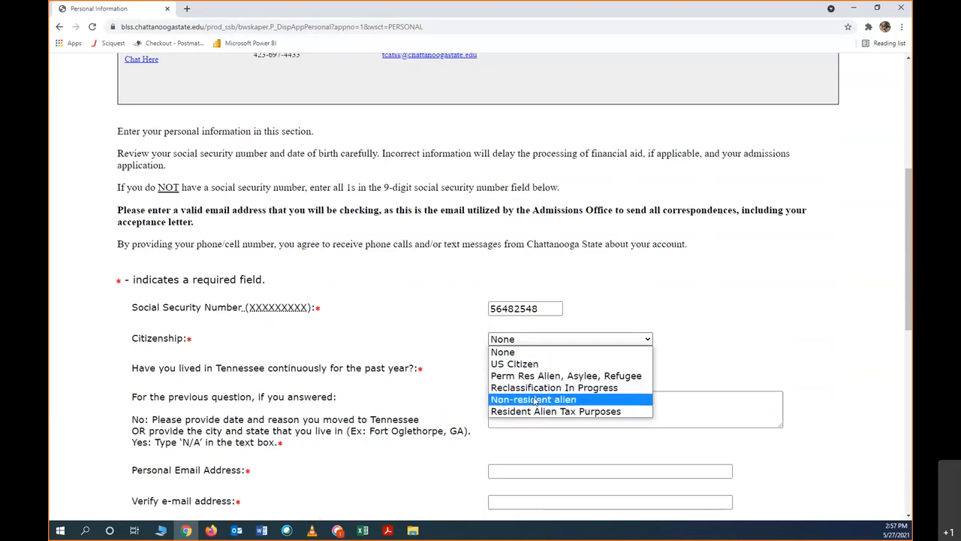
pyautogui.moveTo(566, 376)
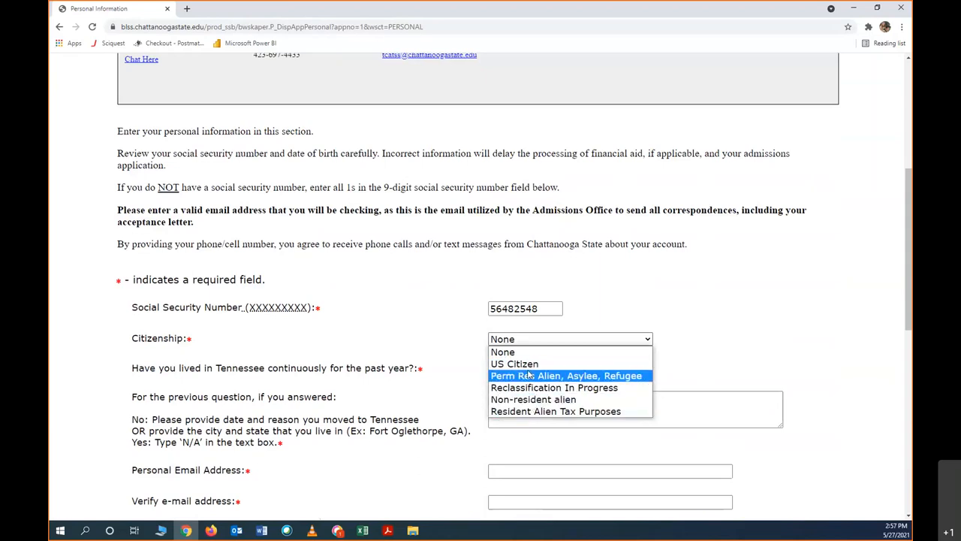
pyautogui.click(513, 363)
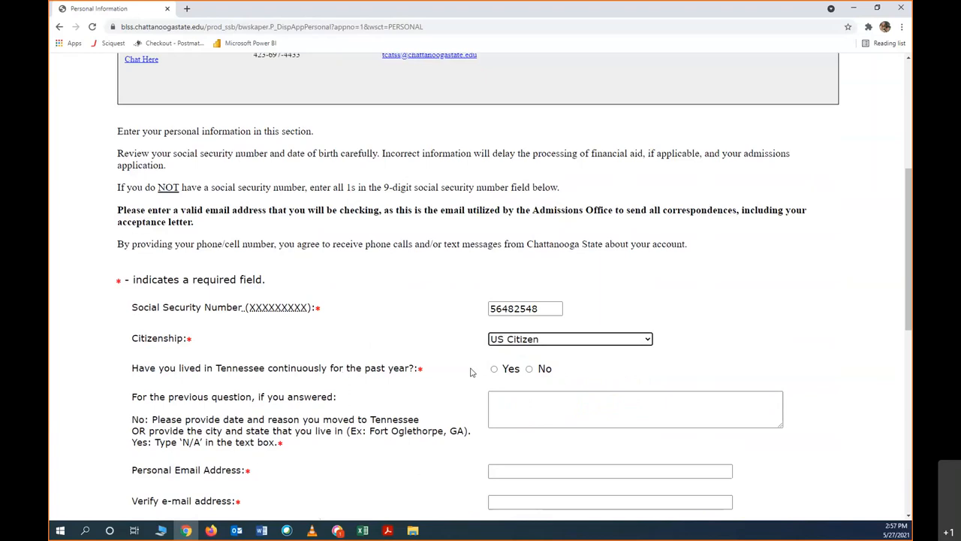
pyautogui.click(494, 369)
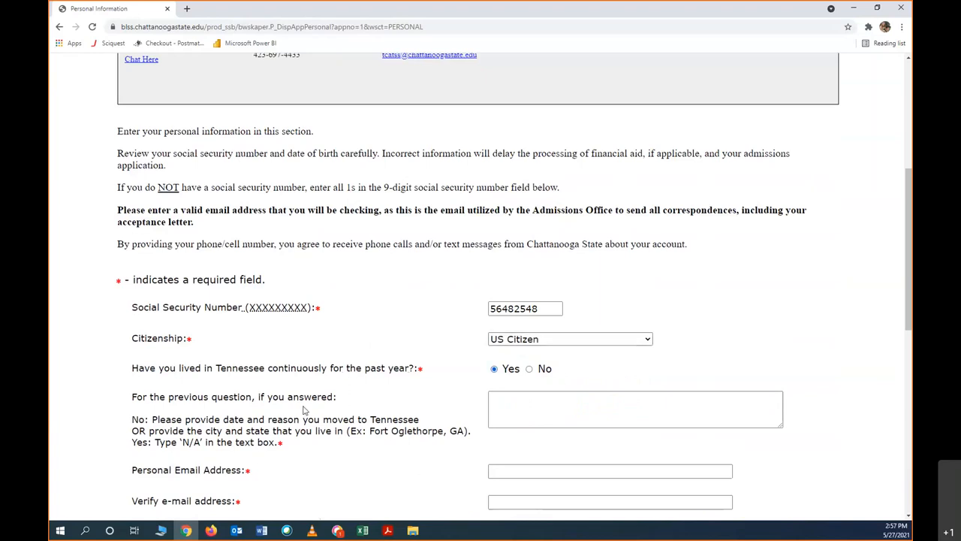
pyautogui.moveTo(562, 370)
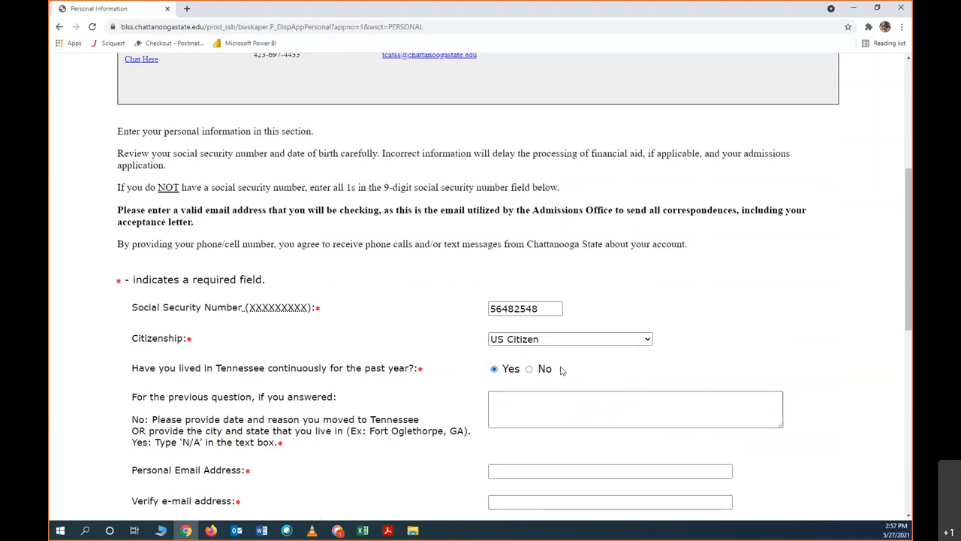
pyautogui.click(528, 370)
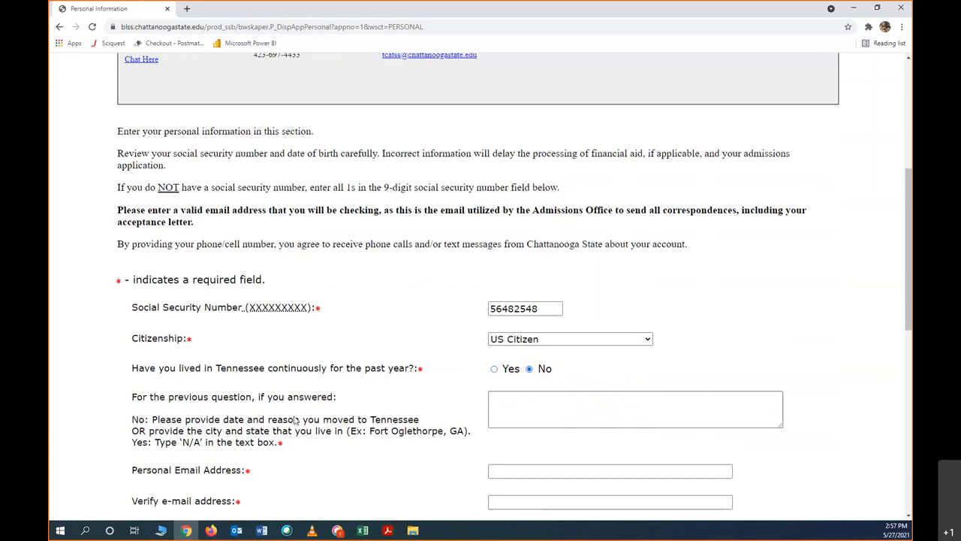
pyautogui.scroll(-3)
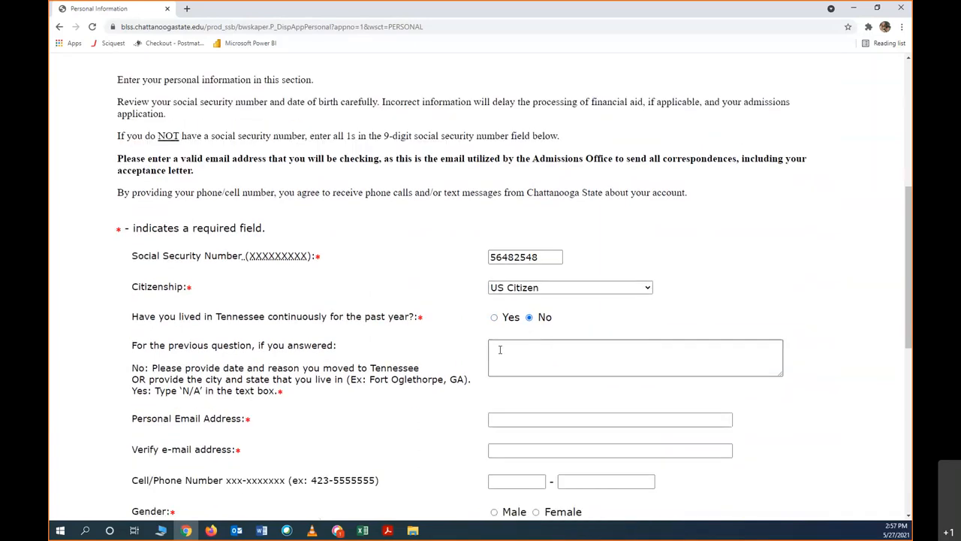
# - Explain the residency: 'Moved here my parents work from Ringgold GA'
pyautogui.click(633, 357)
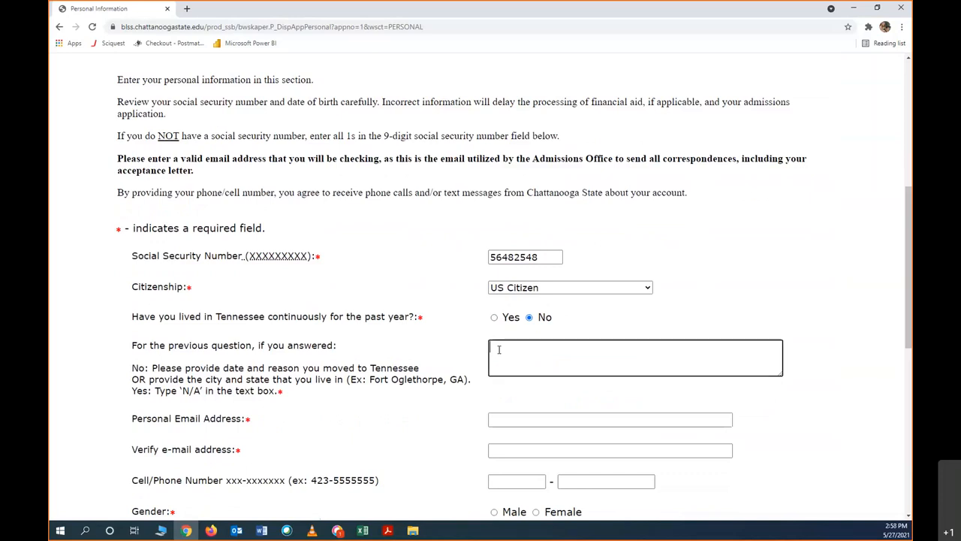
pyautogui.write('Moved here this year for work')
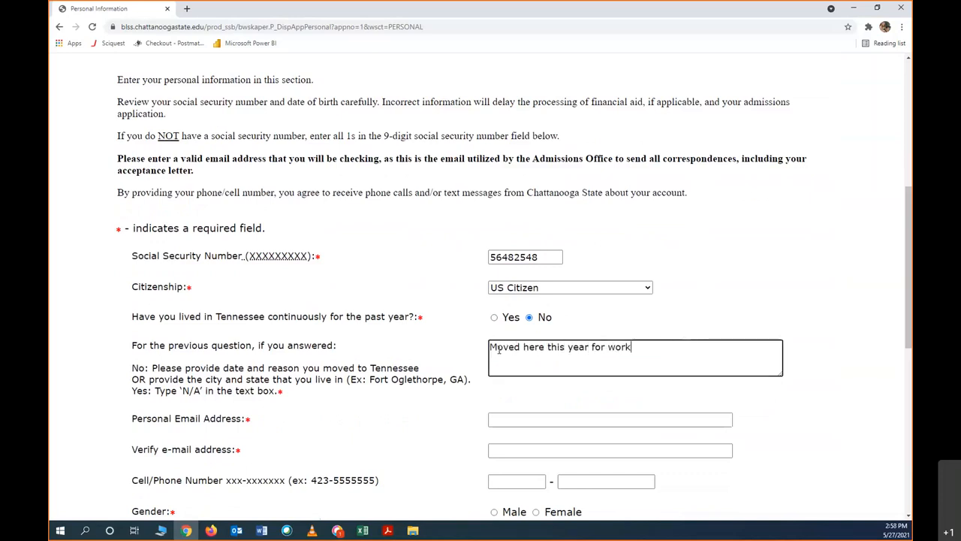
pyautogui.write('my p')
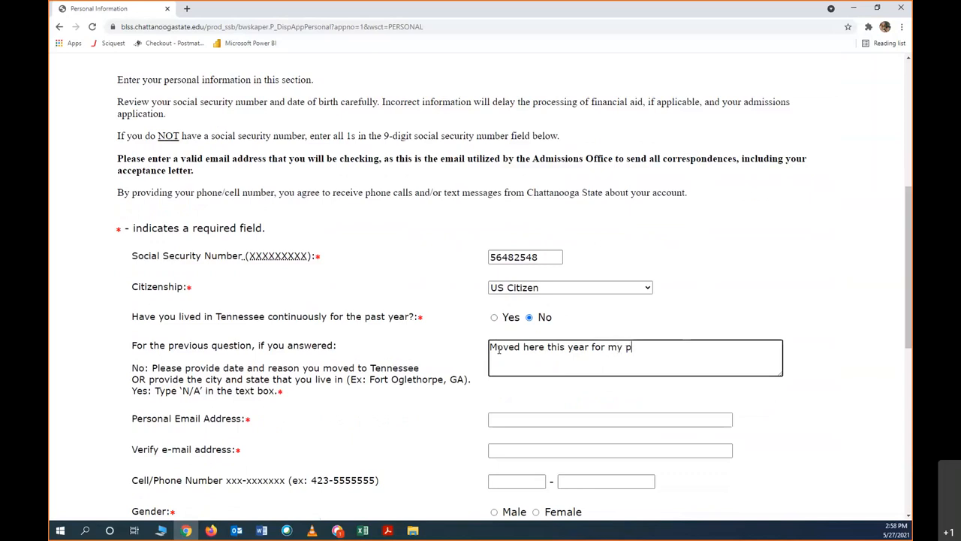
pyautogui.write('arents work from')
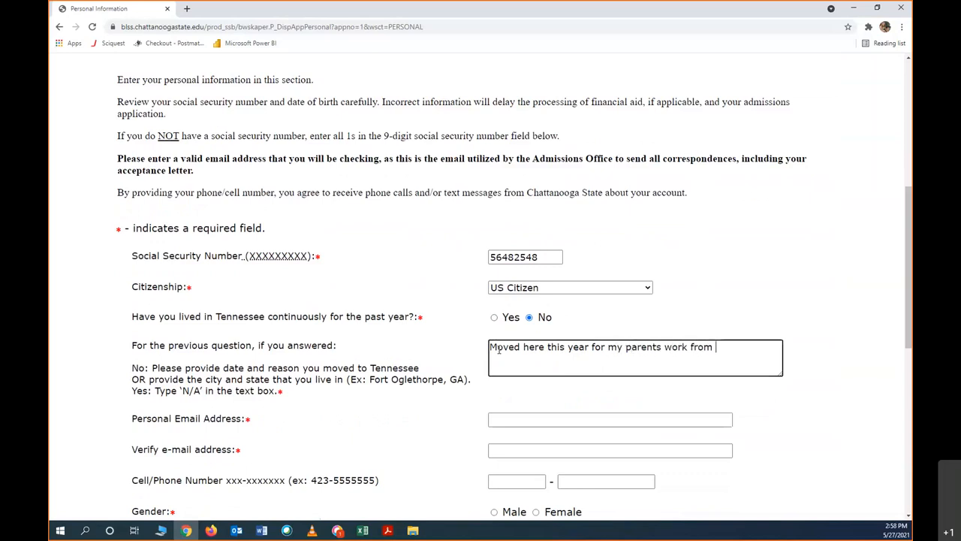
pyautogui.write('Ring')
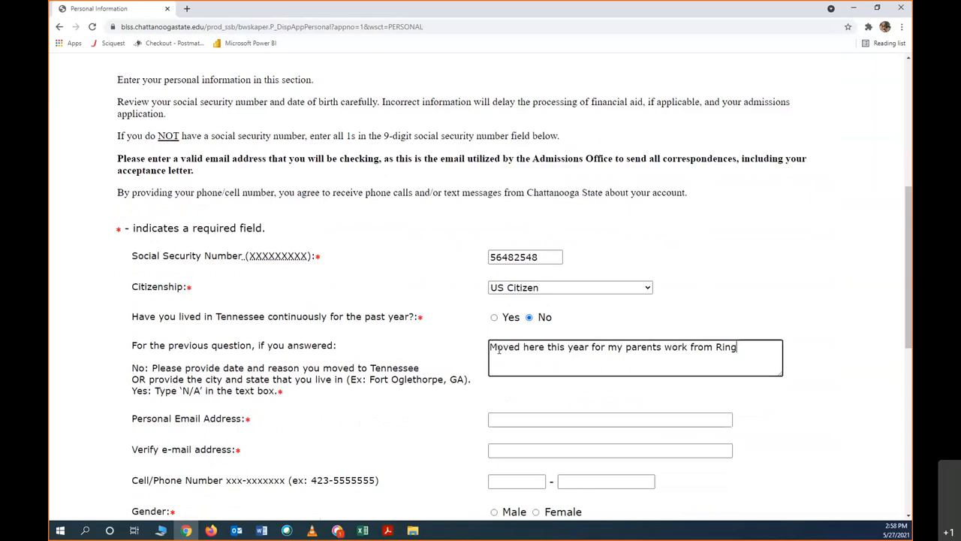
pyautogui.write('gold GA')
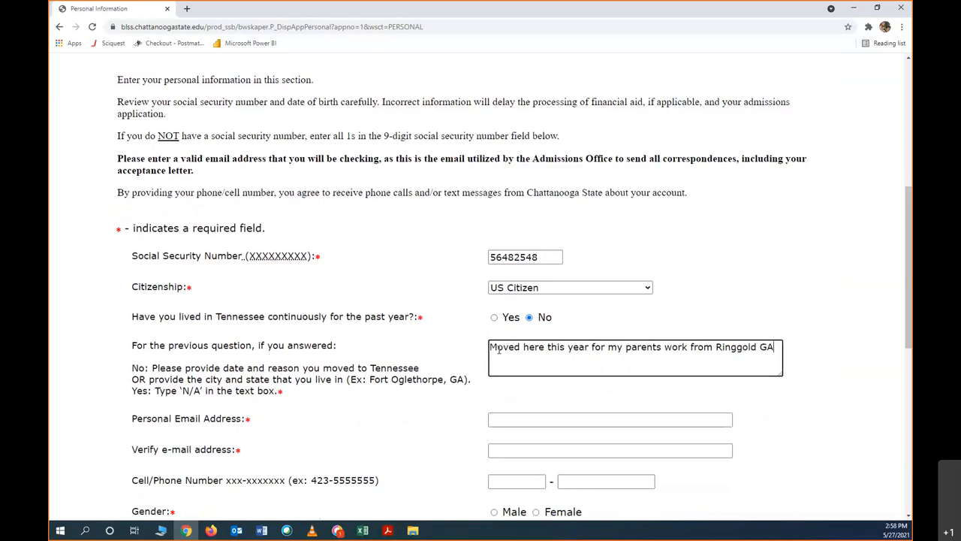
pyautogui.scroll(-3)
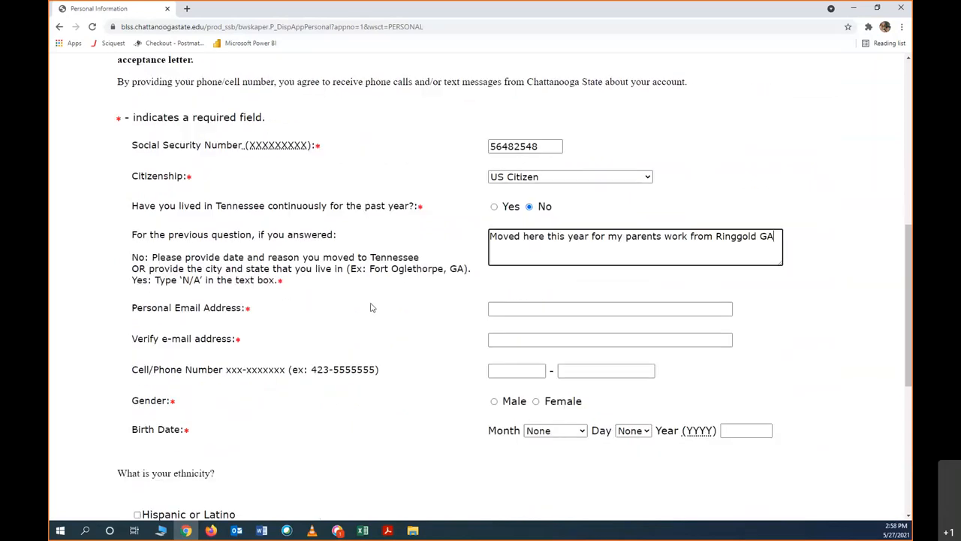
# - Enter the applicant's personal gmail.com email address and retype it in the Verify e-mail field
pyautogui.scroll(-3)
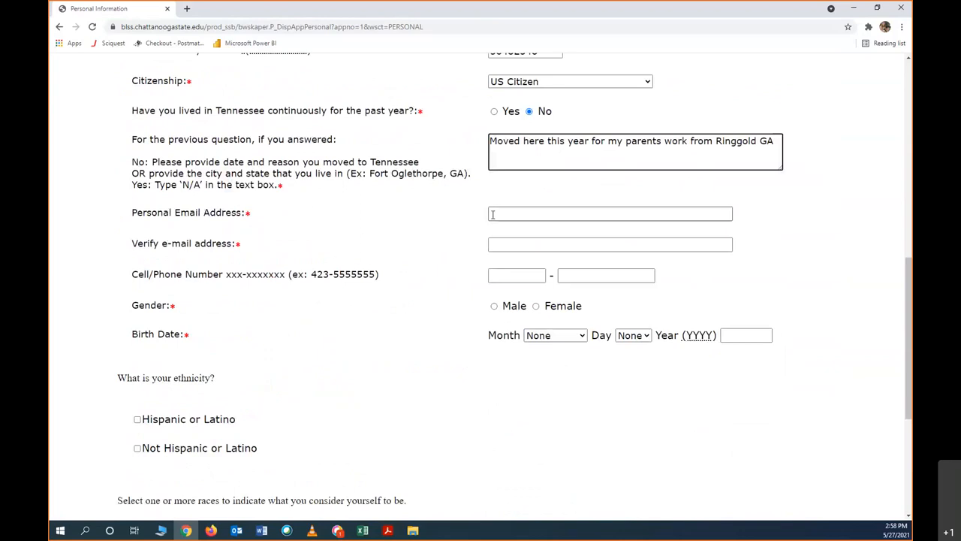
pyautogui.click(609, 214)
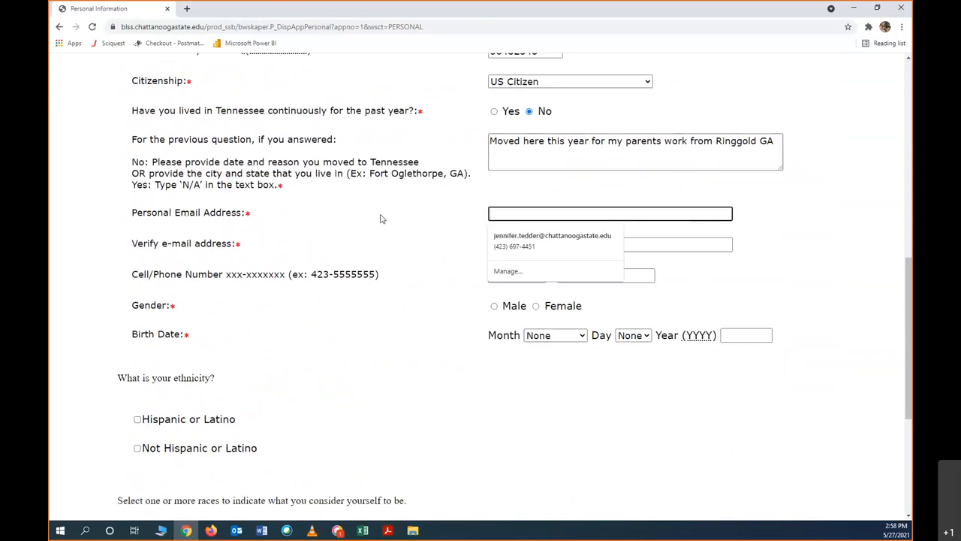
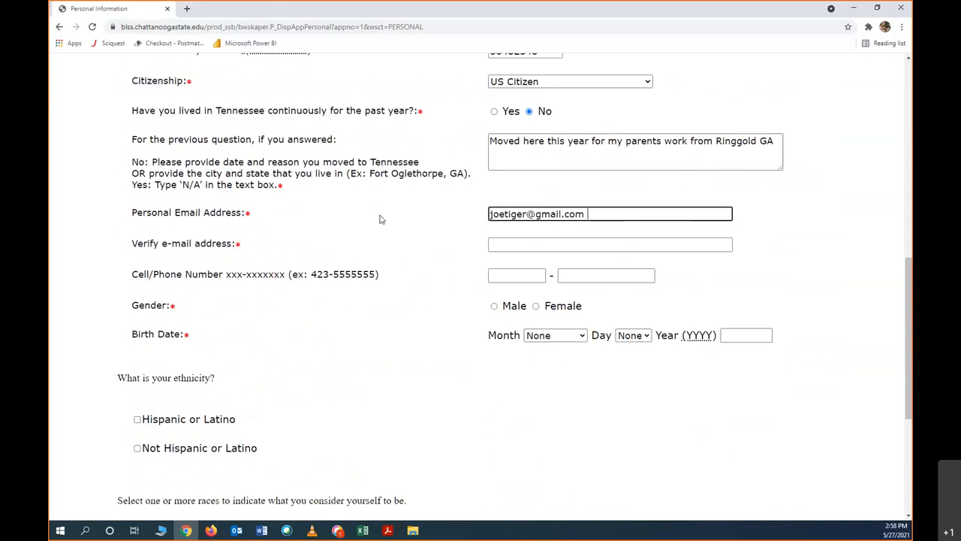
pyautogui.click(609, 243)
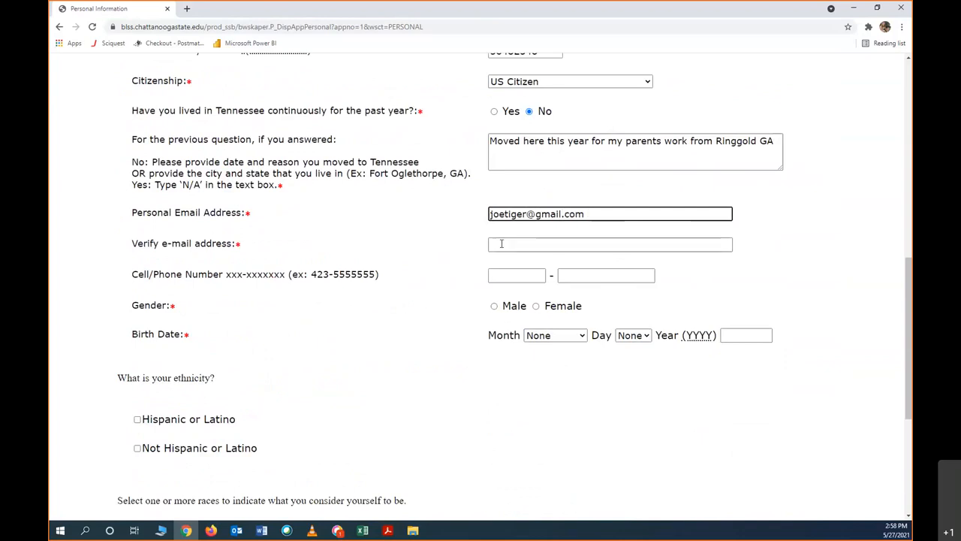
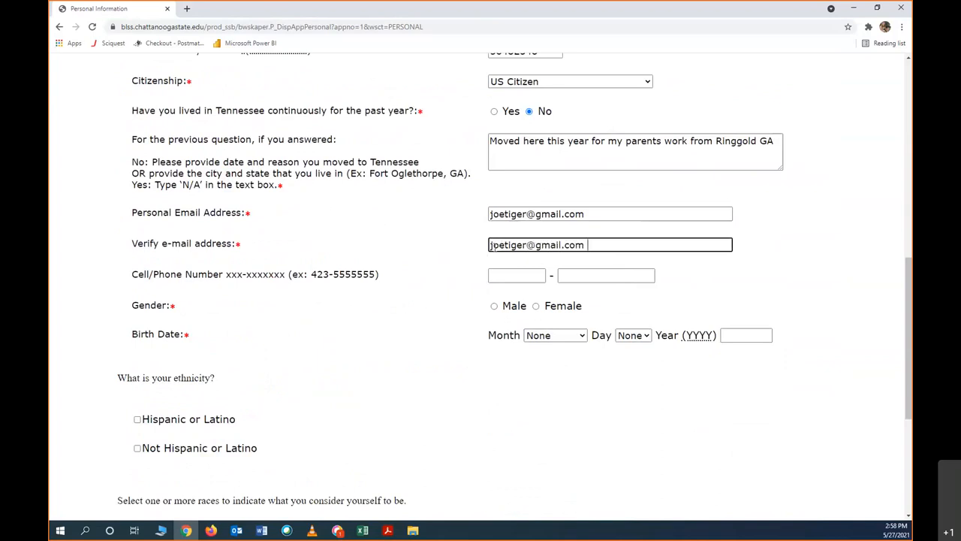
# - Enter a cell phone number with area code 423, accepting the suggested number
pyautogui.scroll(-3)
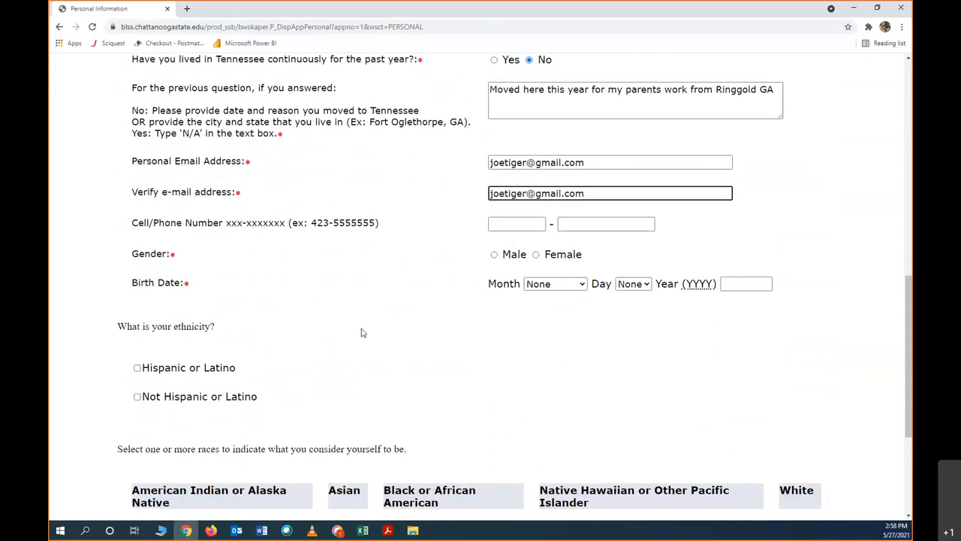
pyautogui.moveTo(419, 228)
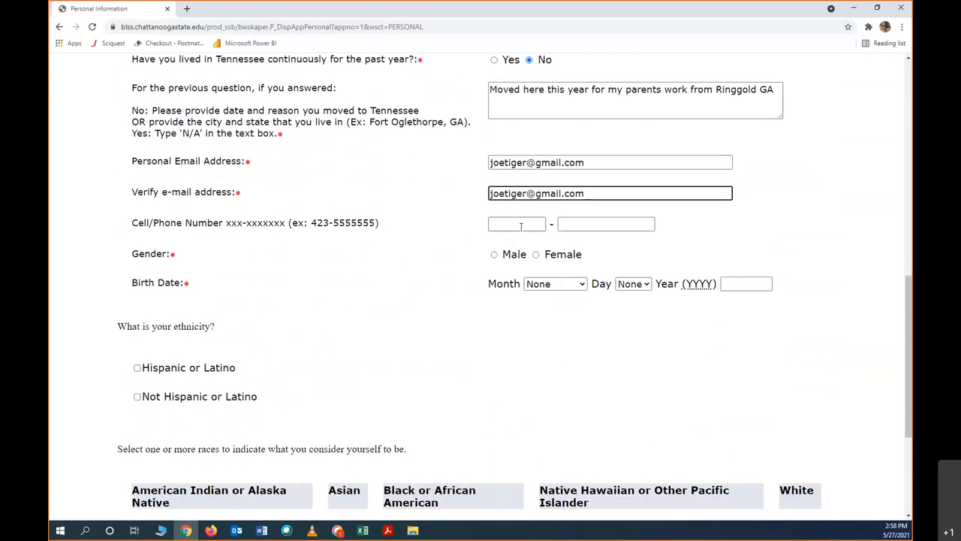
pyautogui.write('423')
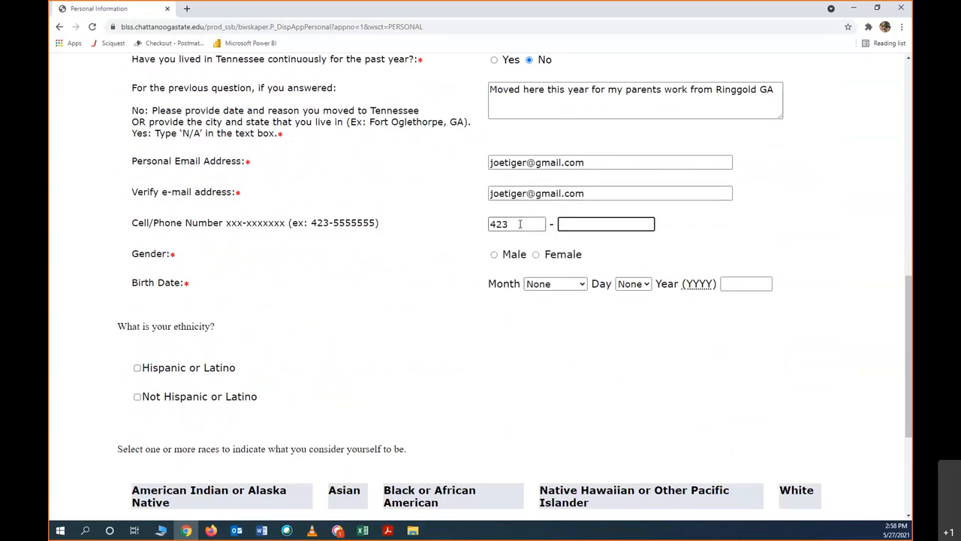
pyautogui.write('697-')
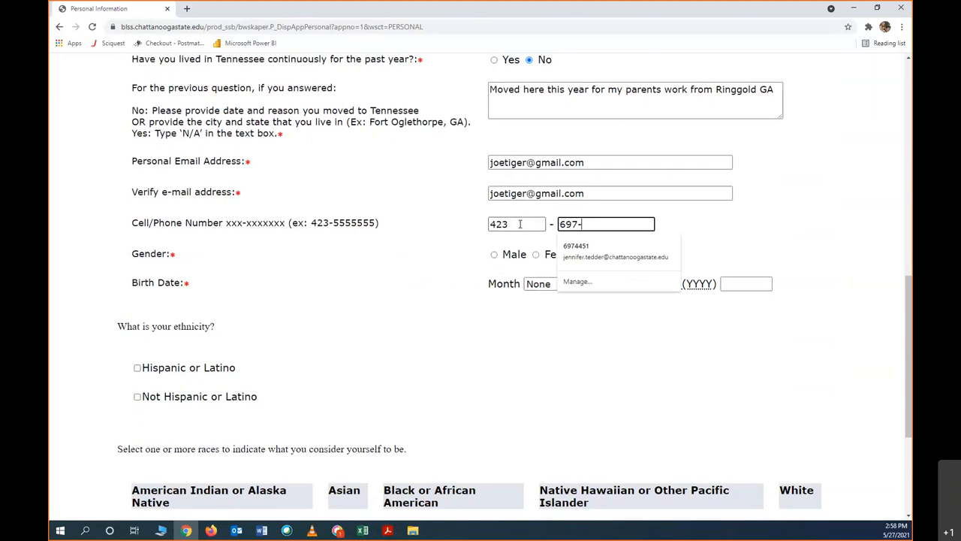
pyautogui.press('Backspace')
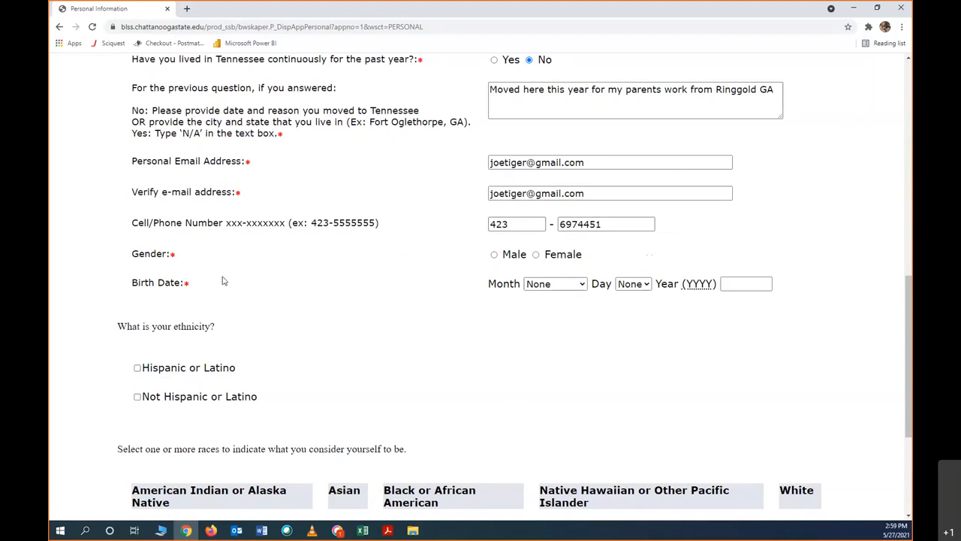
pyautogui.click(535, 254)
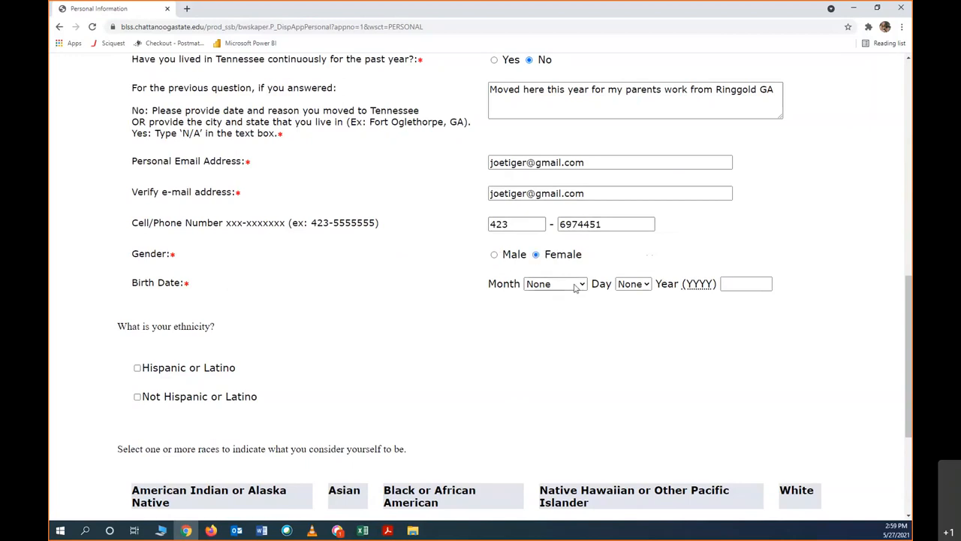
pyautogui.click(634, 283)
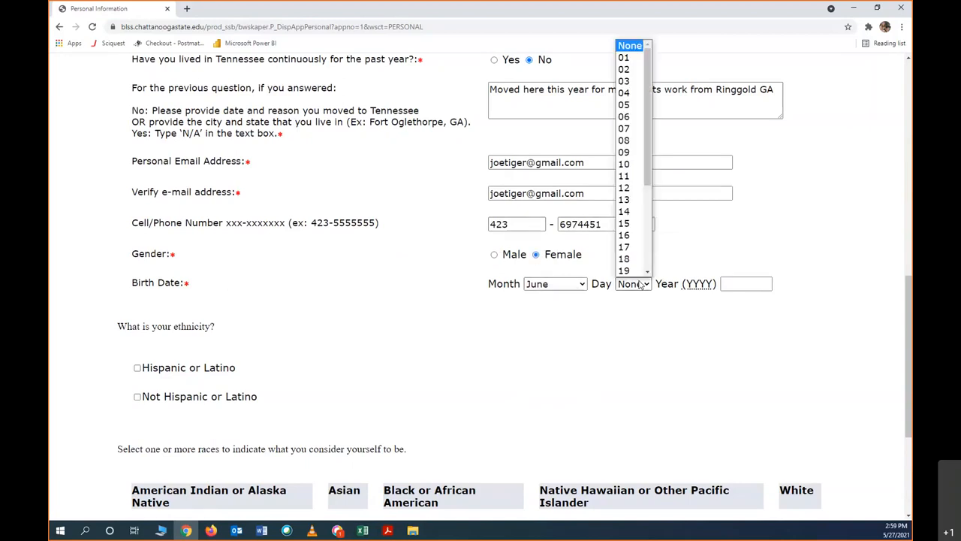
pyautogui.click(625, 247)
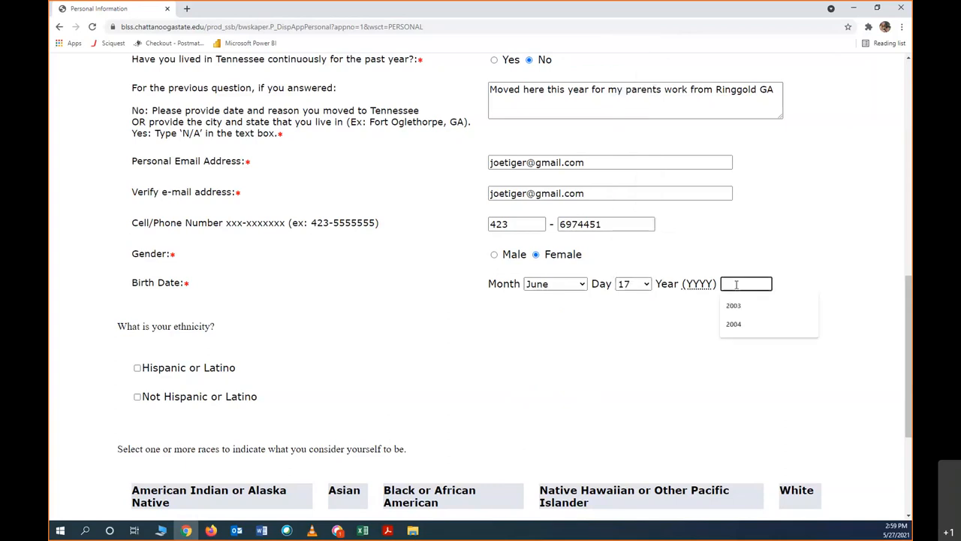
pyautogui.click(733, 304)
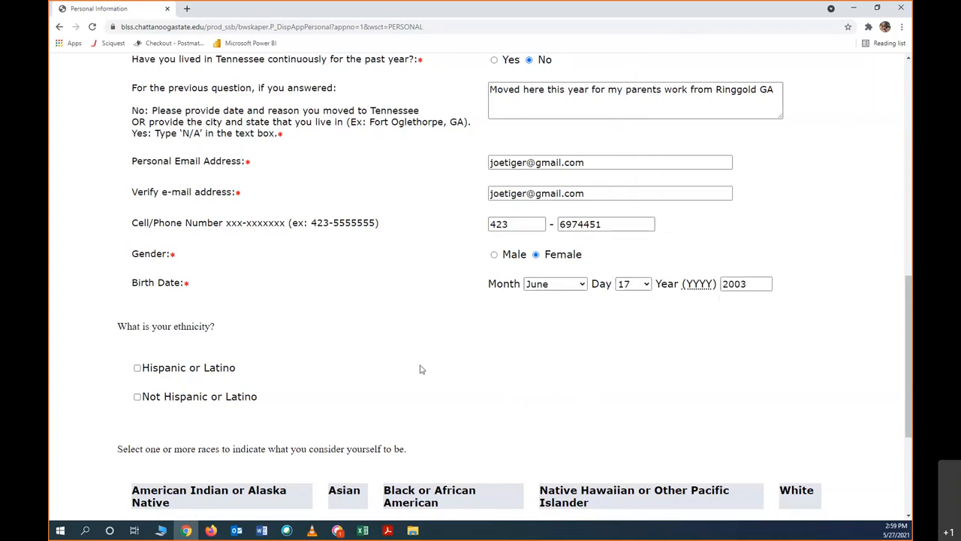
# - Mark ethnicity as Not Hispanic or Latino after first checking Hispanic or Latino
pyautogui.scroll(-3)
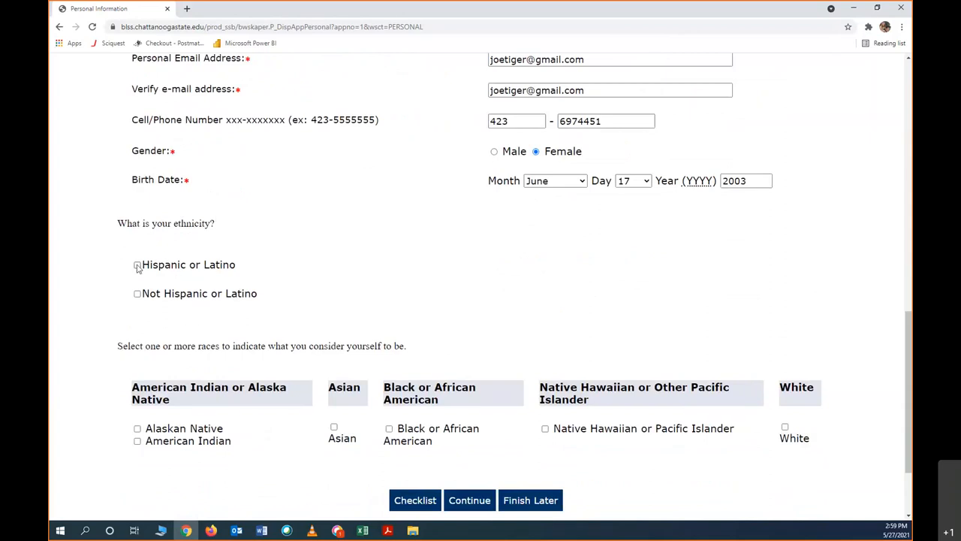
pyautogui.click(138, 265)
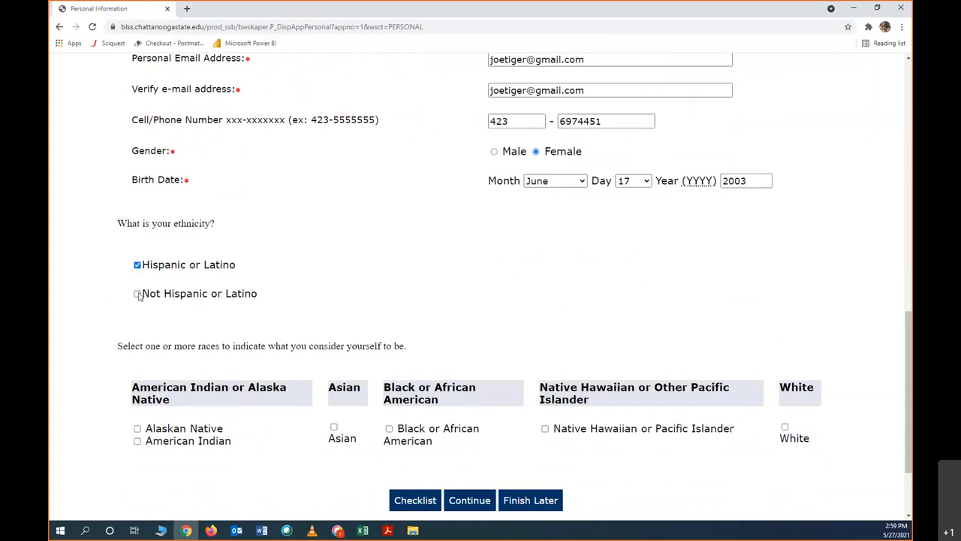
pyautogui.click(138, 293)
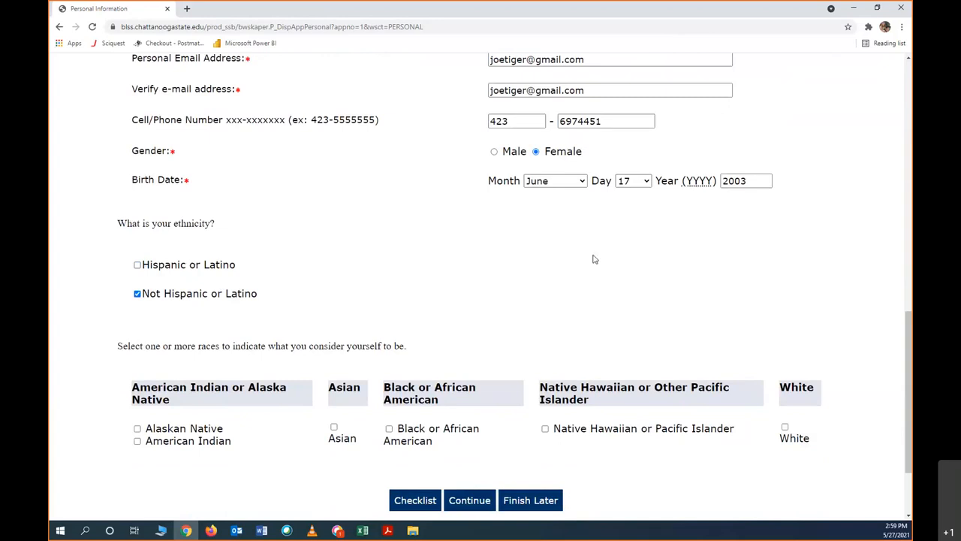
pyautogui.scroll(-3)
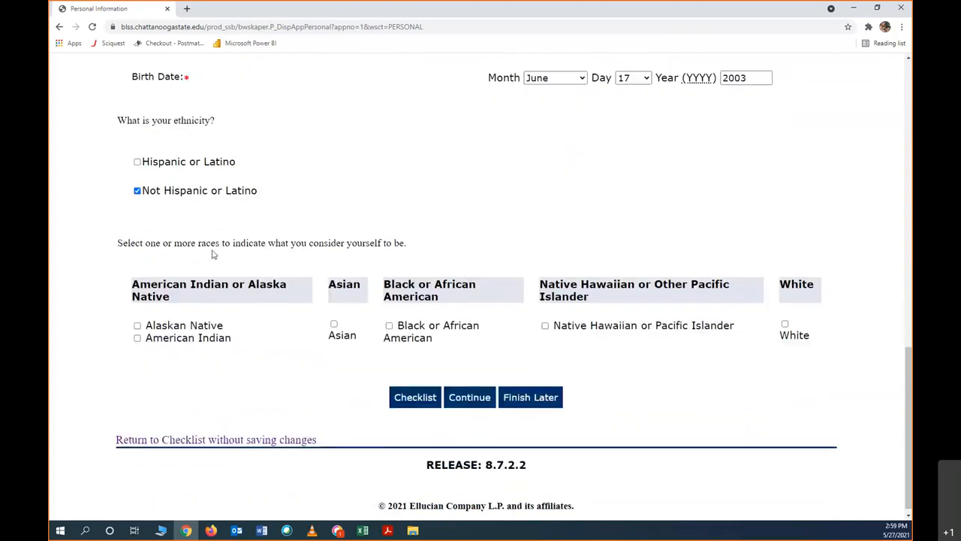
pyautogui.moveTo(608, 270)
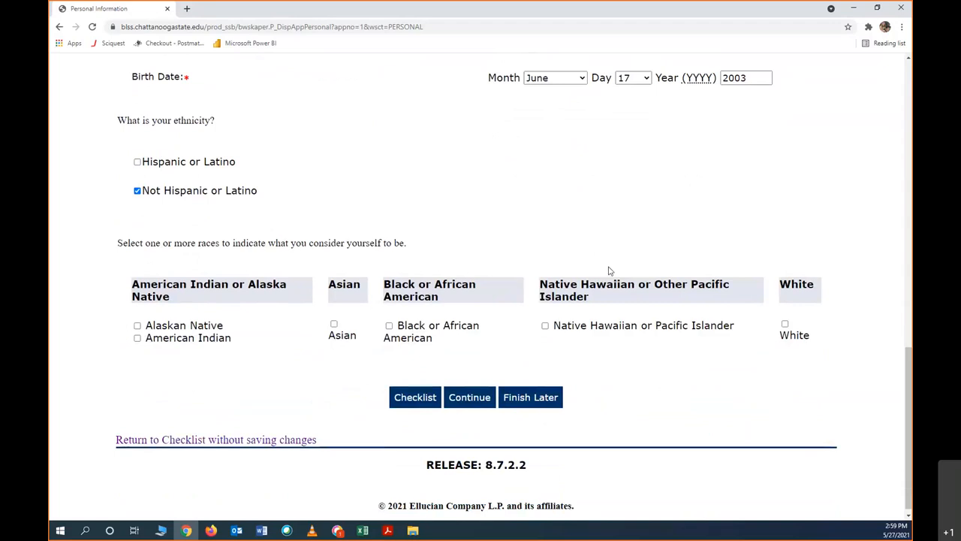
pyautogui.moveTo(775, 369)
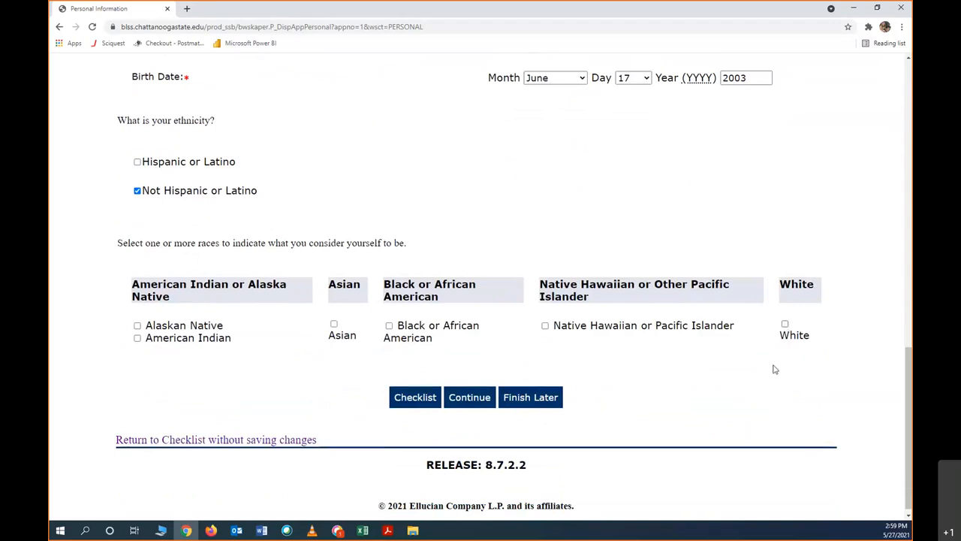
# - Submit the section, hit the Invalid SSN error, and replace the rejected number with all 1s
pyautogui.click(468, 396)
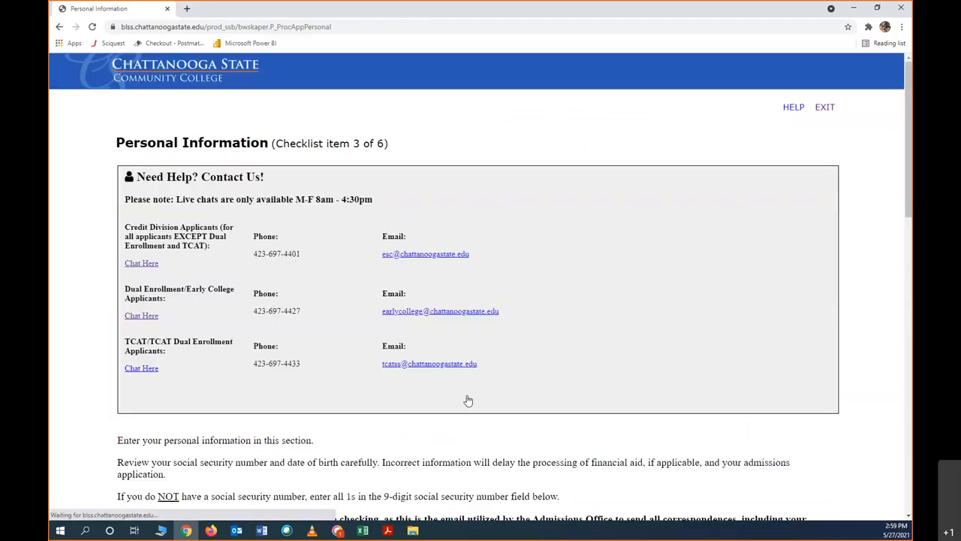
pyautogui.scroll(-3)
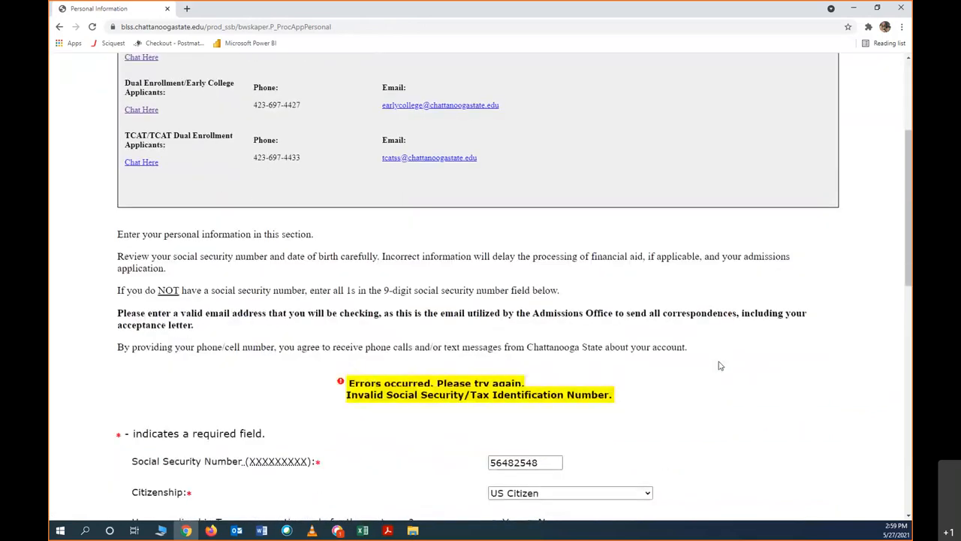
pyautogui.scroll(-3)
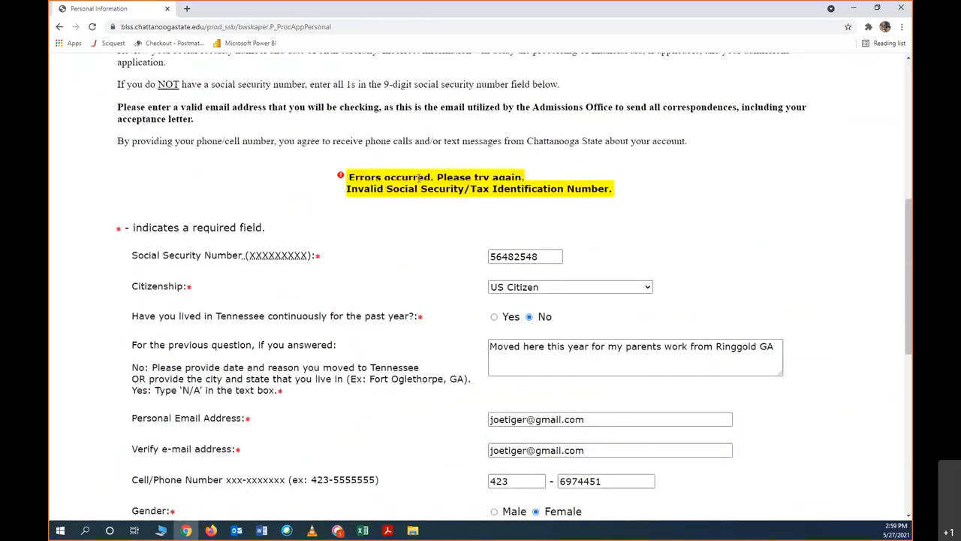
pyautogui.click(526, 255)
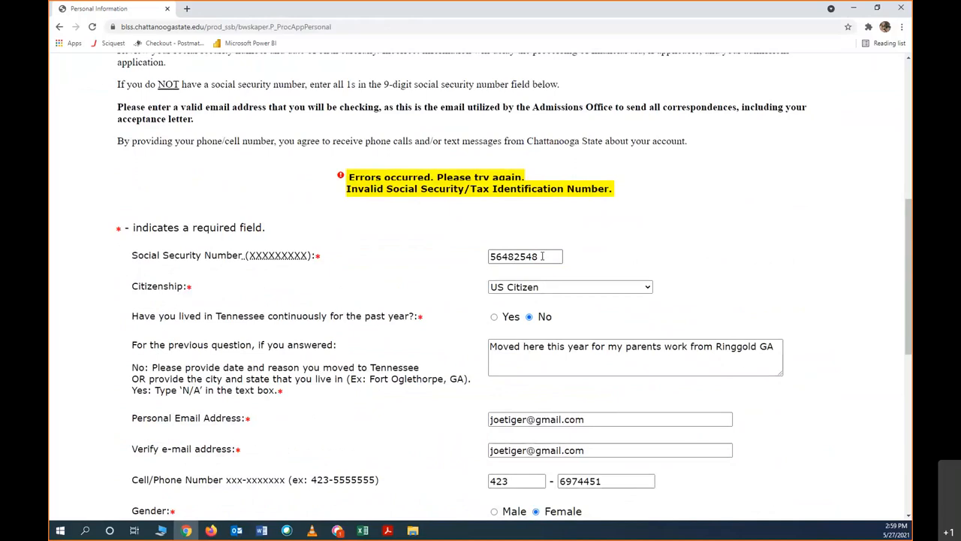
pyautogui.scroll(-3)
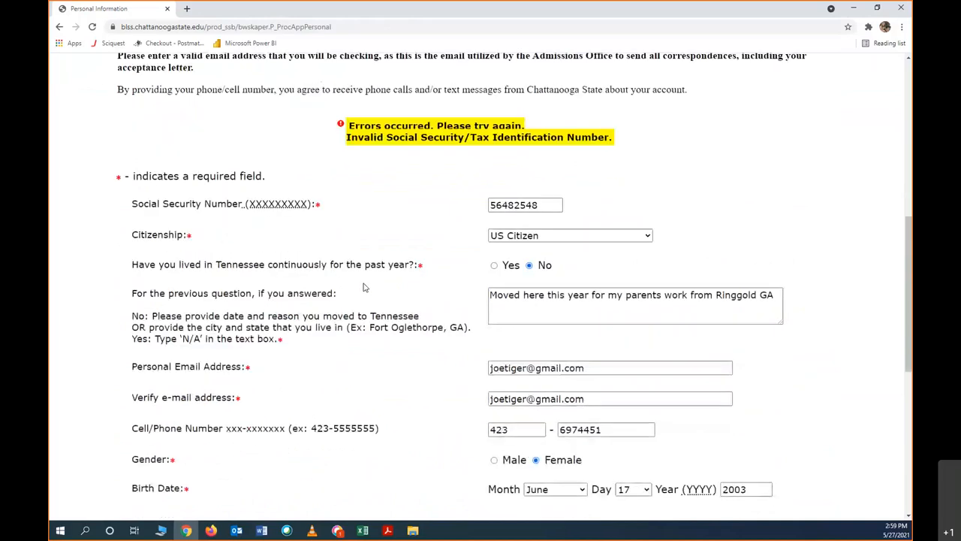
pyautogui.tripleClick(524, 204)
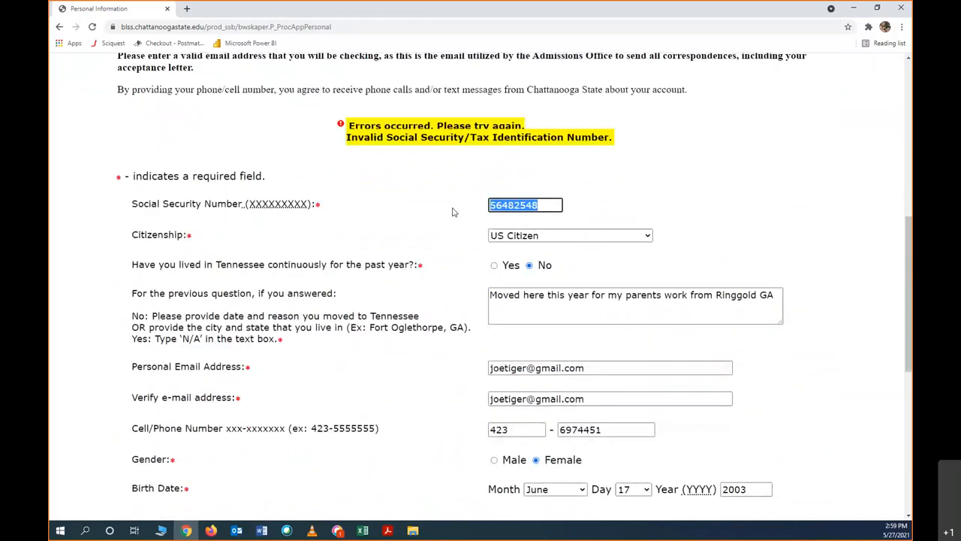
pyautogui.write('11111111')
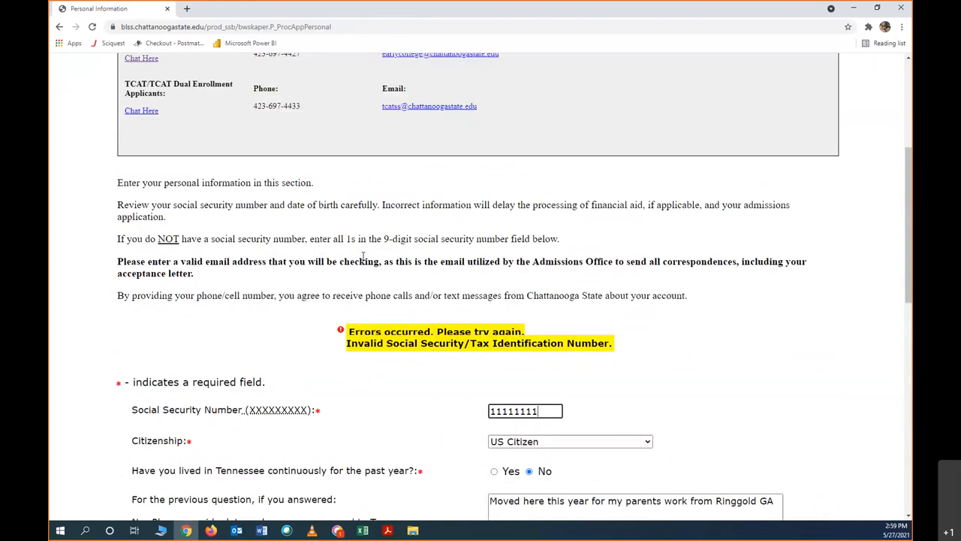
pyautogui.moveTo(409, 436)
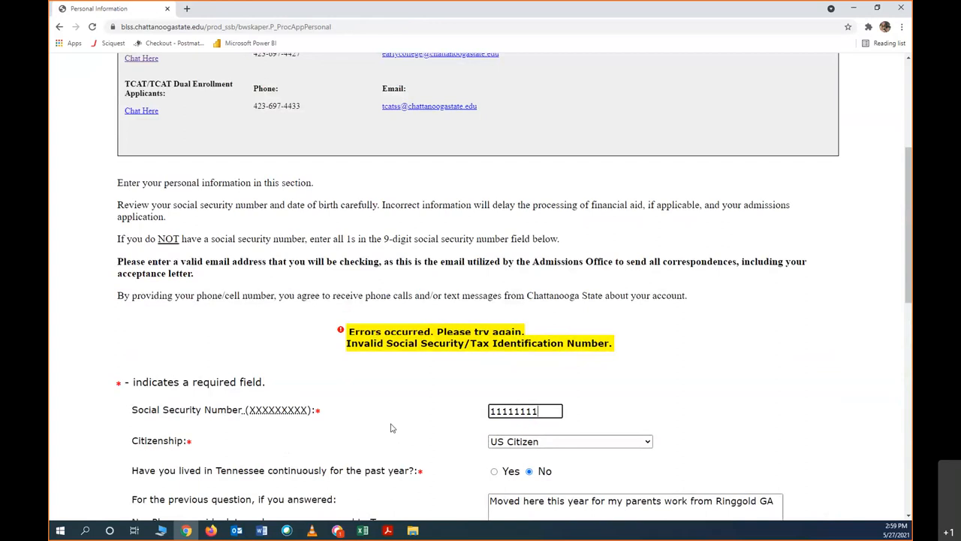
# - Finish the all-ones Social Security number and mark the applicant's race as White
pyautogui.scroll(-3)
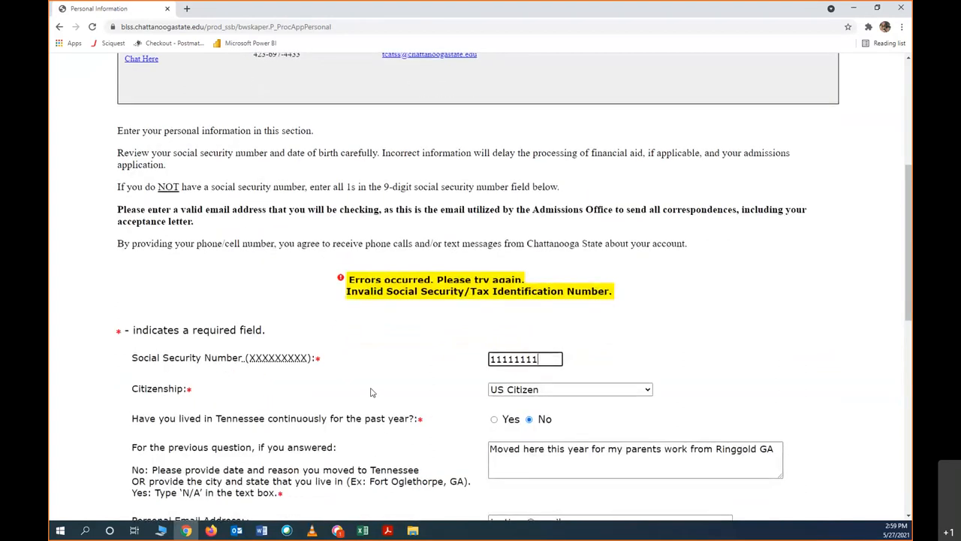
pyautogui.scroll(-3)
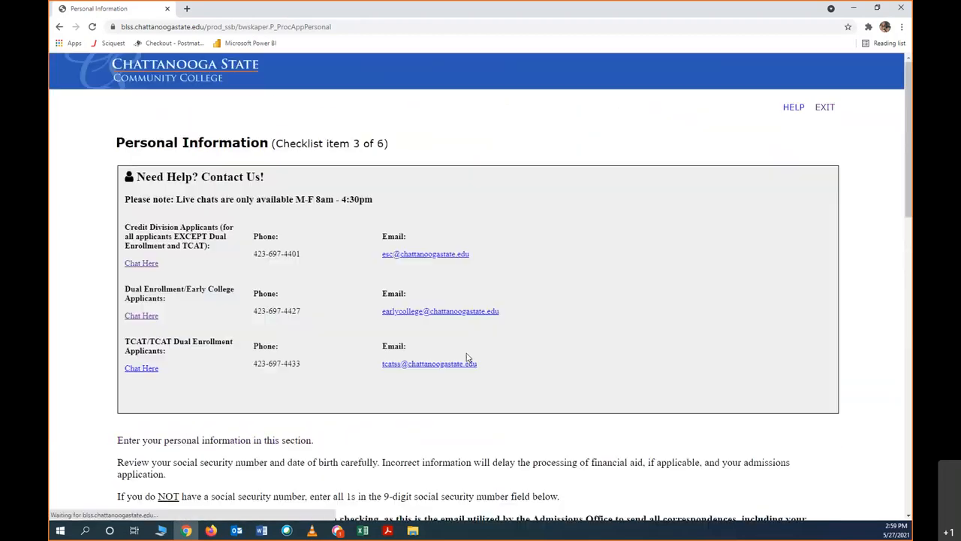
pyautogui.scroll(-3)
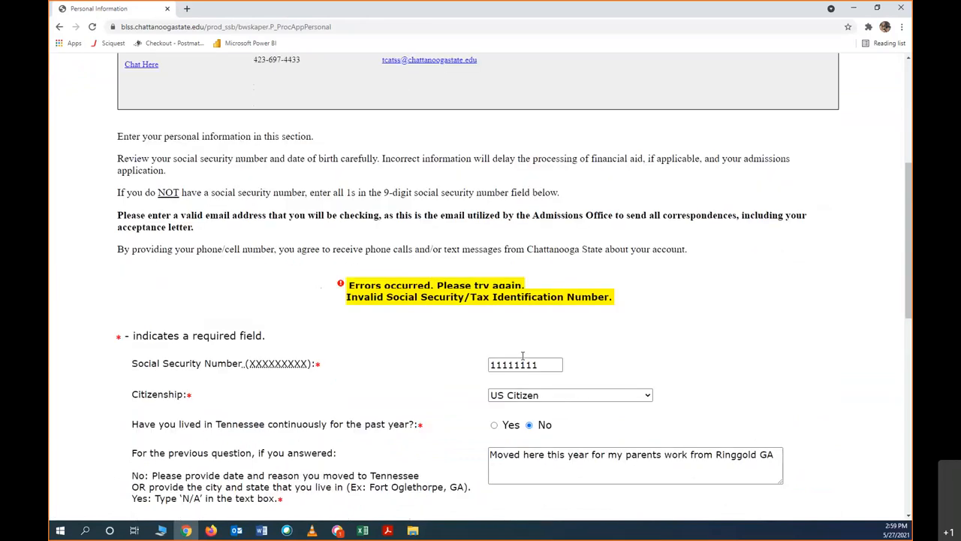
pyautogui.scroll(-3)
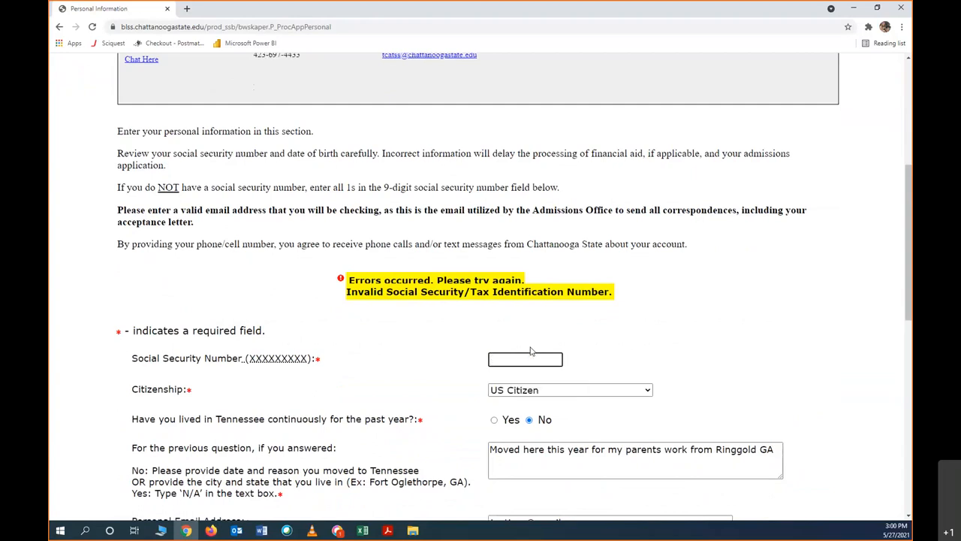
pyautogui.write('111111111')
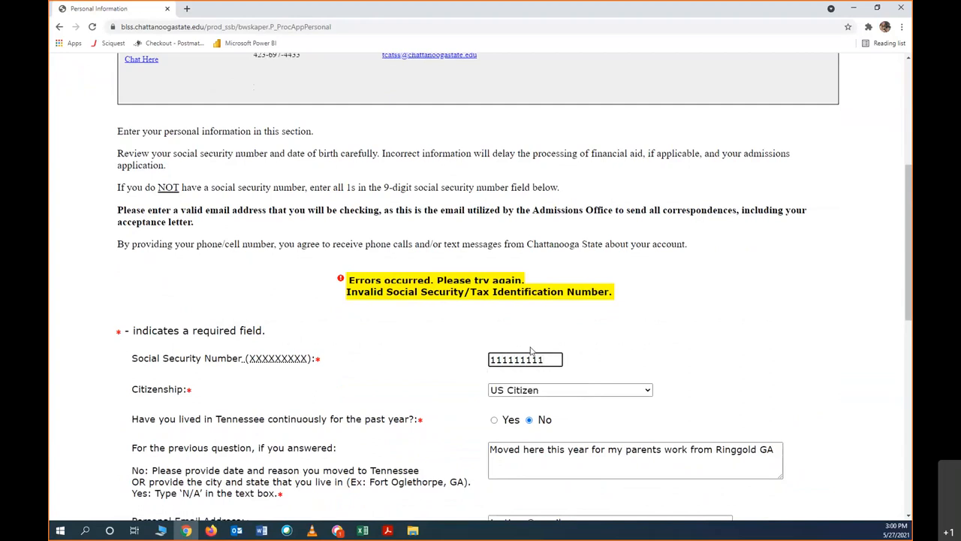
pyautogui.scroll(-3)
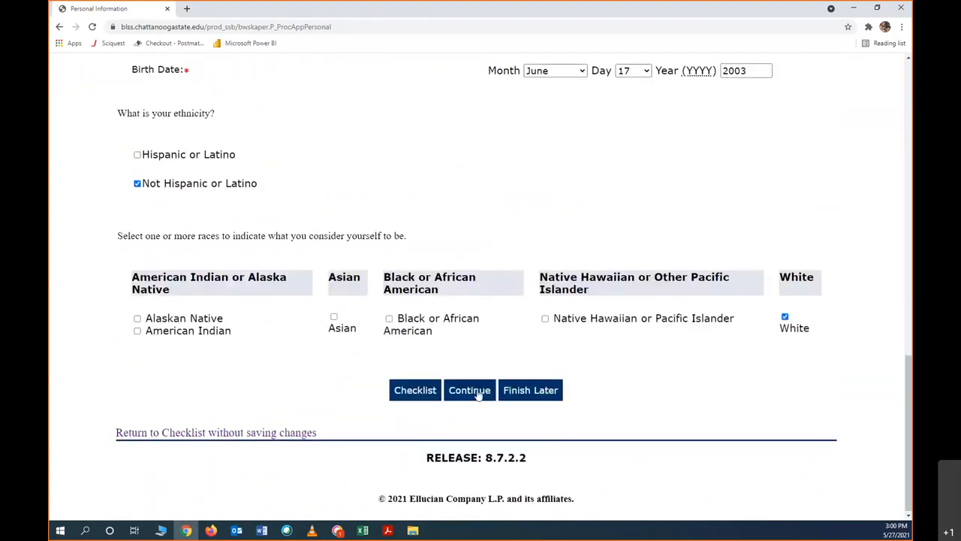
# - Continue from Personal Information to the High School/Home School/GED page, checklist item 4 of 6
pyautogui.click(469, 390)
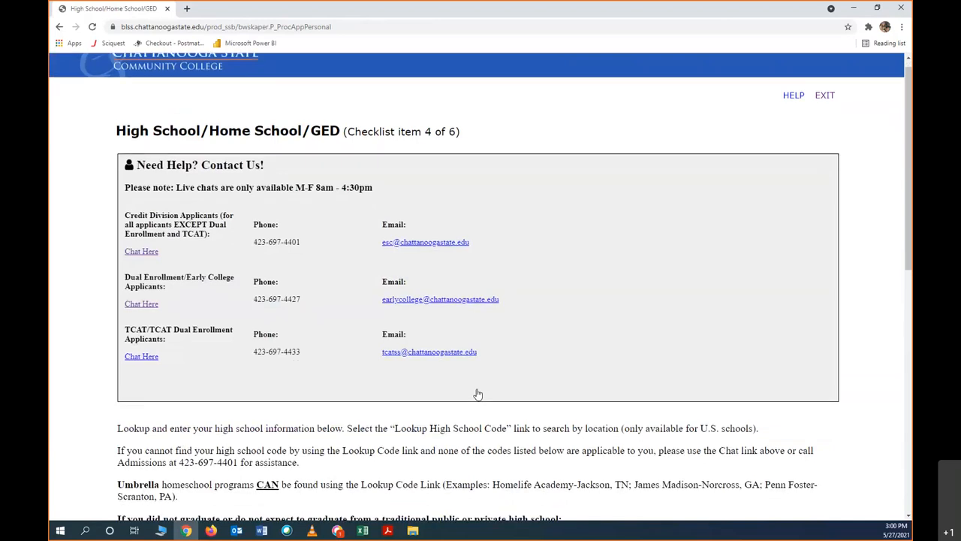
pyautogui.scroll(-3)
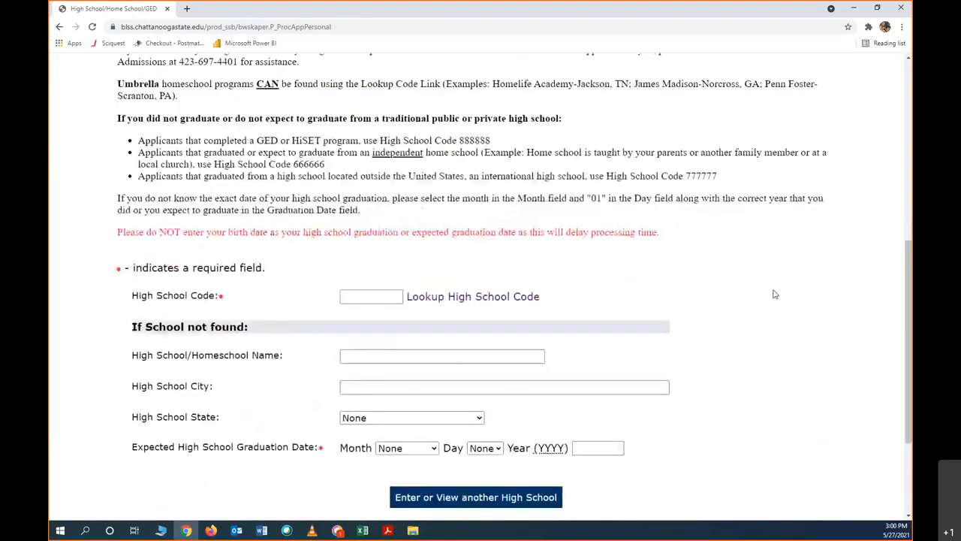
pyautogui.scroll(-3)
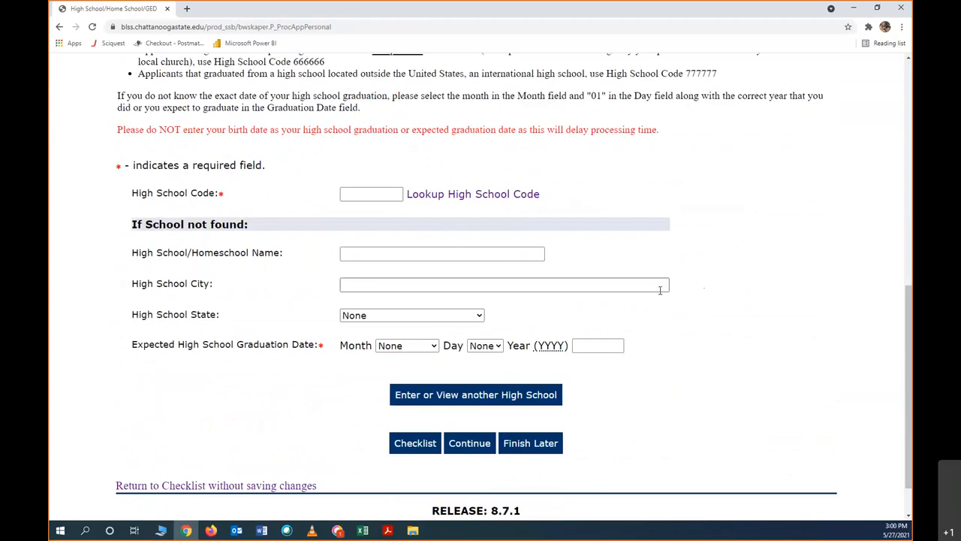
pyautogui.moveTo(728, 314)
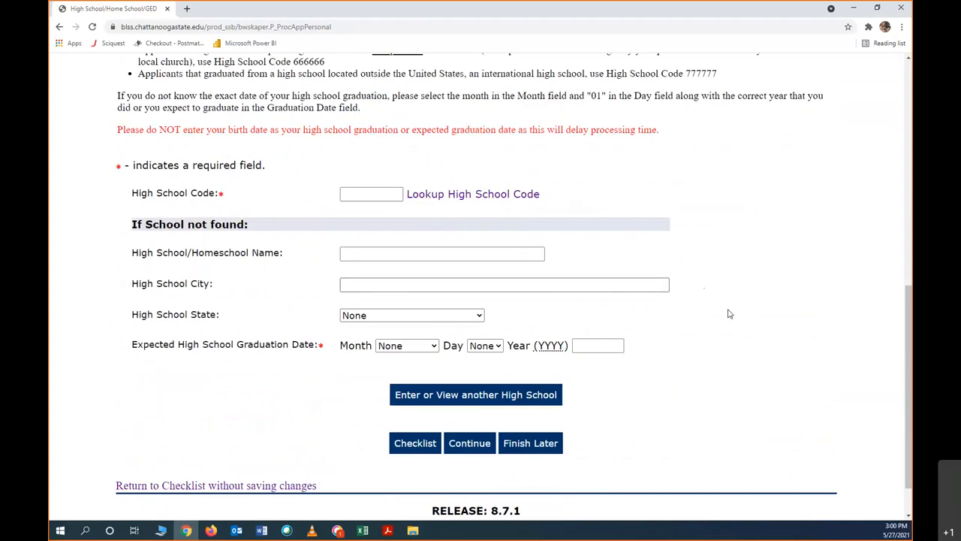
pyautogui.moveTo(355, 224)
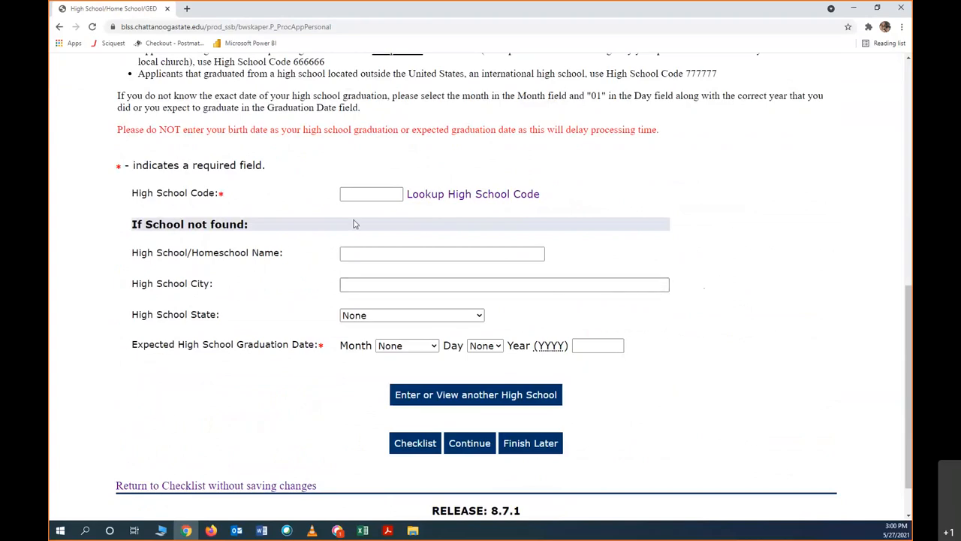
pyautogui.moveTo(537, 202)
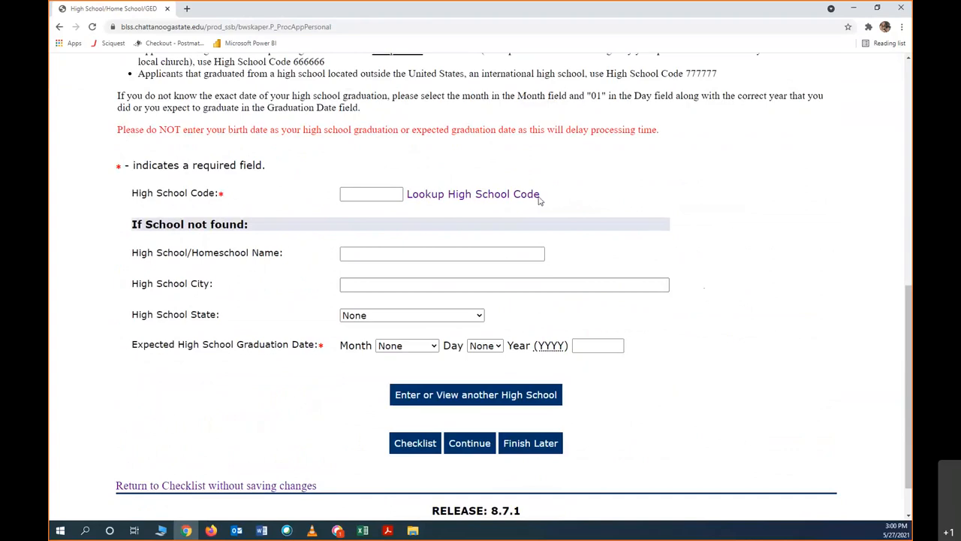
pyautogui.moveTo(488, 197)
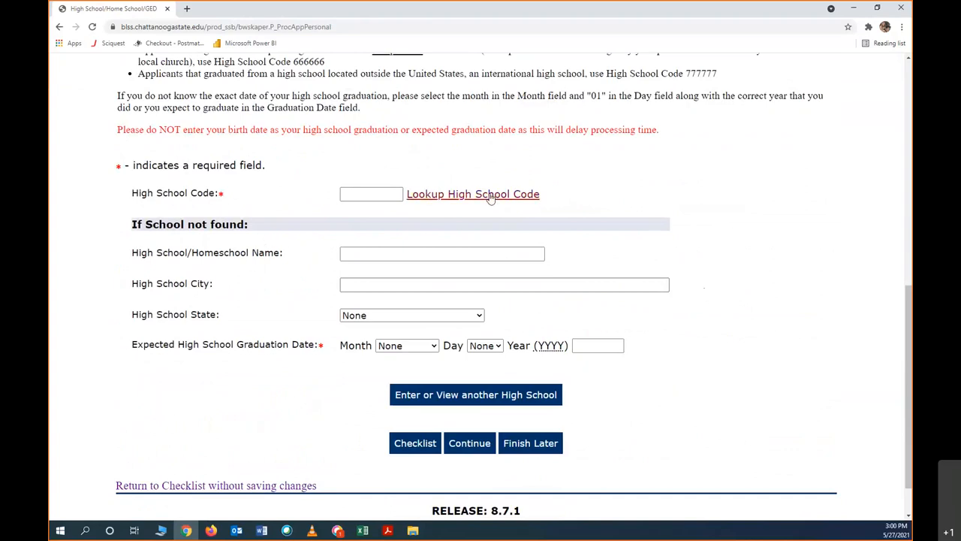
# - Start the high school code lookup and choose Chattanooga from the Tennessee city list
pyautogui.click(471, 193)
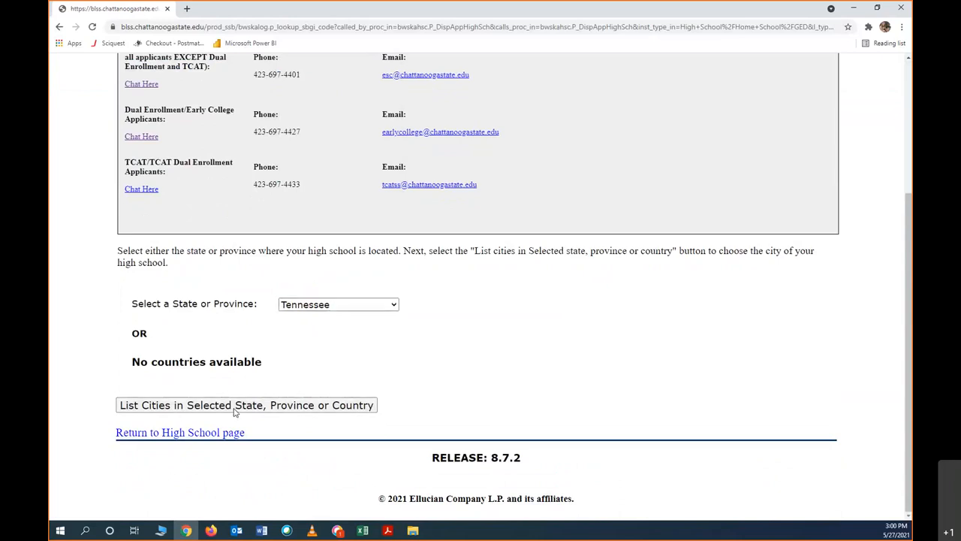
pyautogui.click(246, 406)
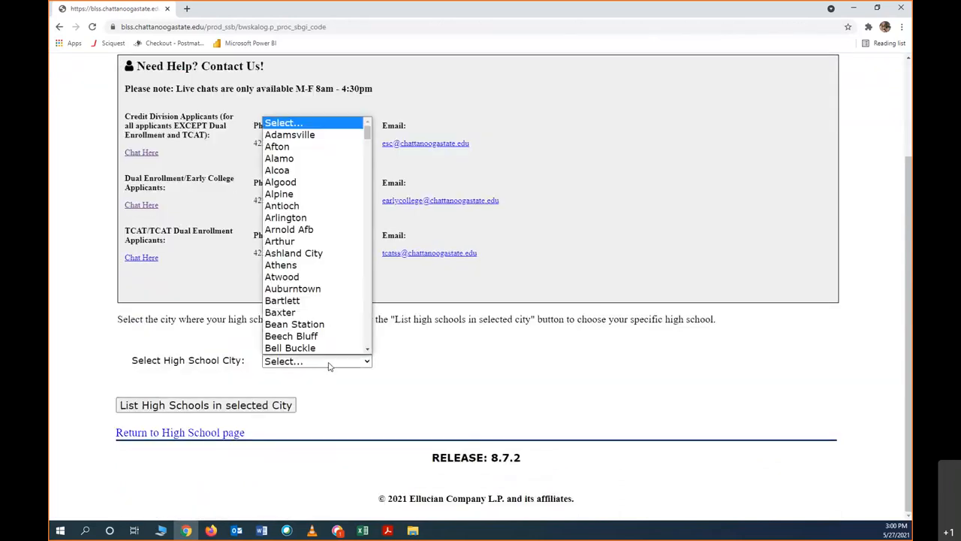
pyautogui.scroll(-3)
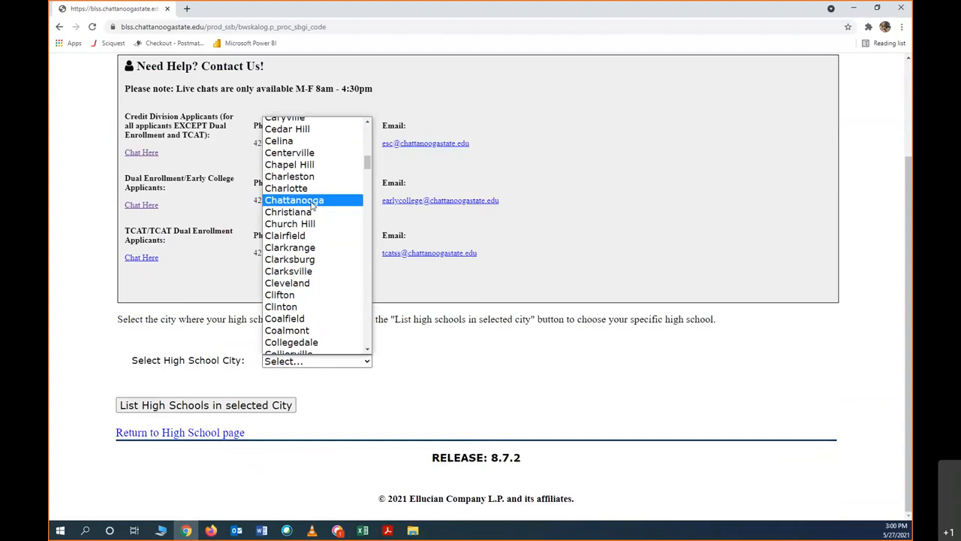
pyautogui.click(294, 199)
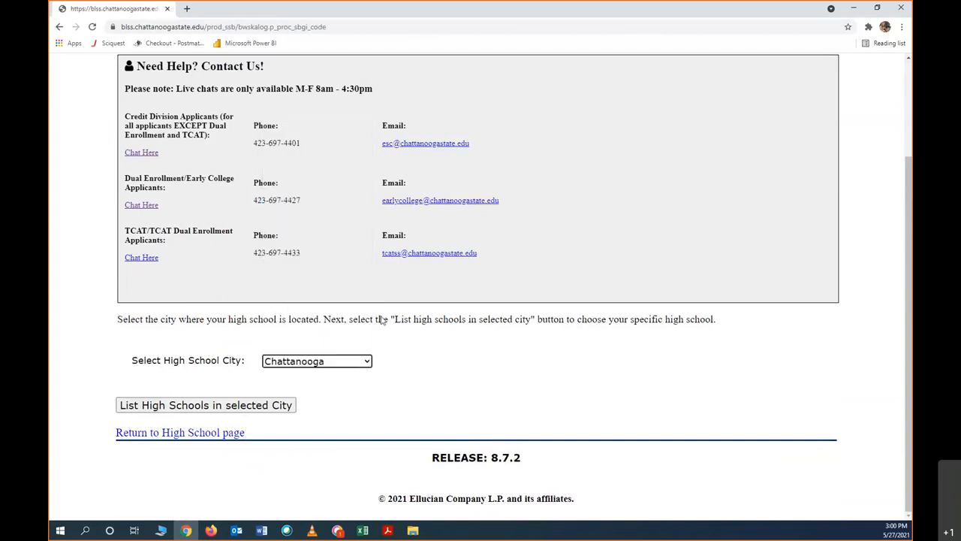
# - List Chattanooga's high schools and select The Howard School
pyautogui.click(204, 405)
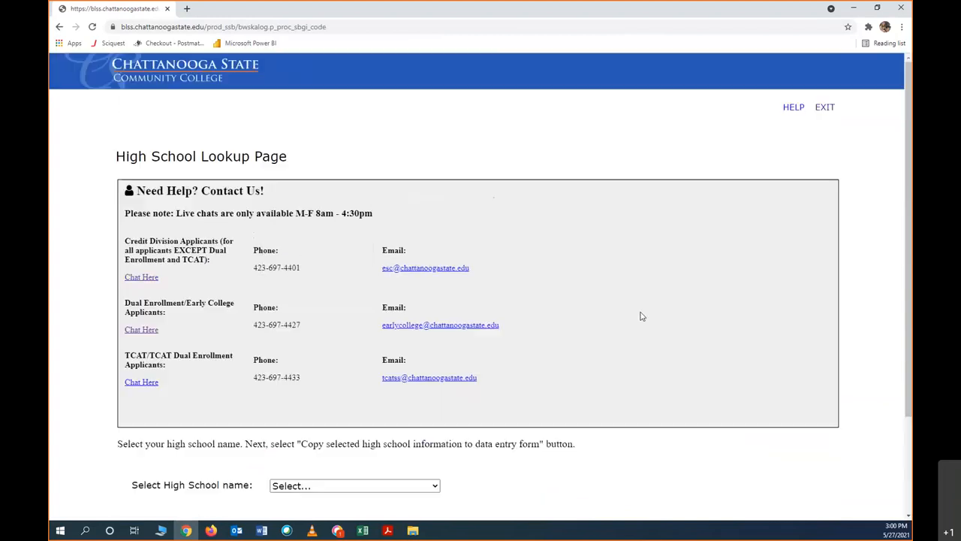
pyautogui.scroll(-3)
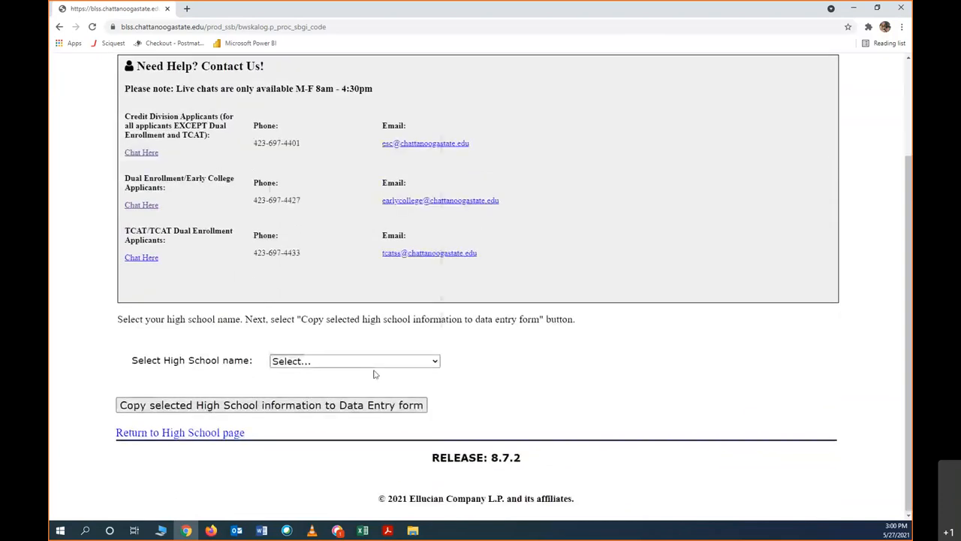
pyautogui.click(353, 360)
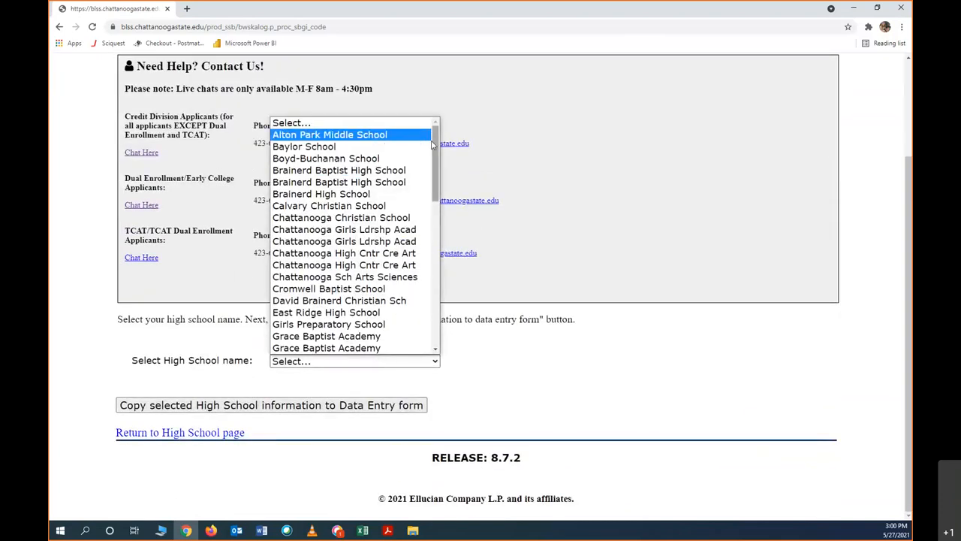
pyautogui.scroll(-3)
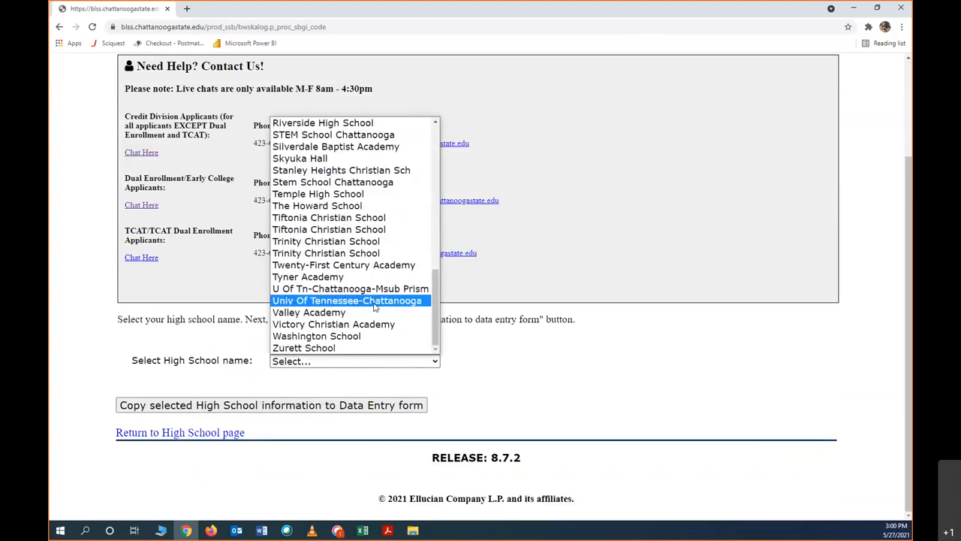
pyautogui.click(317, 204)
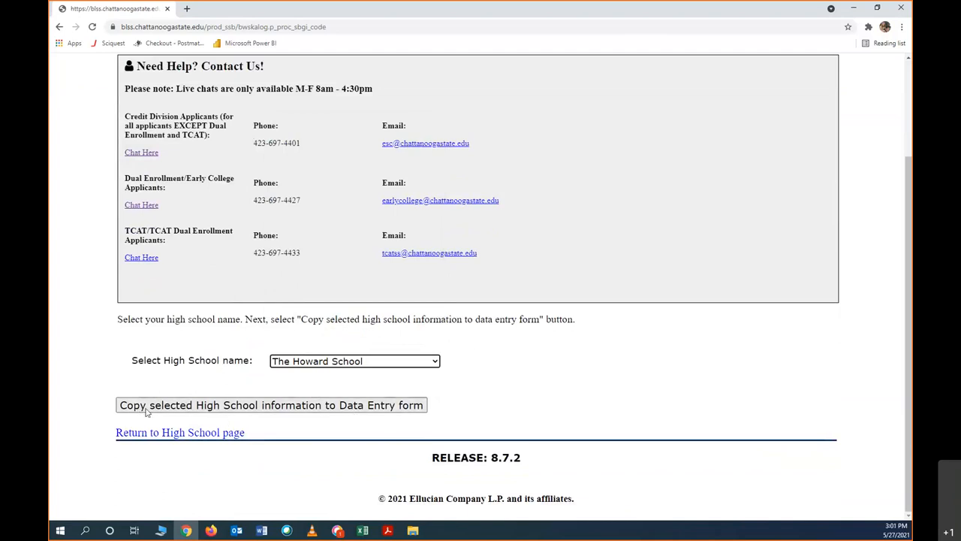
pyautogui.moveTo(314, 412)
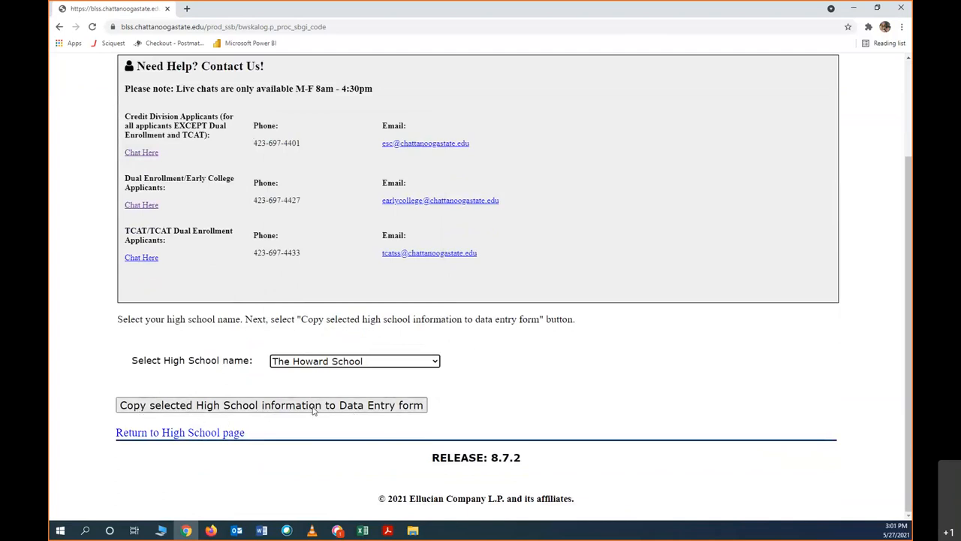
# - Copy The Howard School's details, code 430305, into the data entry form
pyautogui.click(270, 405)
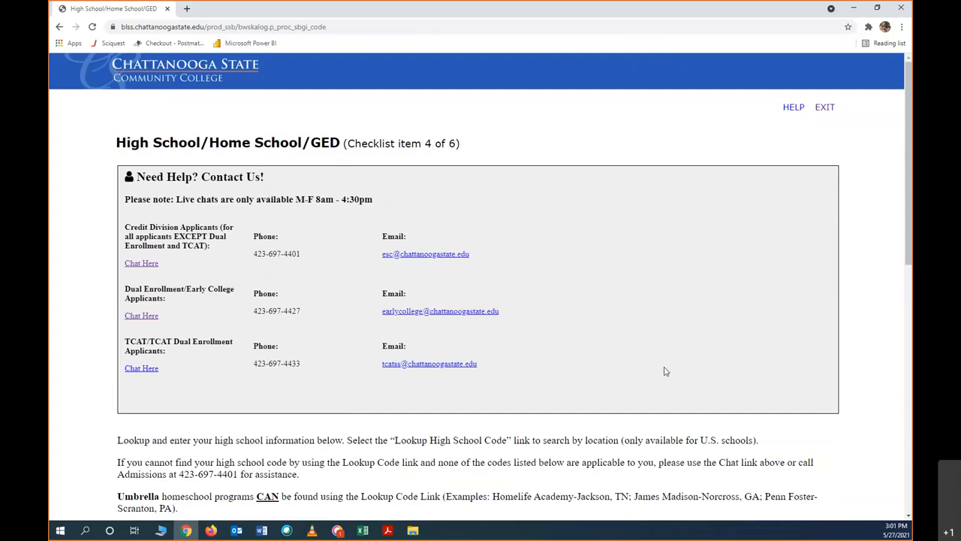
pyautogui.scroll(-3)
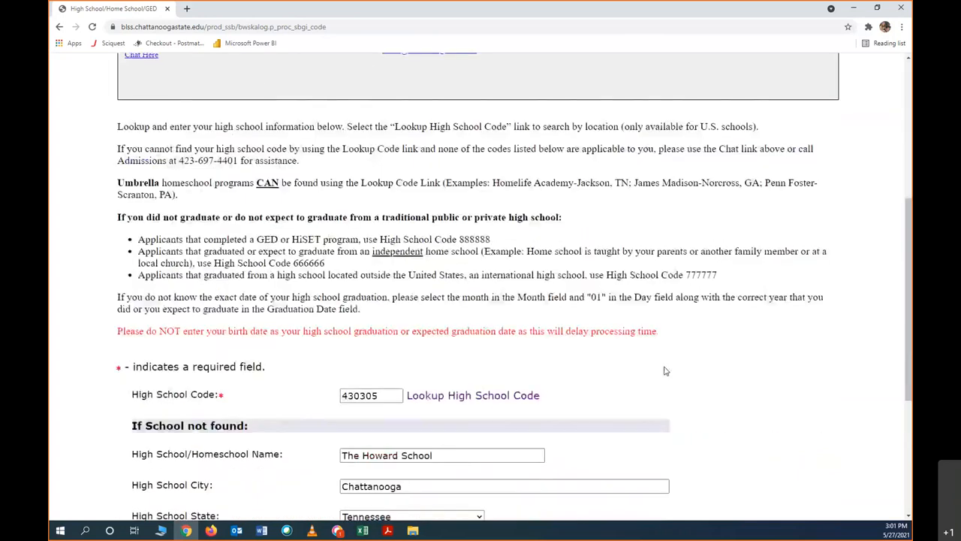
pyautogui.scroll(-3)
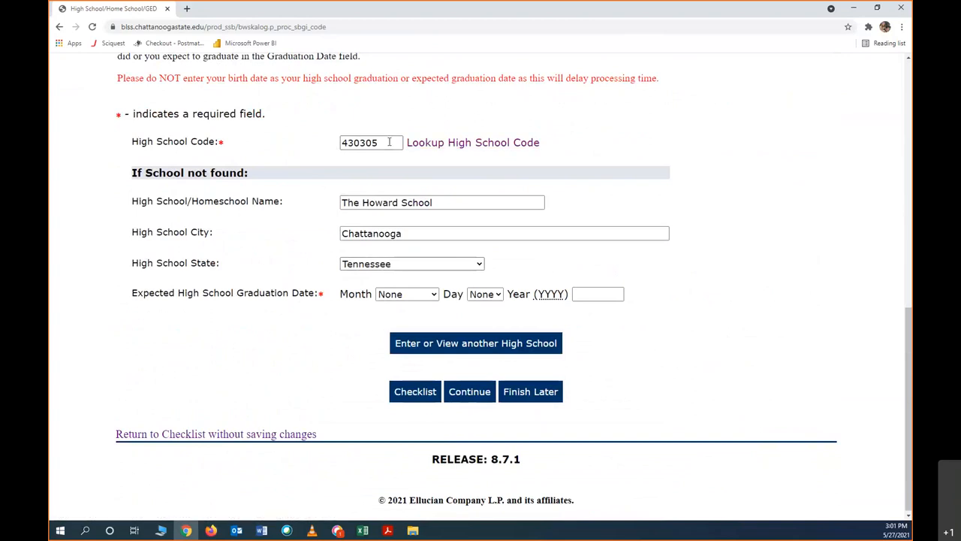
# - Set the expected graduation date to June 01, 2022
pyautogui.click(407, 292)
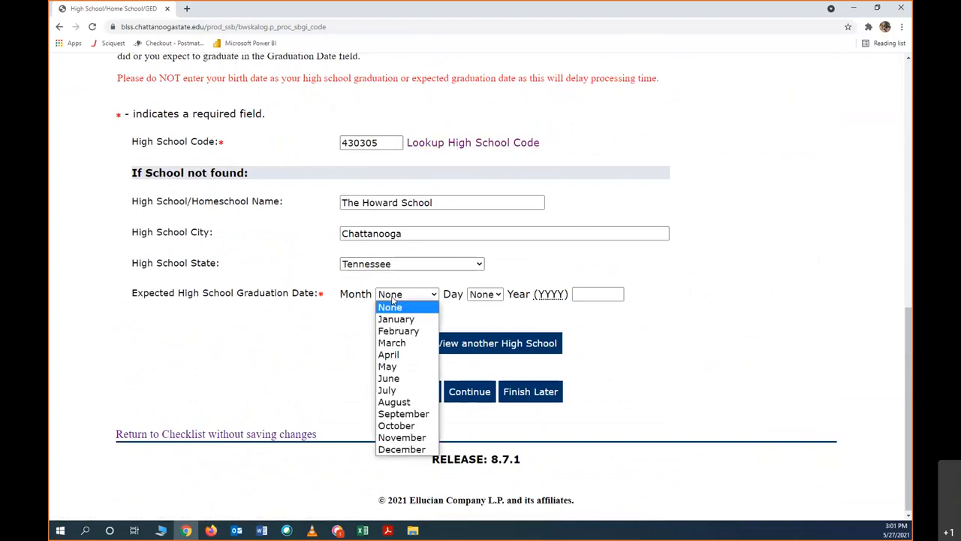
pyautogui.click(388, 379)
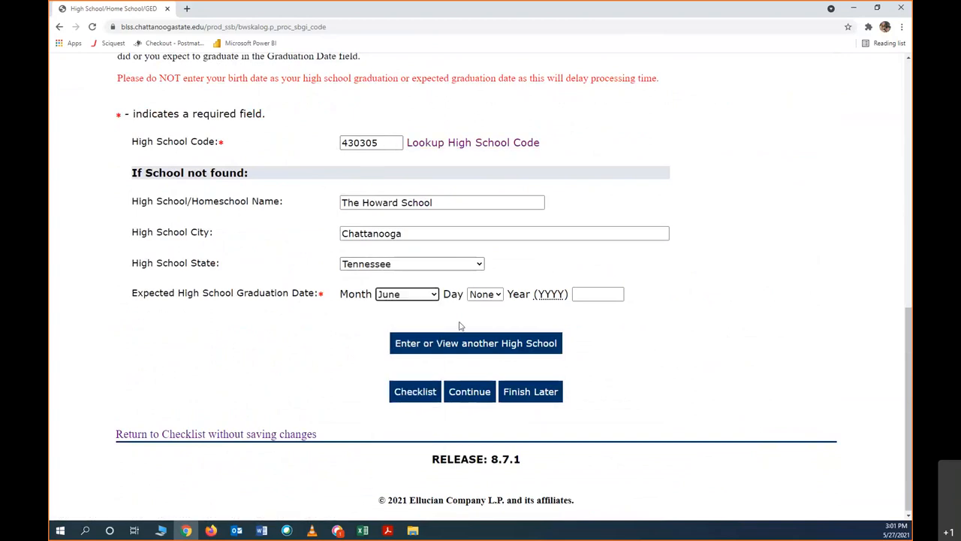
pyautogui.click(483, 293)
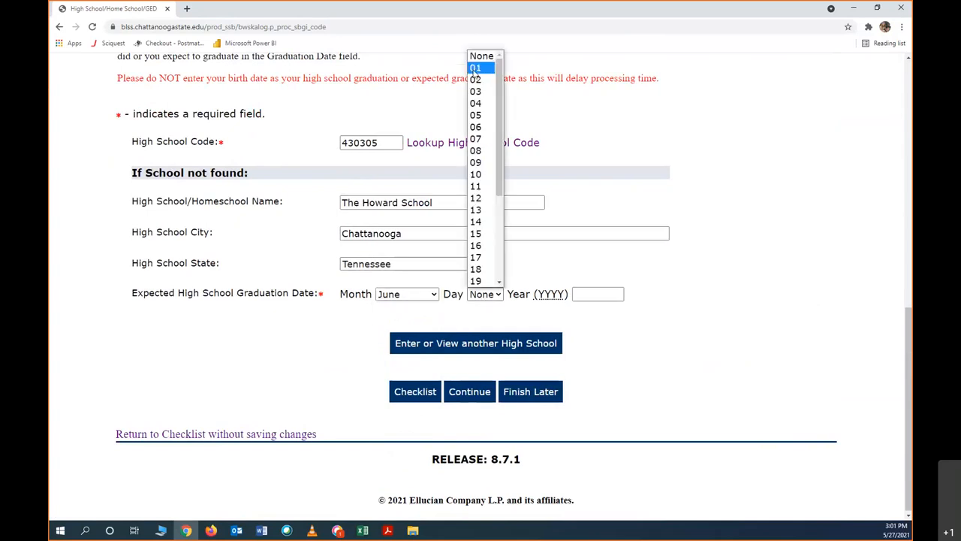
pyautogui.click(475, 67)
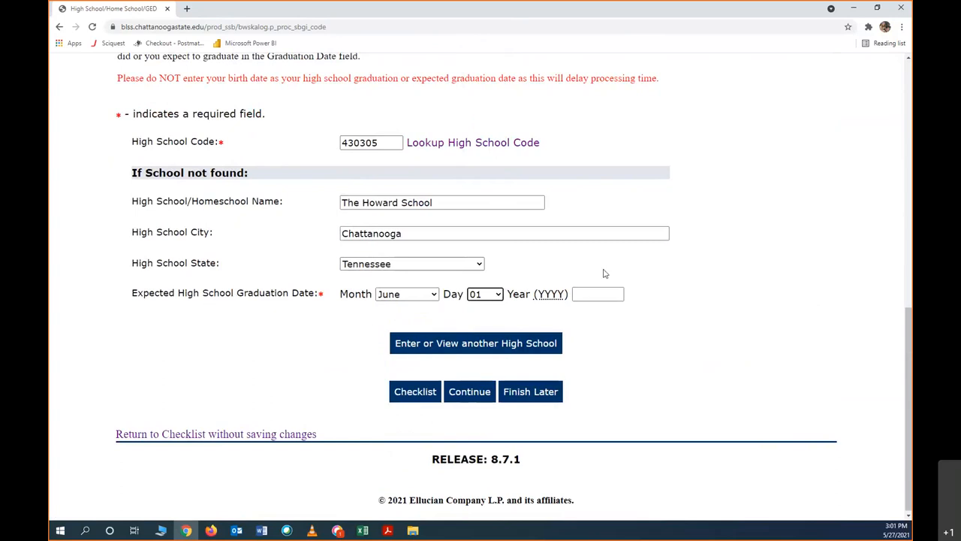
pyautogui.write('20')
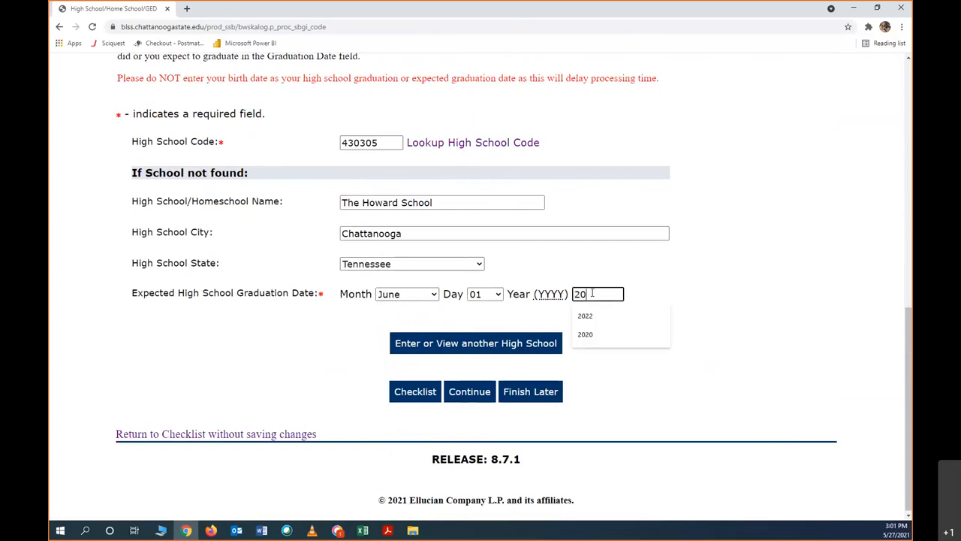
pyautogui.click(586, 315)
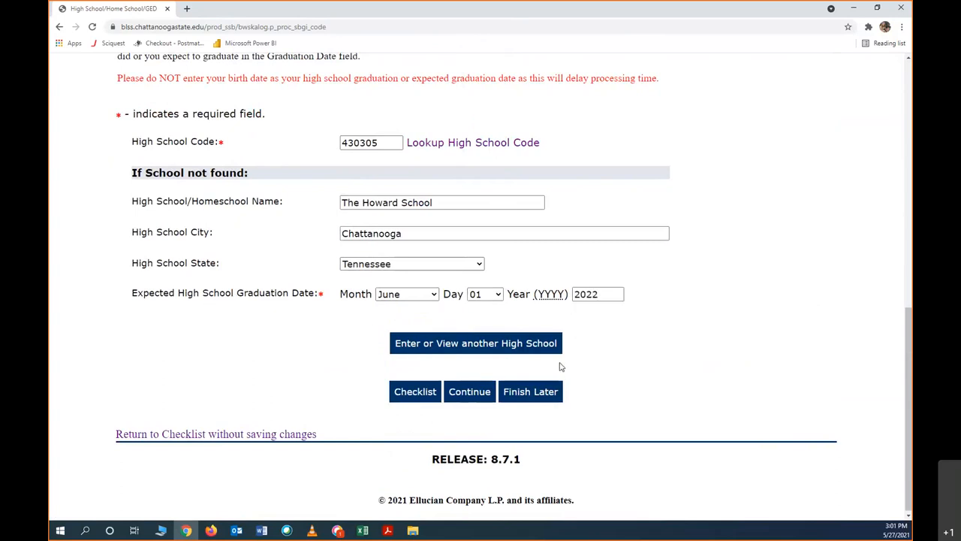
pyautogui.moveTo(540, 466)
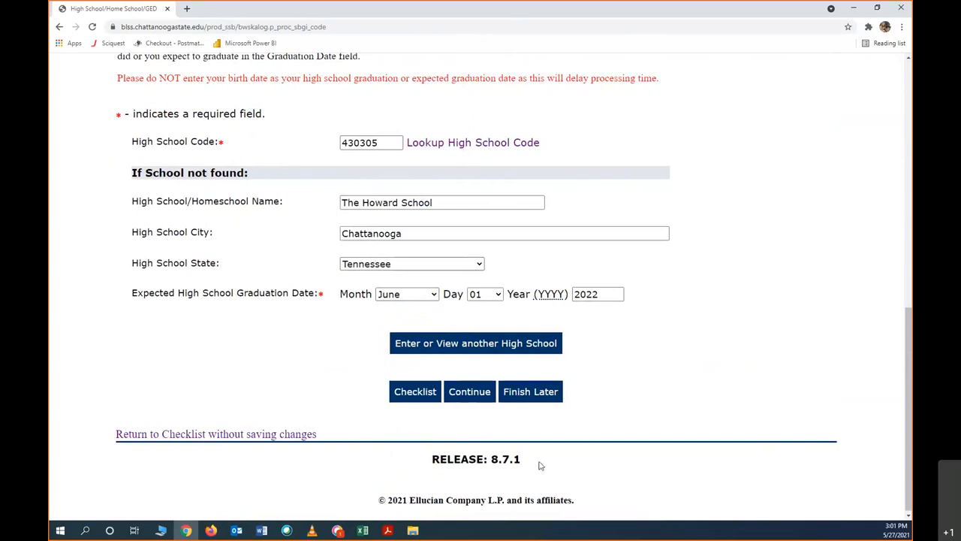
pyautogui.moveTo(462, 471)
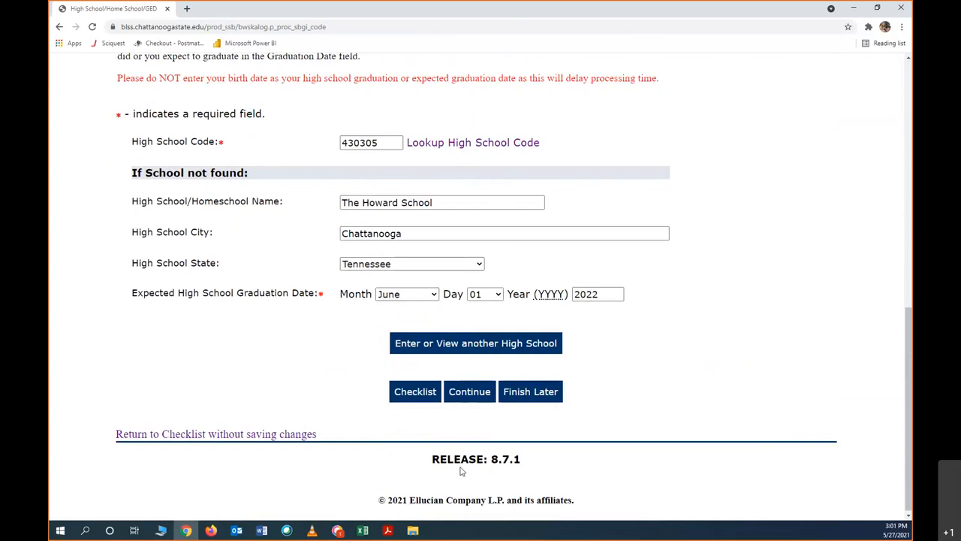
# - Save the high school details and answer Yes to Selective Service registration on Additional Information
pyautogui.click(468, 391)
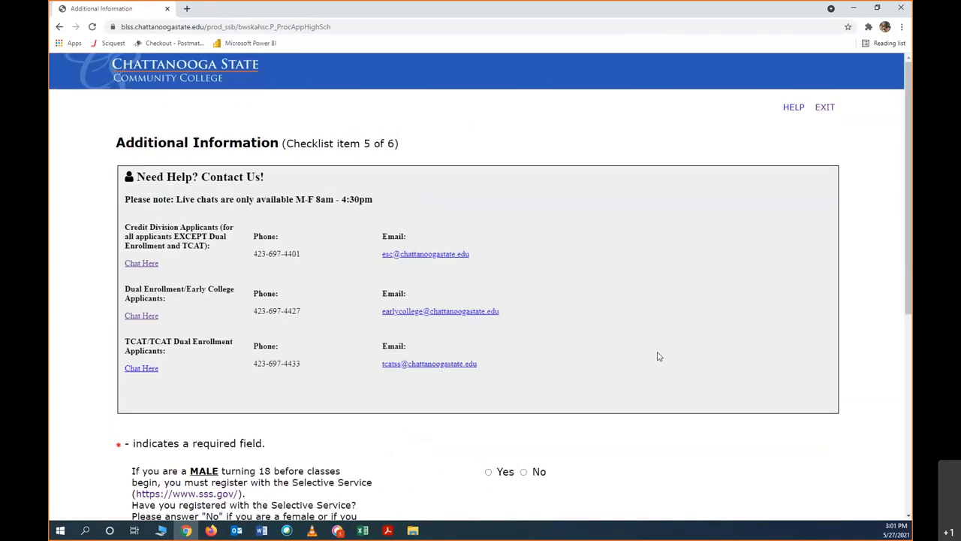
pyautogui.scroll(-3)
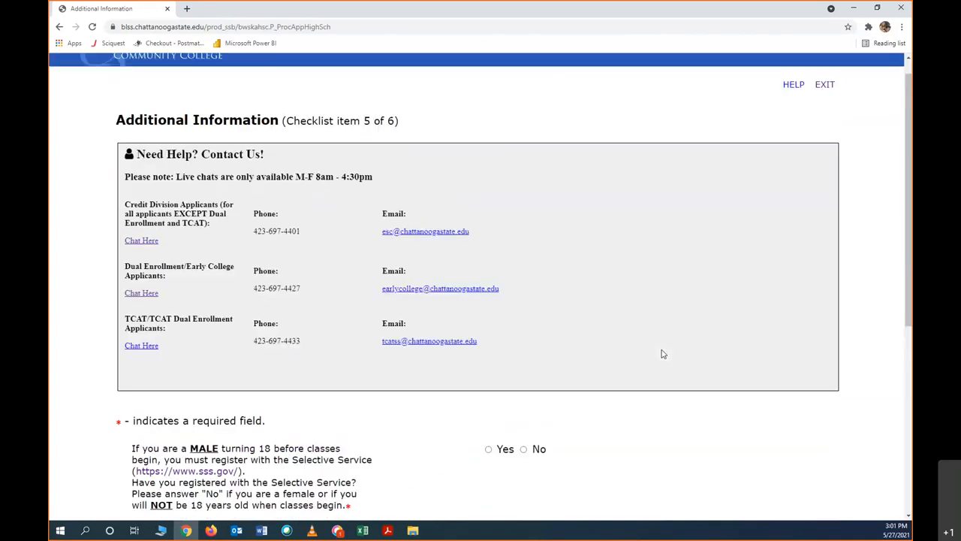
pyautogui.scroll(-3)
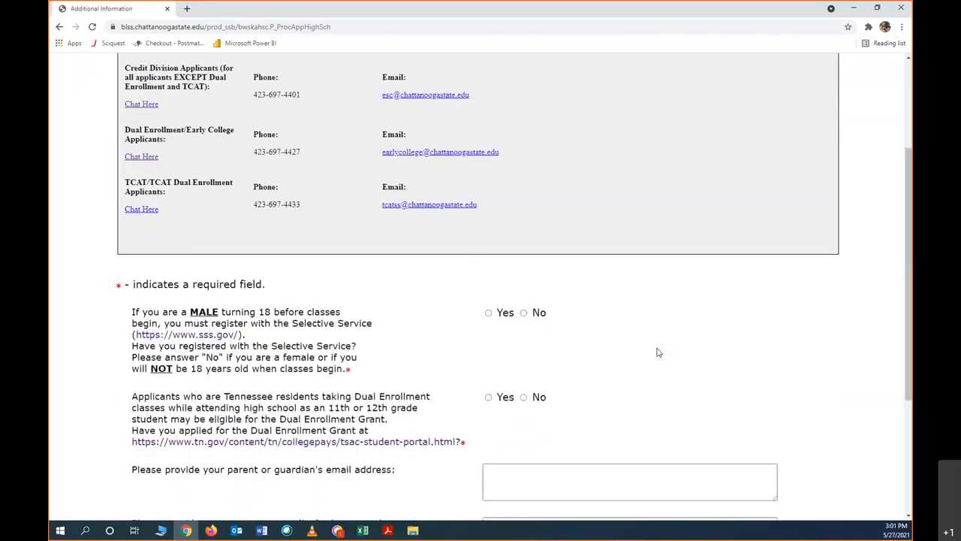
pyautogui.scroll(-3)
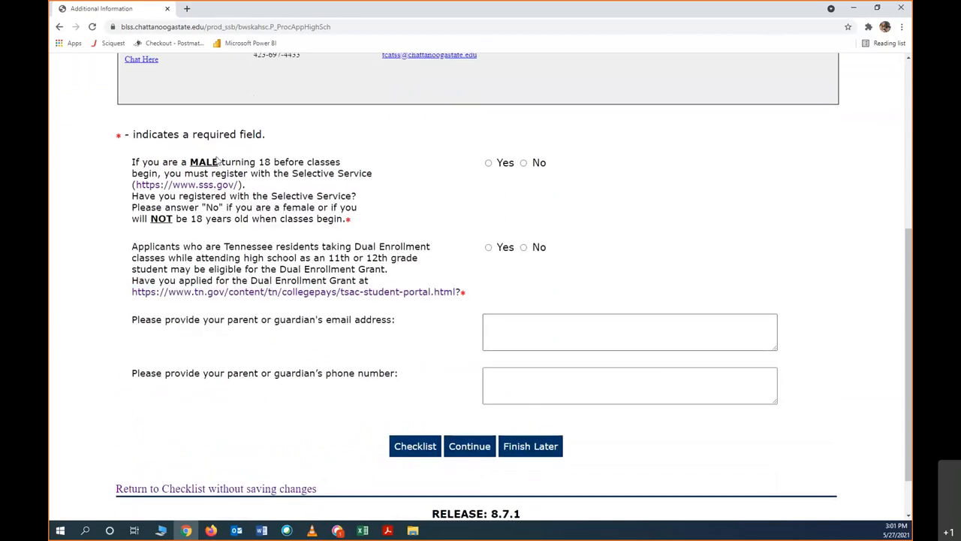
pyautogui.moveTo(254, 189)
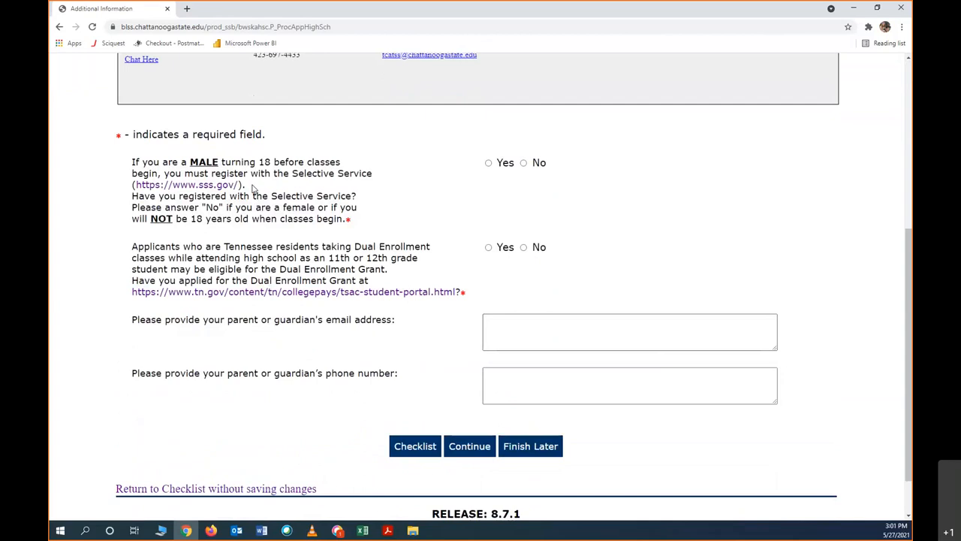
pyautogui.moveTo(499, 165)
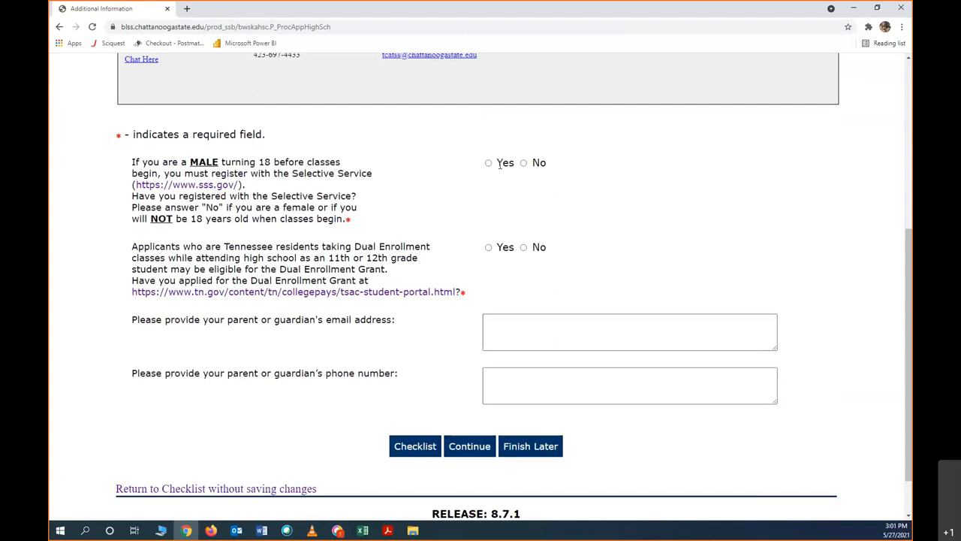
pyautogui.click(488, 162)
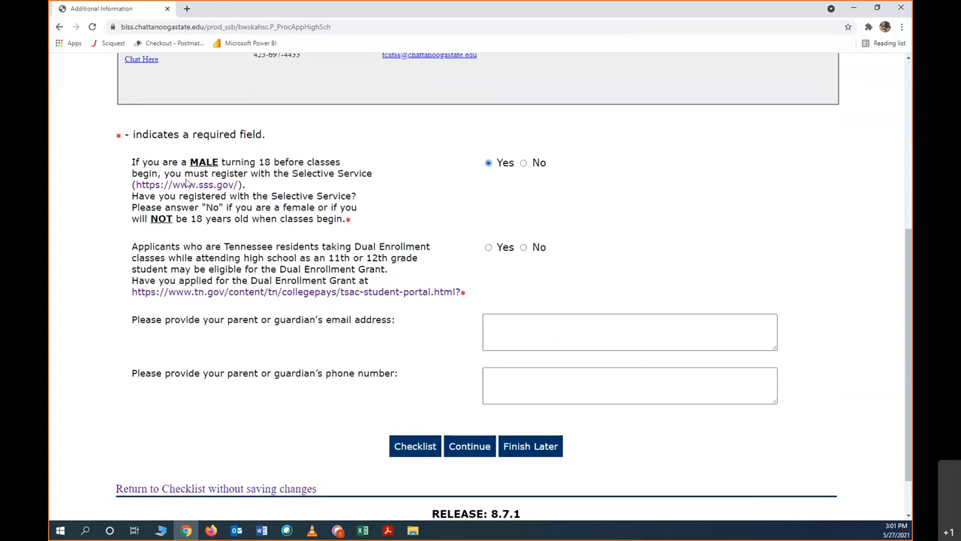
pyautogui.moveTo(186, 185)
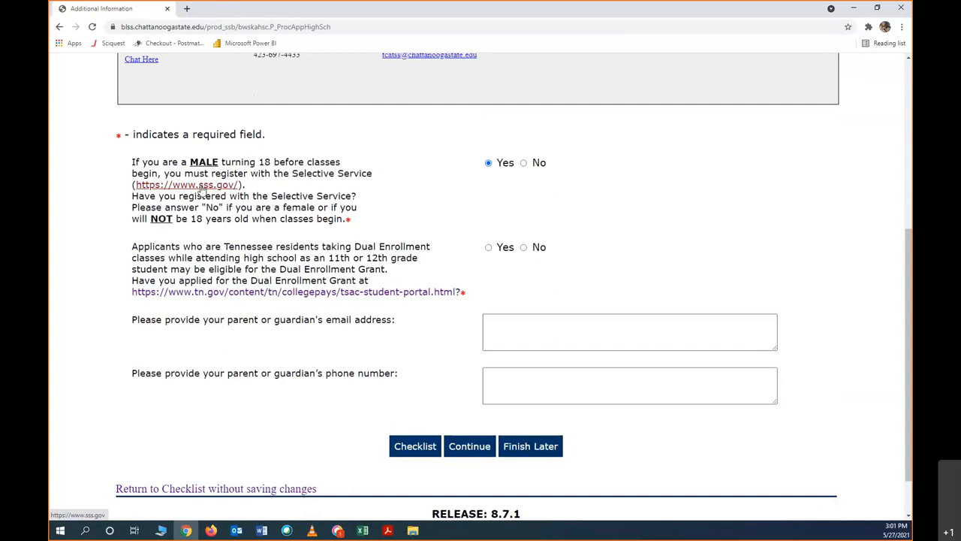
pyautogui.moveTo(162, 223)
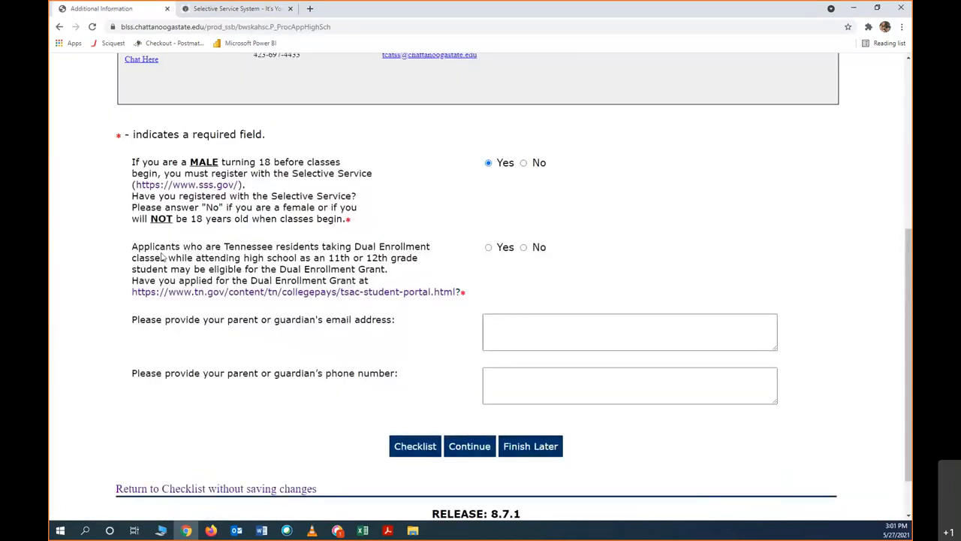
pyautogui.moveTo(162, 255)
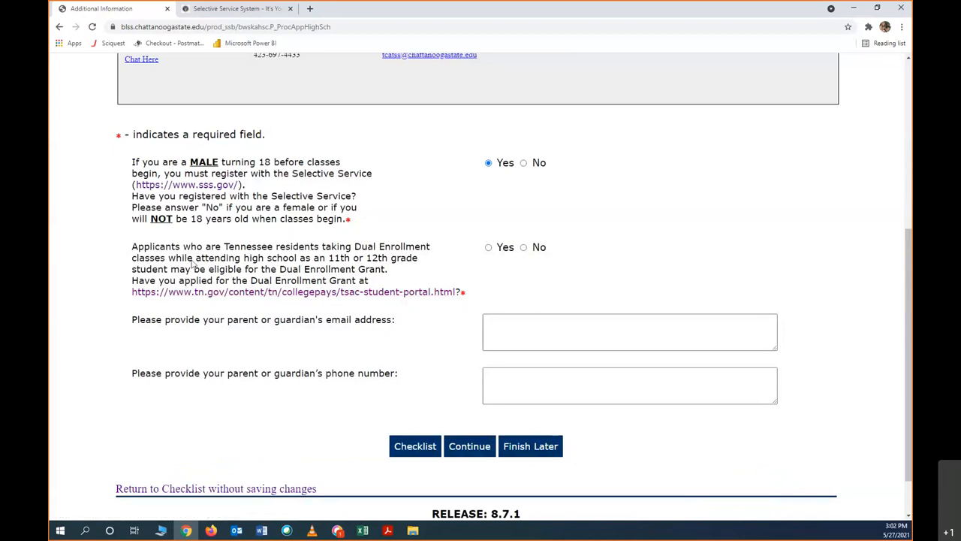
# - View the TSAC Student Portal page about the Dual Enrollment Grant in a new tab
pyautogui.click(294, 292)
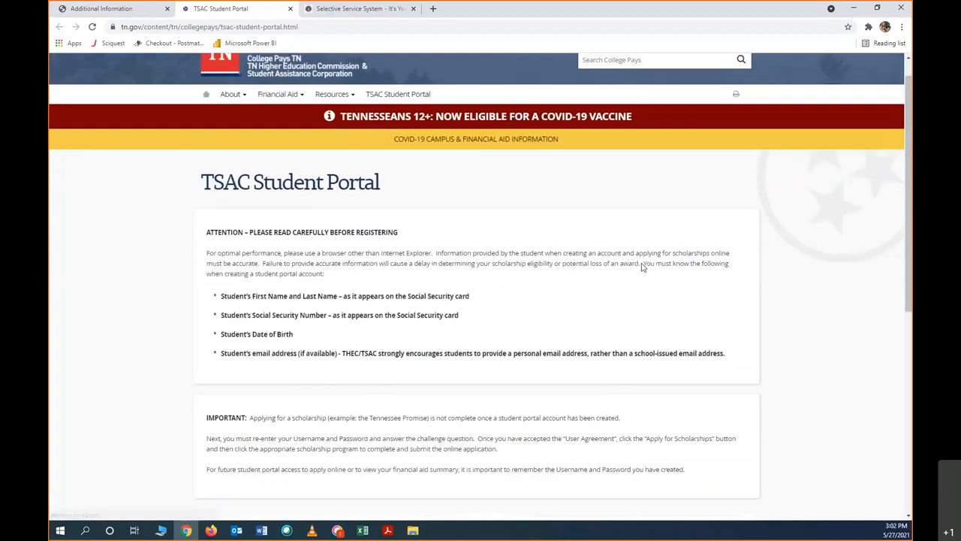
pyautogui.scroll(-3)
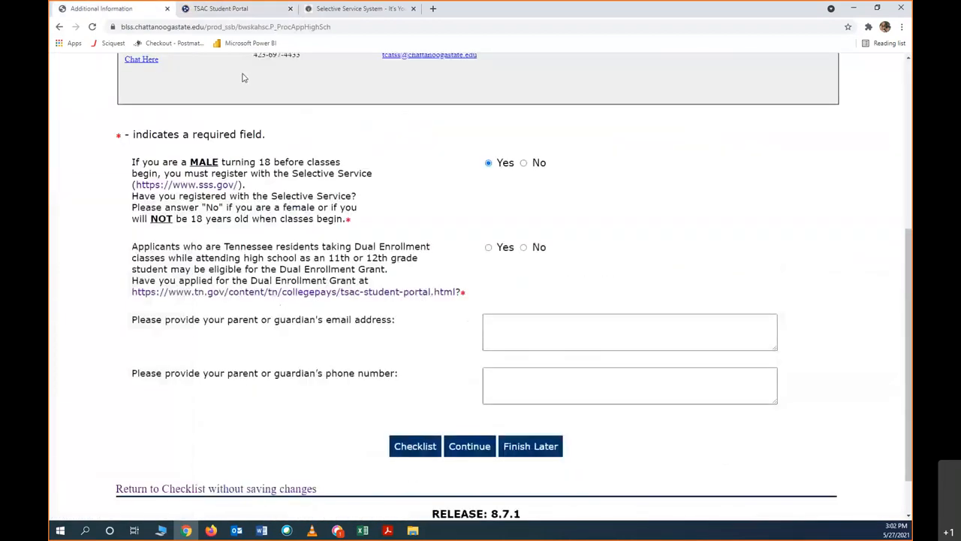
# - Answer Yes to the Dual Enrollment Grant, enter the parent's gmail email and 423 phone, and continue
pyautogui.click(489, 246)
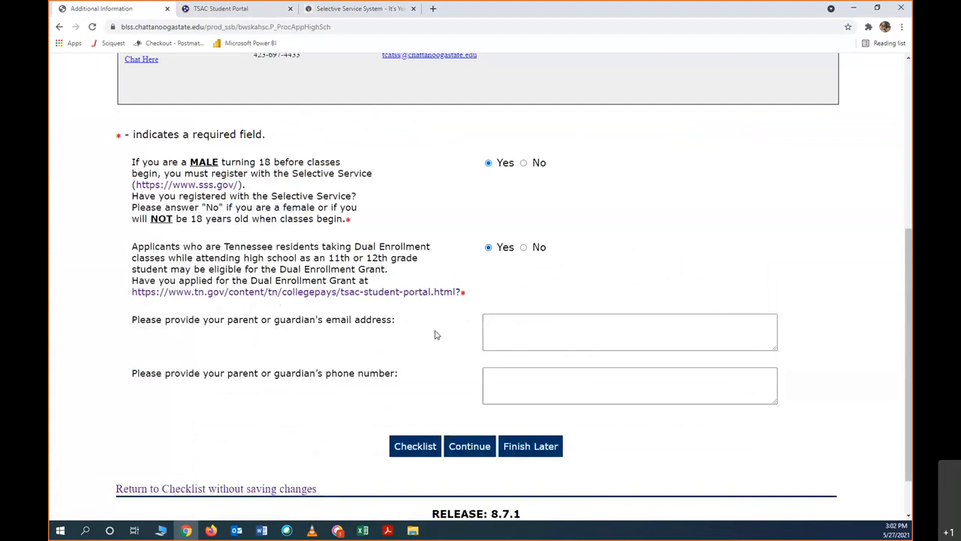
pyautogui.click(629, 332)
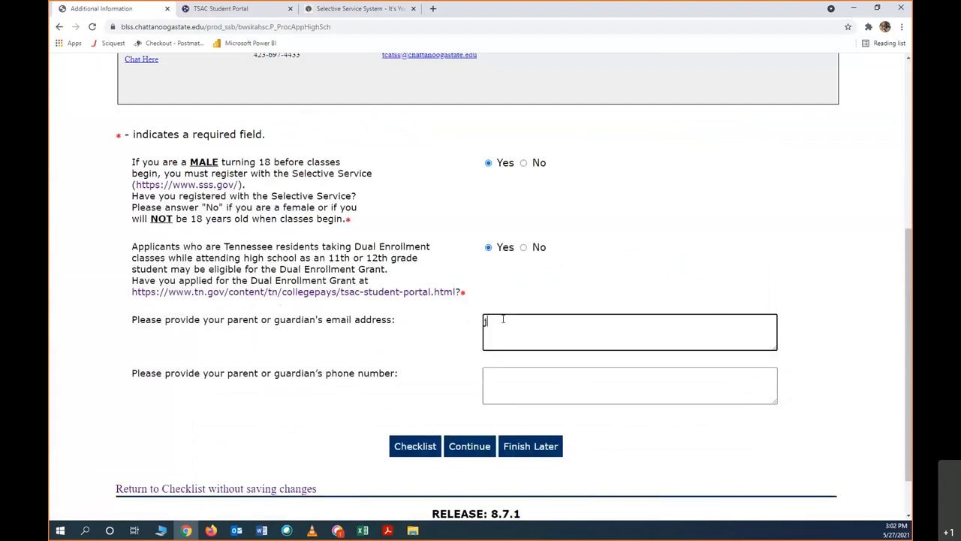
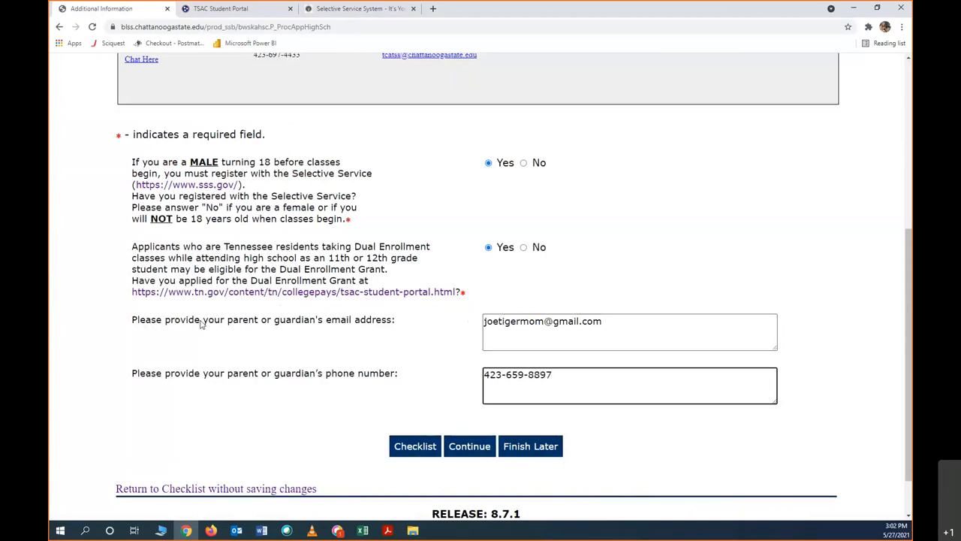
pyautogui.moveTo(600, 493)
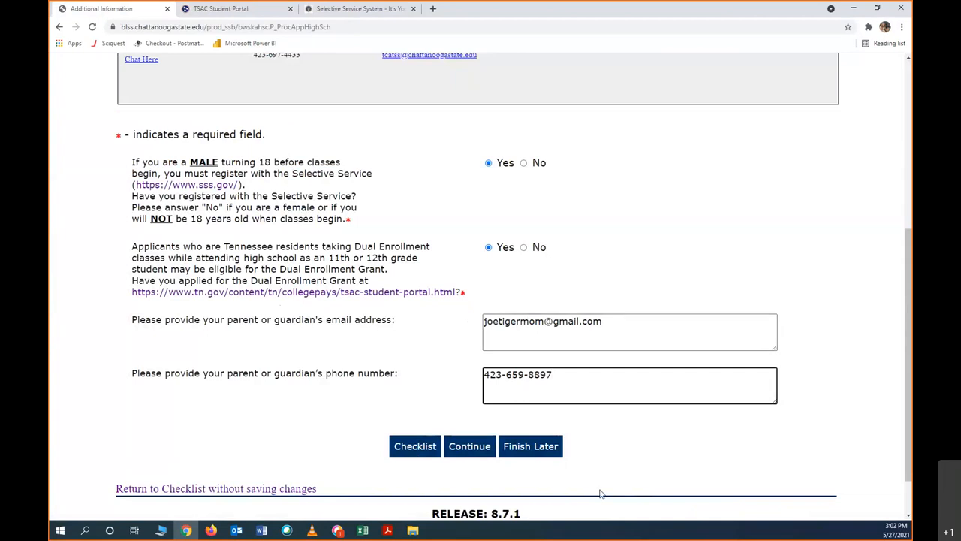
pyautogui.click(469, 444)
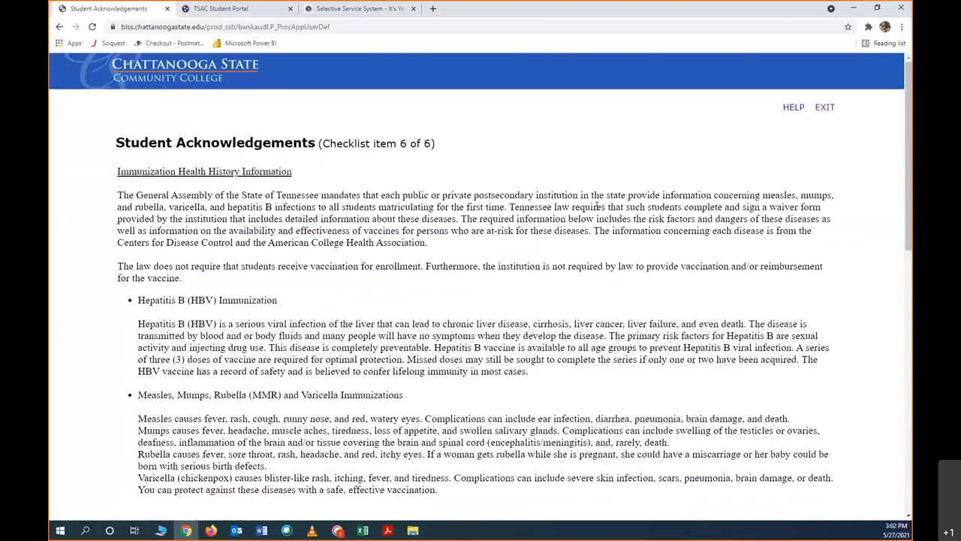
pyautogui.moveTo(462, 258)
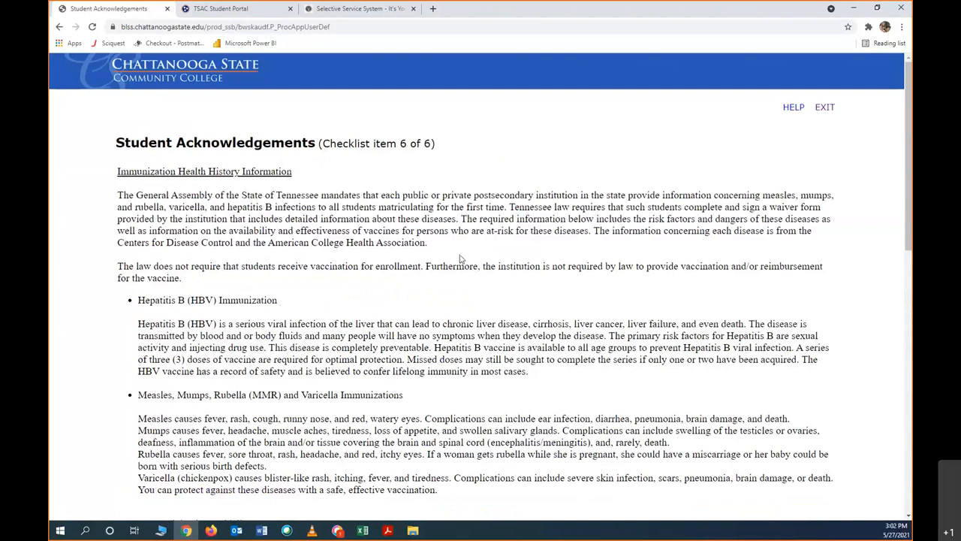
# - Scroll the Student Acknowledgements page to read the immunization information and participation guidelines
pyautogui.scroll(-3)
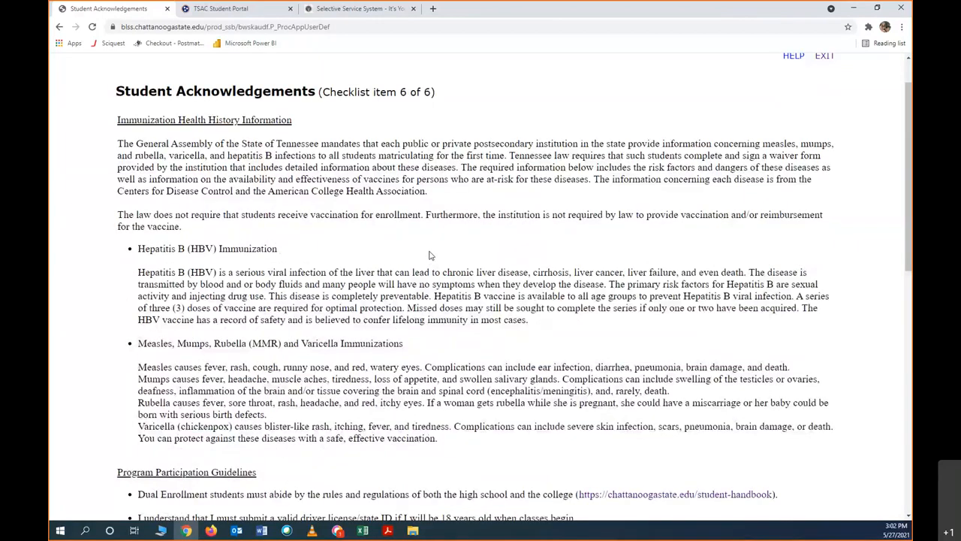
pyautogui.scroll(-3)
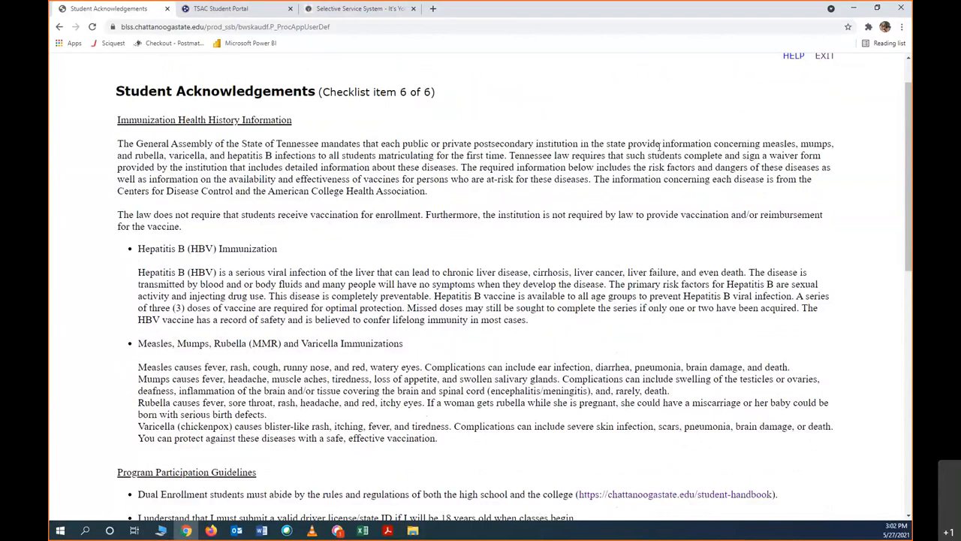
pyautogui.moveTo(633, 459)
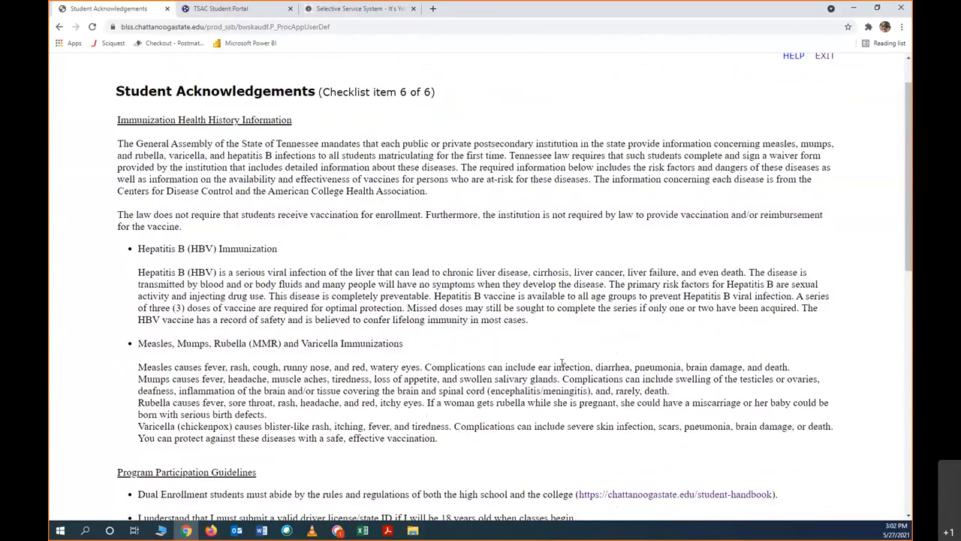
pyautogui.scroll(-3)
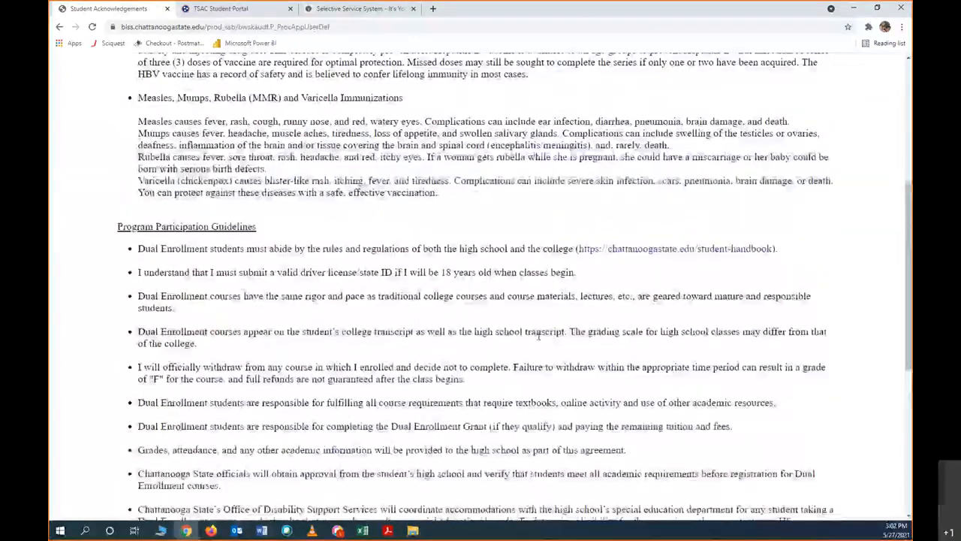
pyautogui.scroll(-3)
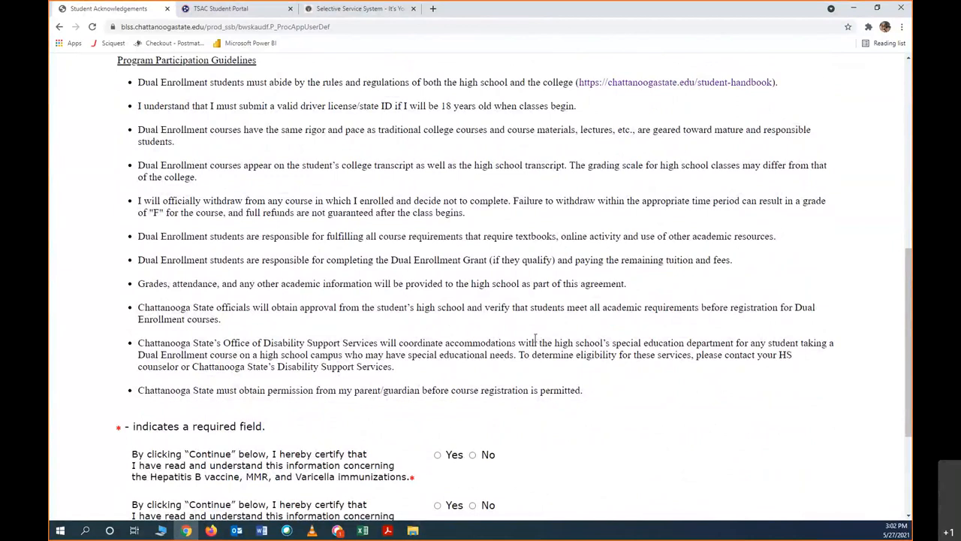
pyautogui.moveTo(324, 93)
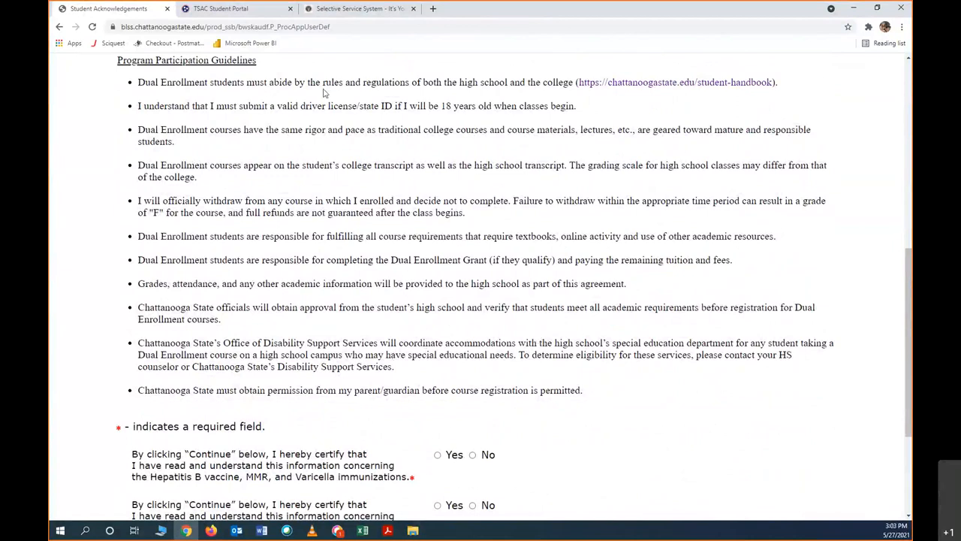
pyautogui.moveTo(366, 93)
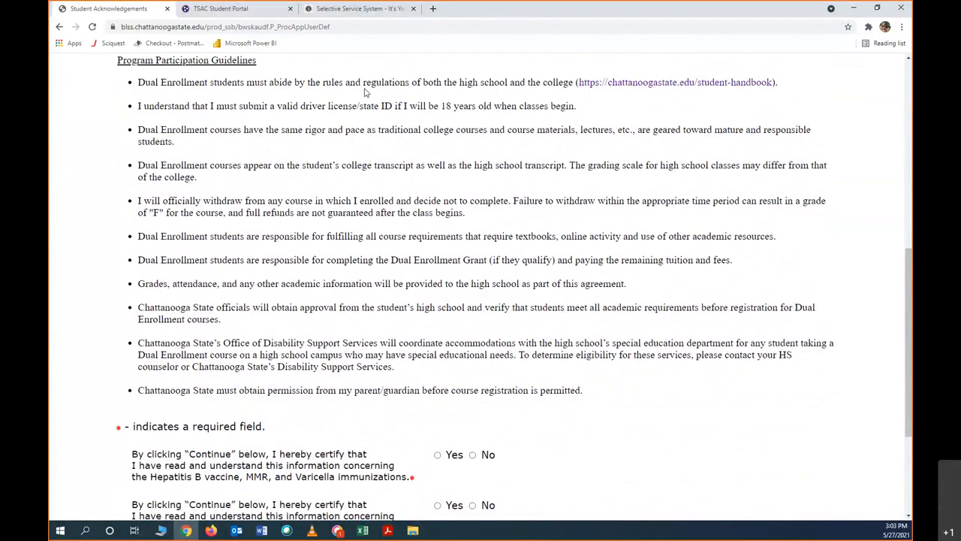
pyautogui.moveTo(321, 104)
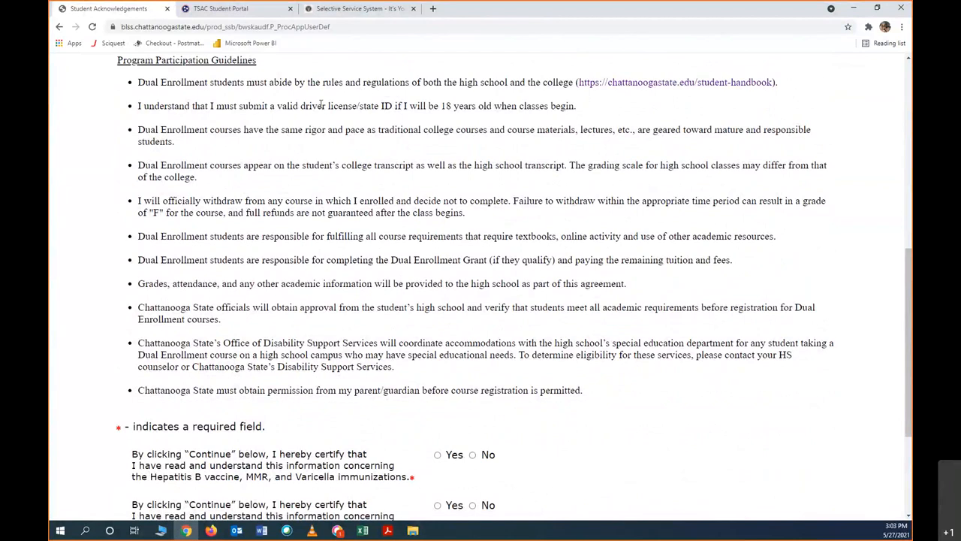
pyautogui.moveTo(811, 100)
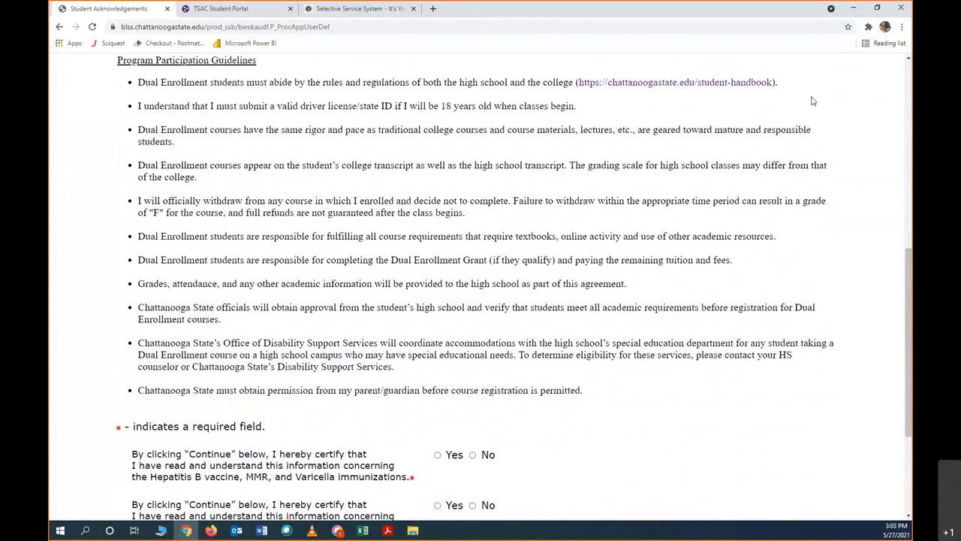
pyautogui.moveTo(841, 158)
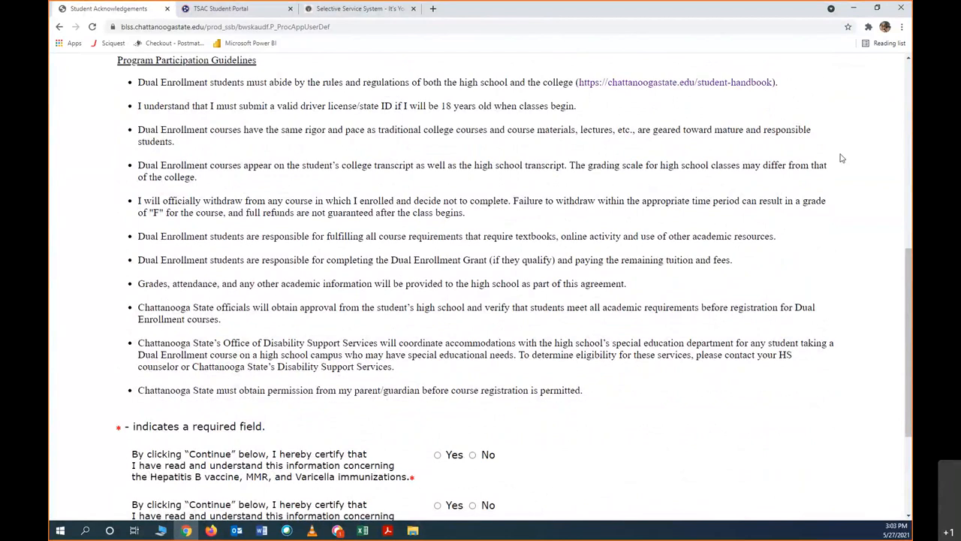
pyautogui.moveTo(824, 144)
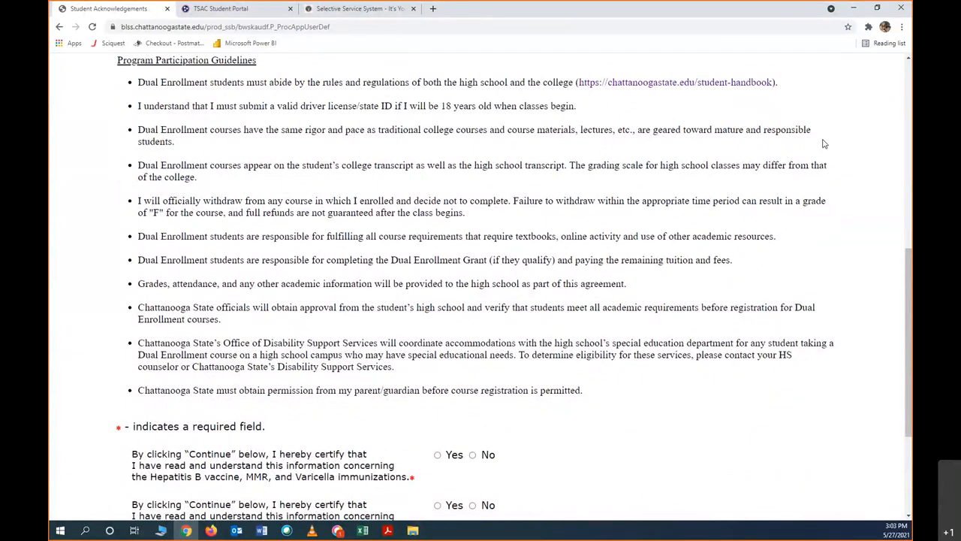
pyautogui.moveTo(838, 155)
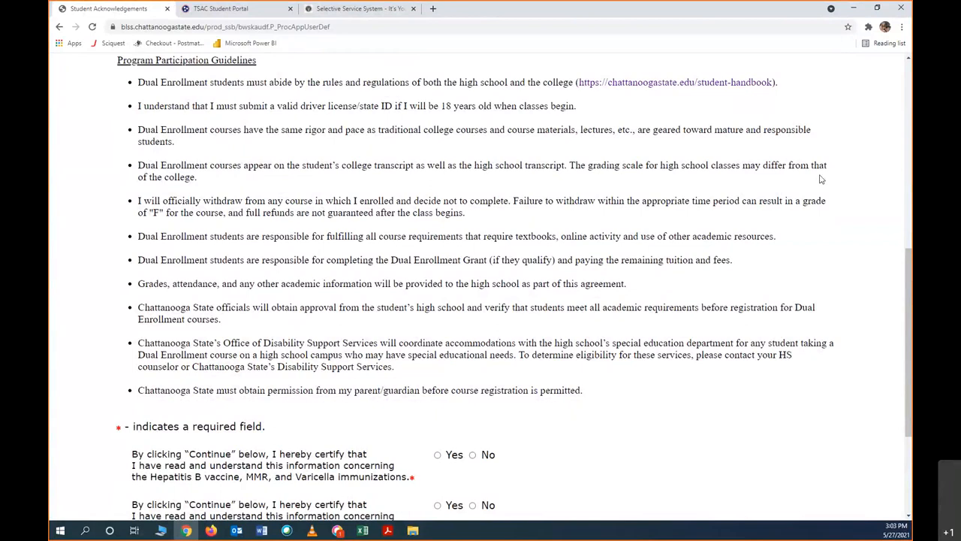
pyautogui.moveTo(799, 181)
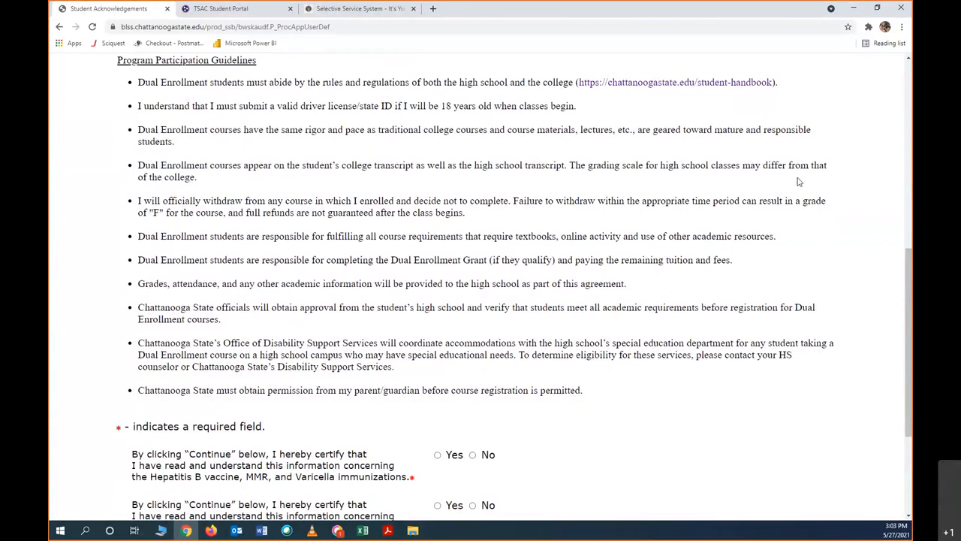
pyautogui.moveTo(858, 183)
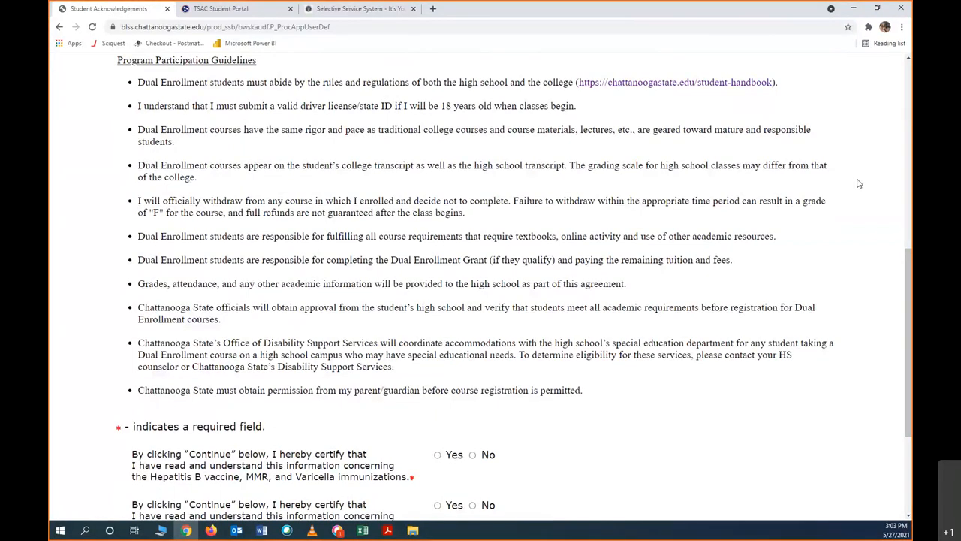
pyautogui.moveTo(831, 216)
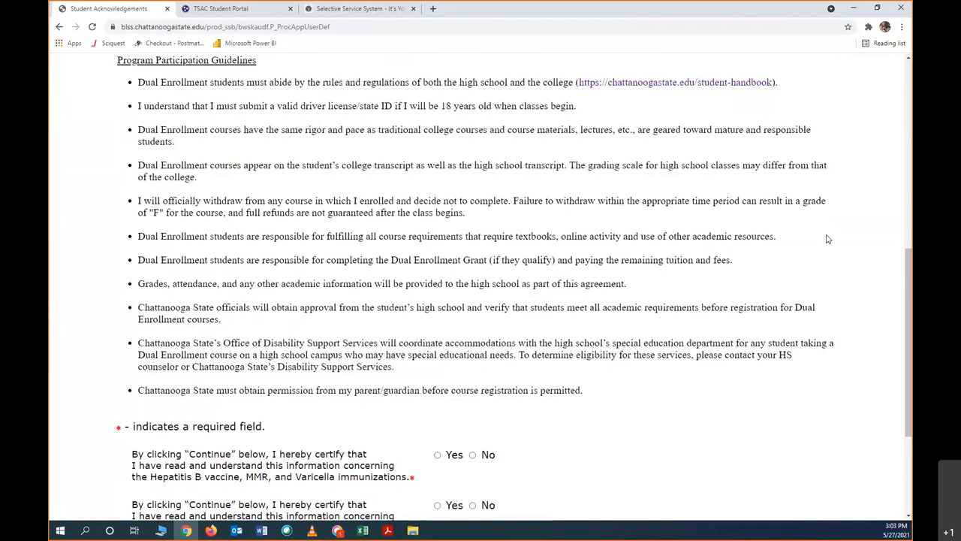
pyautogui.moveTo(823, 237)
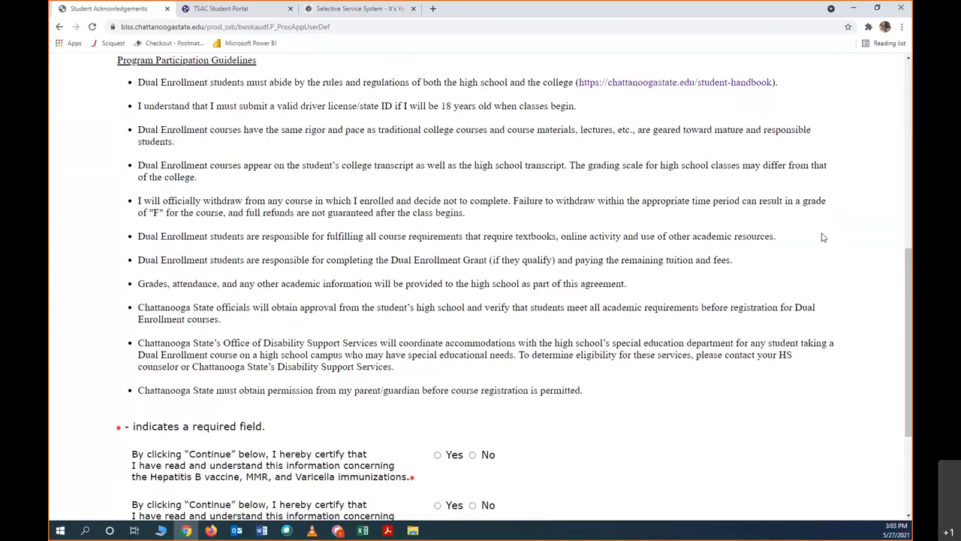
pyautogui.moveTo(814, 237)
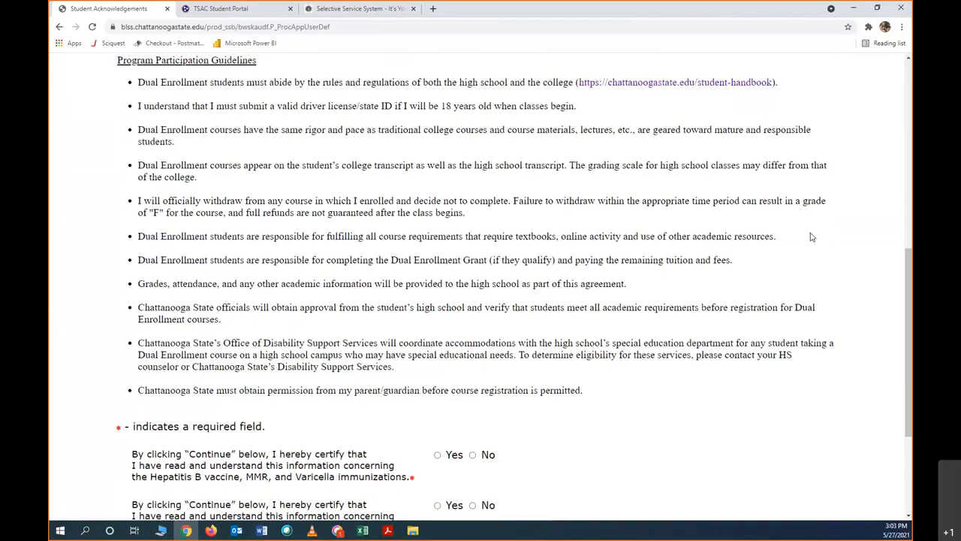
pyautogui.moveTo(826, 233)
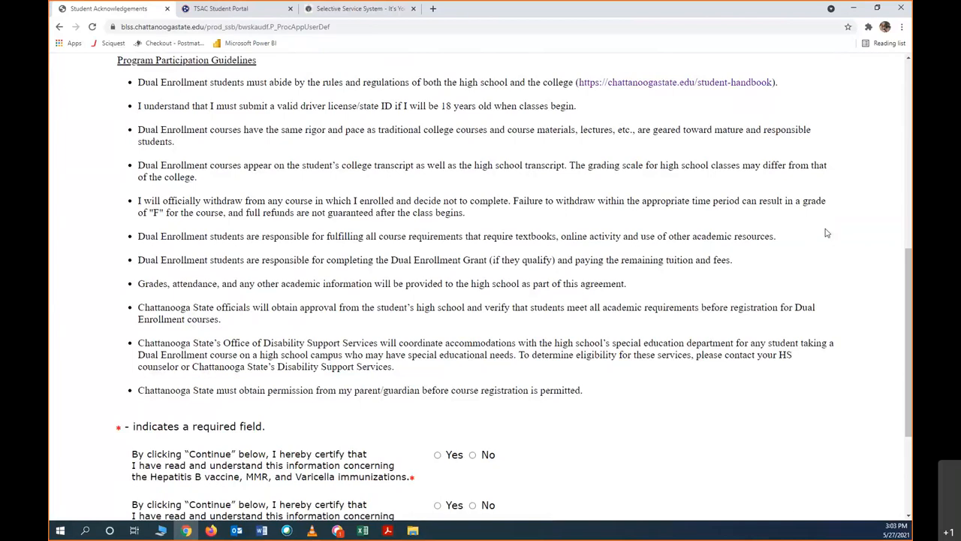
pyautogui.moveTo(862, 240)
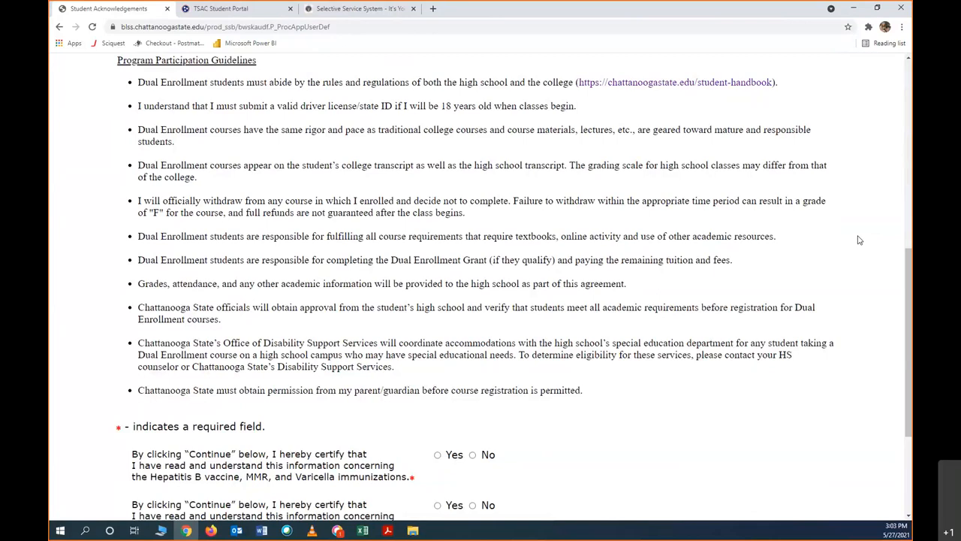
pyautogui.moveTo(853, 243)
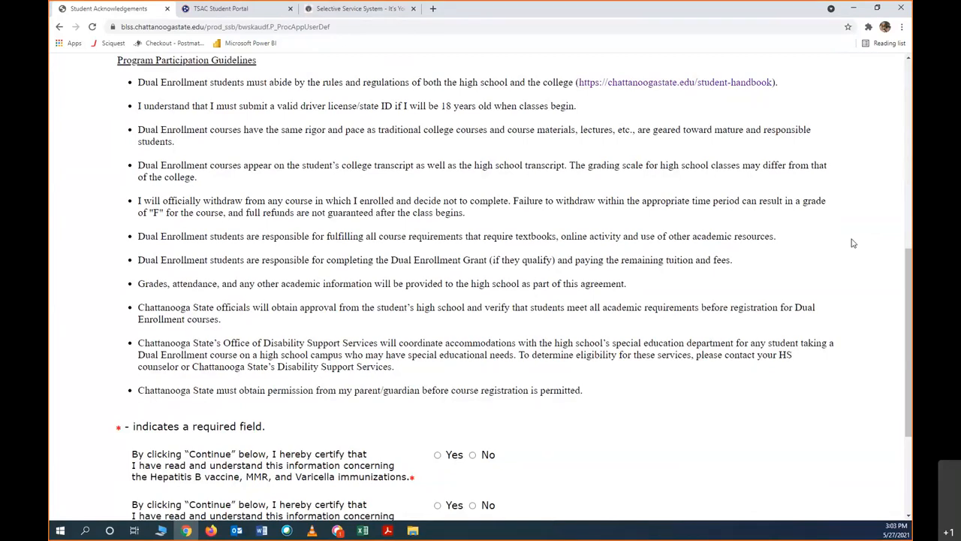
pyautogui.moveTo(839, 258)
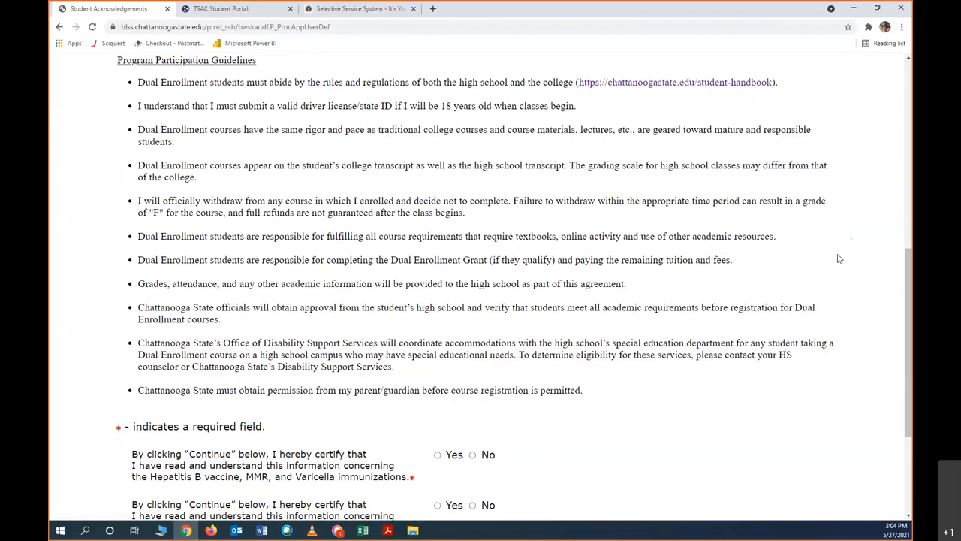
pyautogui.moveTo(862, 261)
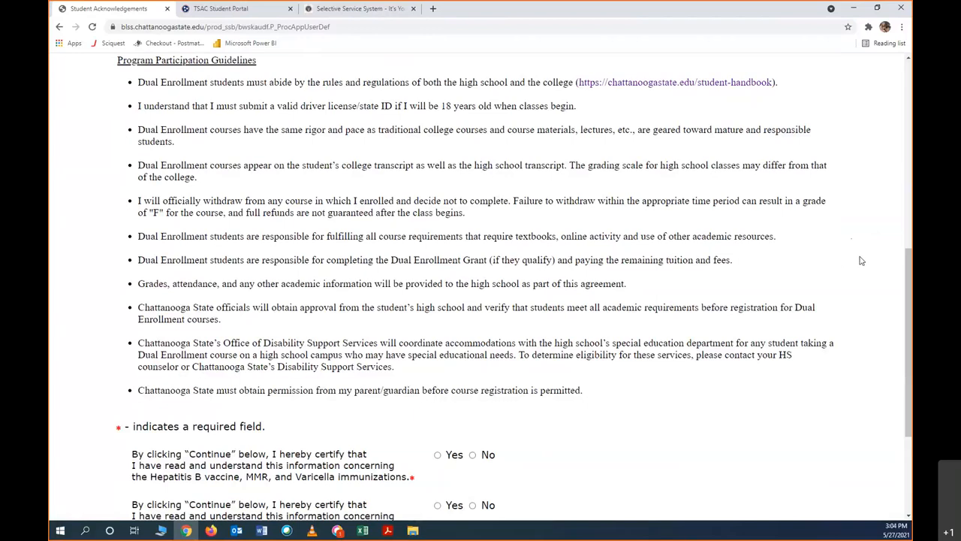
pyautogui.moveTo(859, 258)
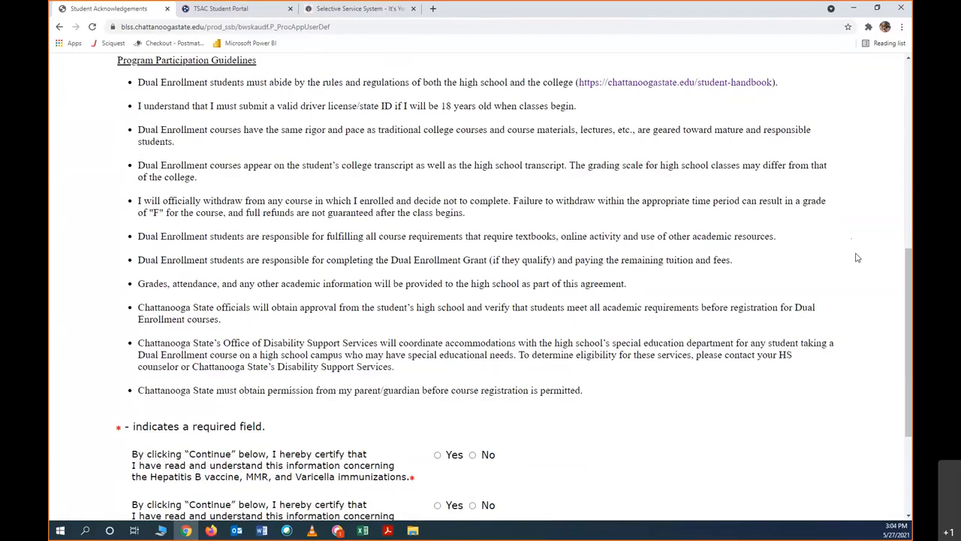
pyautogui.moveTo(865, 393)
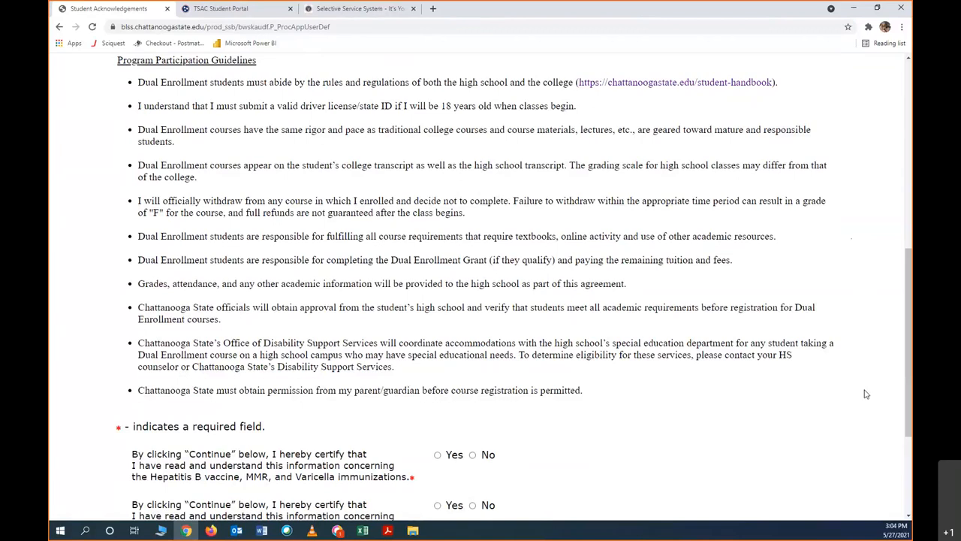
pyautogui.moveTo(856, 428)
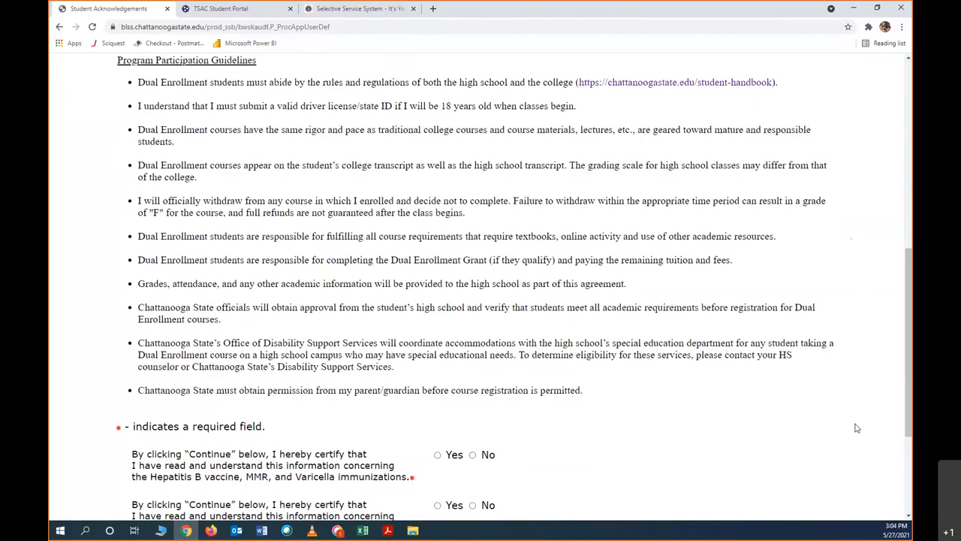
pyautogui.moveTo(850, 421)
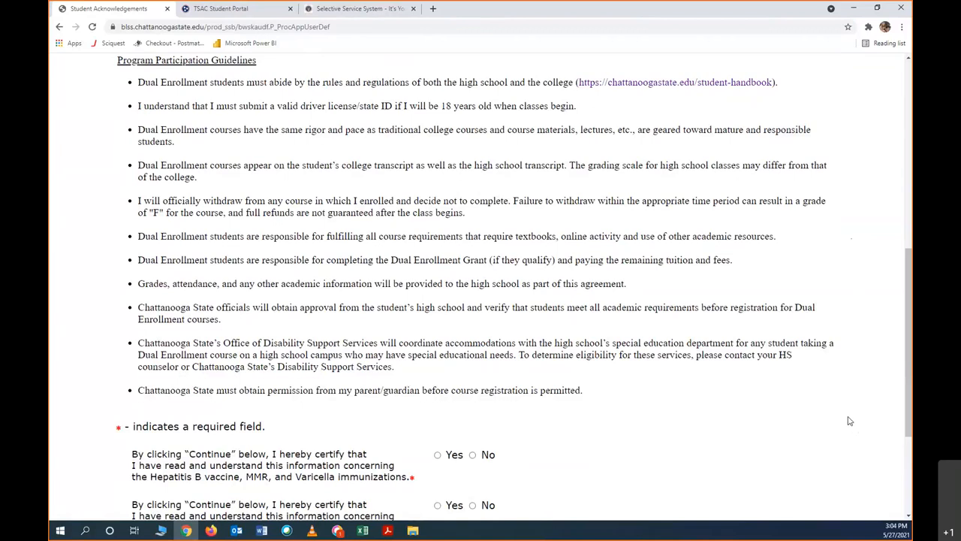
# - Answer Yes to both the immunization and participation-guidelines certifications and continue to the checklist
pyautogui.scroll(-3)
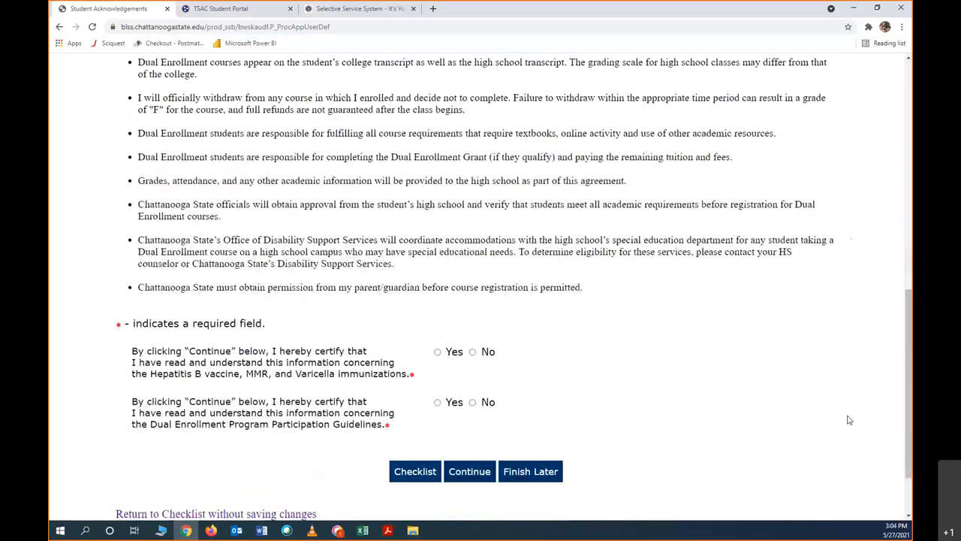
pyautogui.moveTo(414, 362)
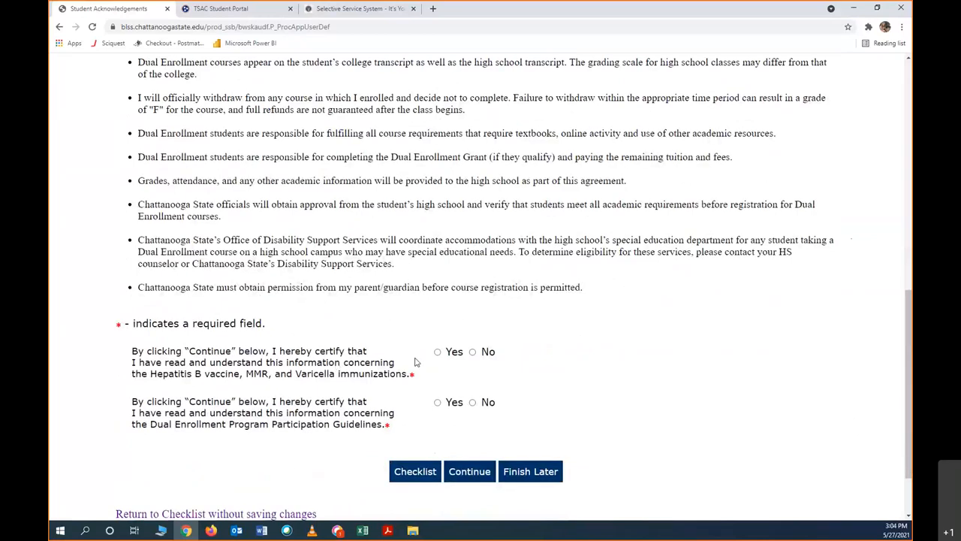
pyautogui.click(437, 351)
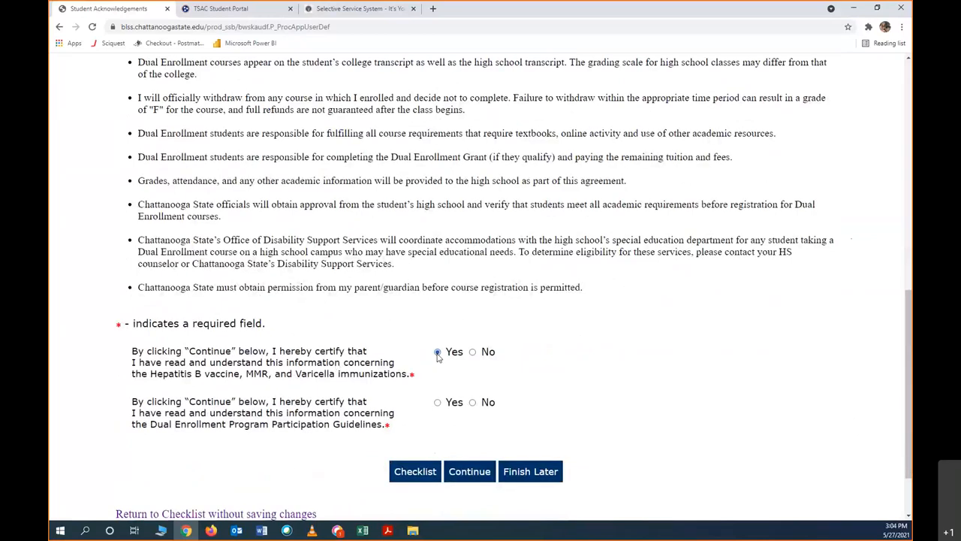
pyautogui.click(437, 351)
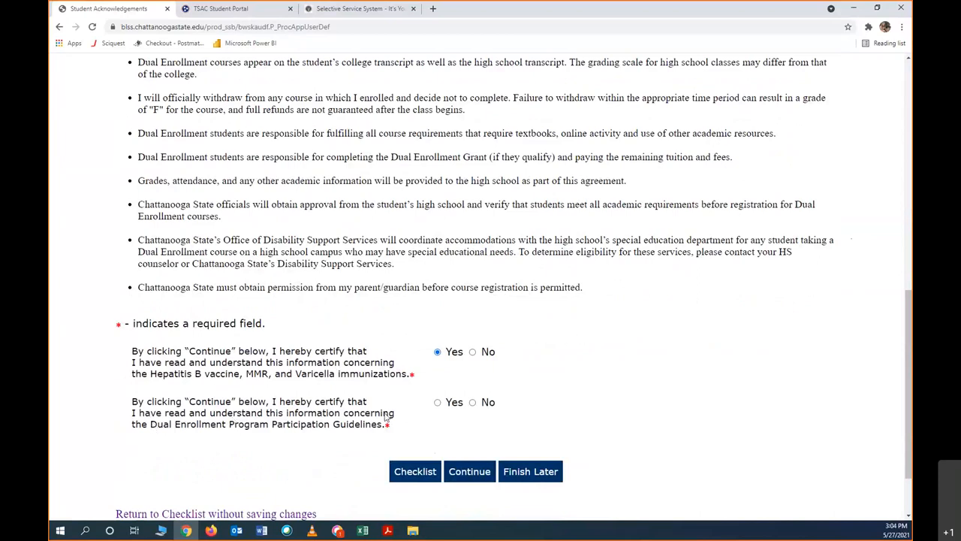
pyautogui.click(439, 403)
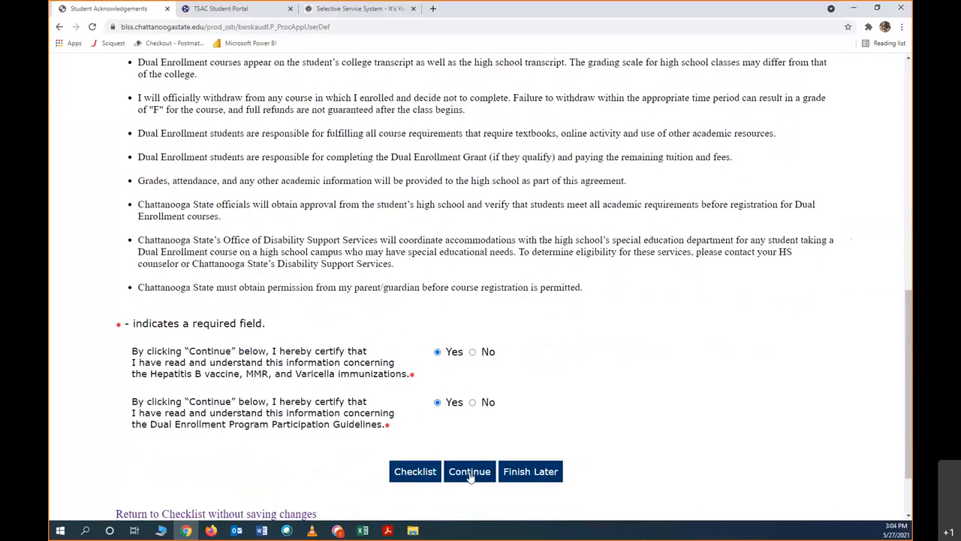
pyautogui.click(468, 472)
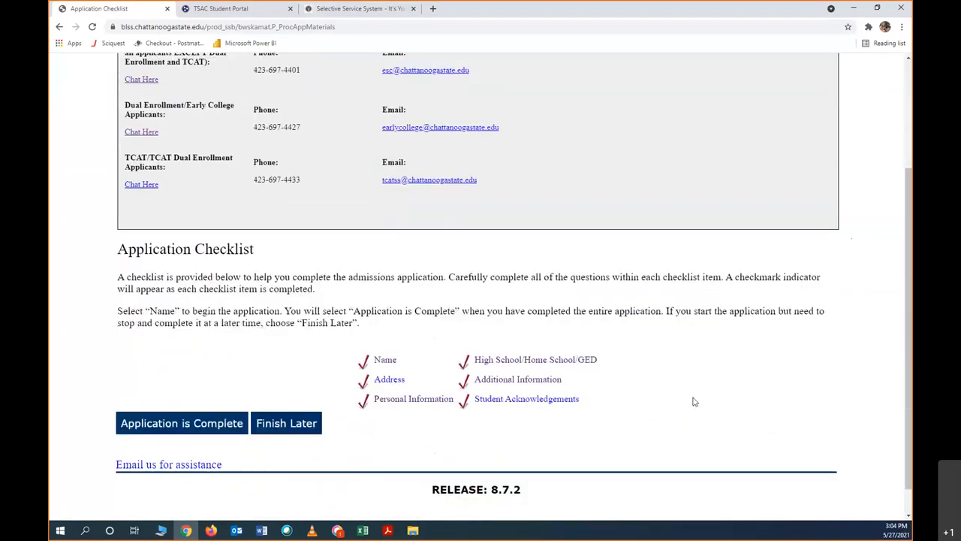
pyautogui.moveTo(466, 414)
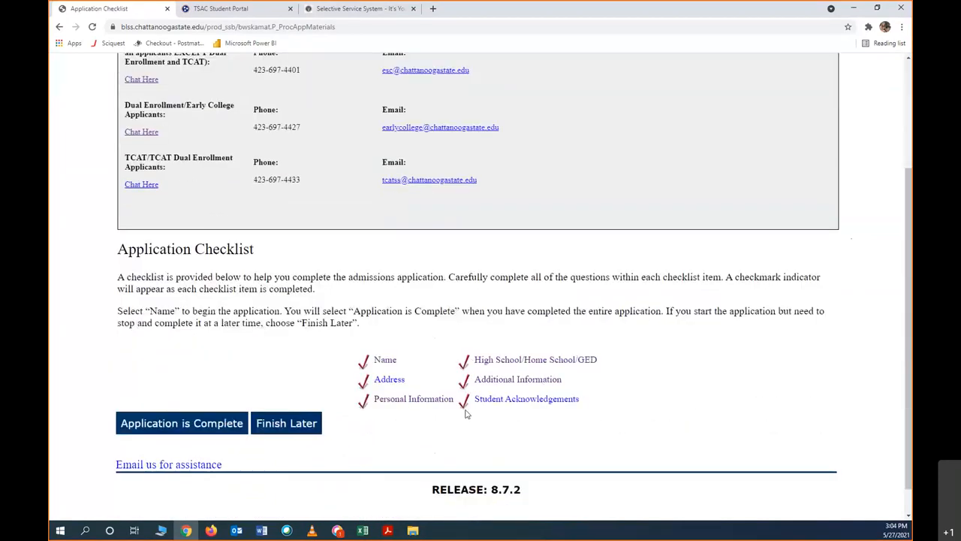
pyautogui.moveTo(366, 420)
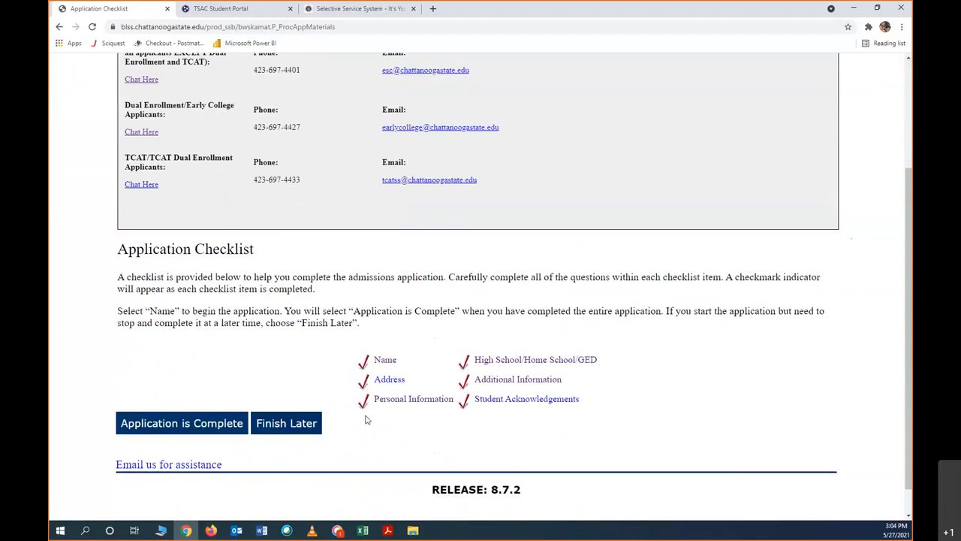
pyautogui.moveTo(613, 456)
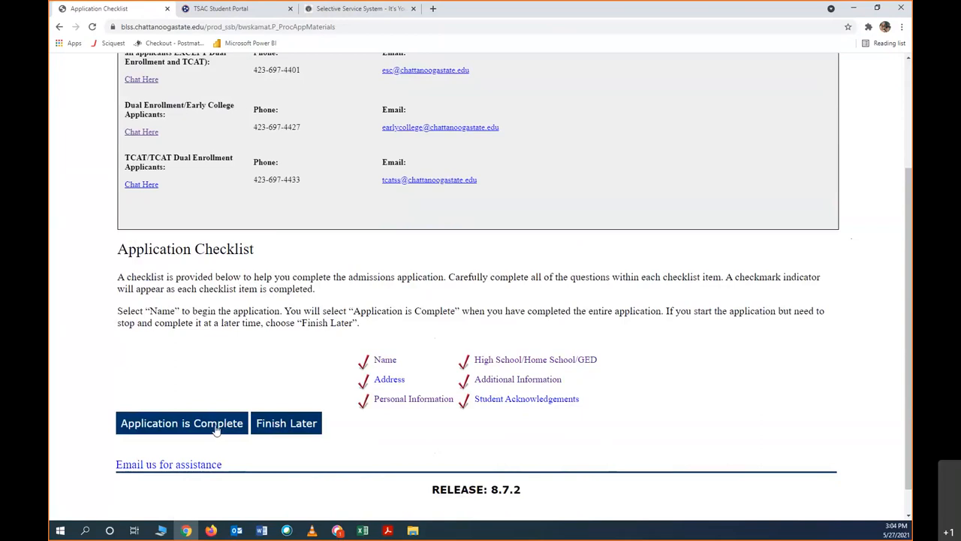
pyautogui.moveTo(628, 433)
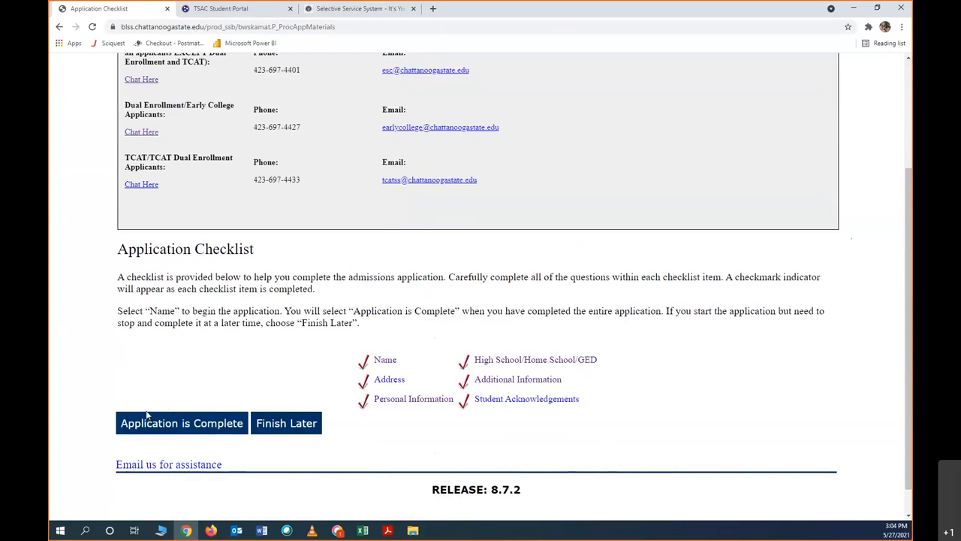
pyautogui.moveTo(717, 374)
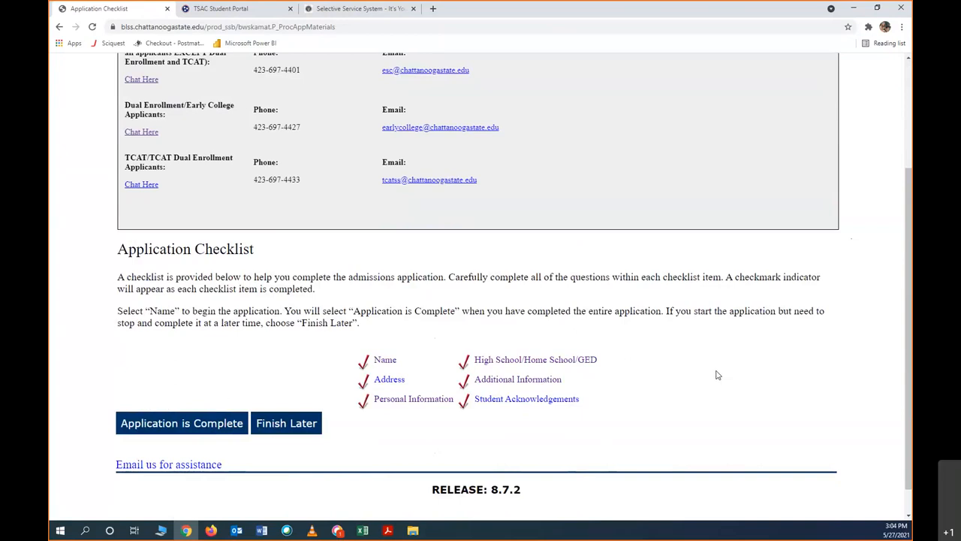
pyautogui.moveTo(715, 374)
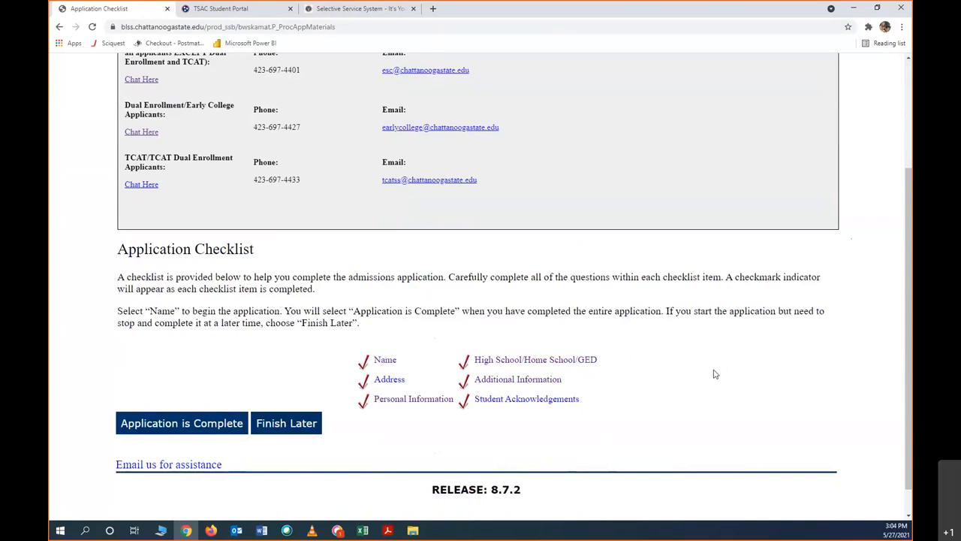
pyautogui.moveTo(589, 351)
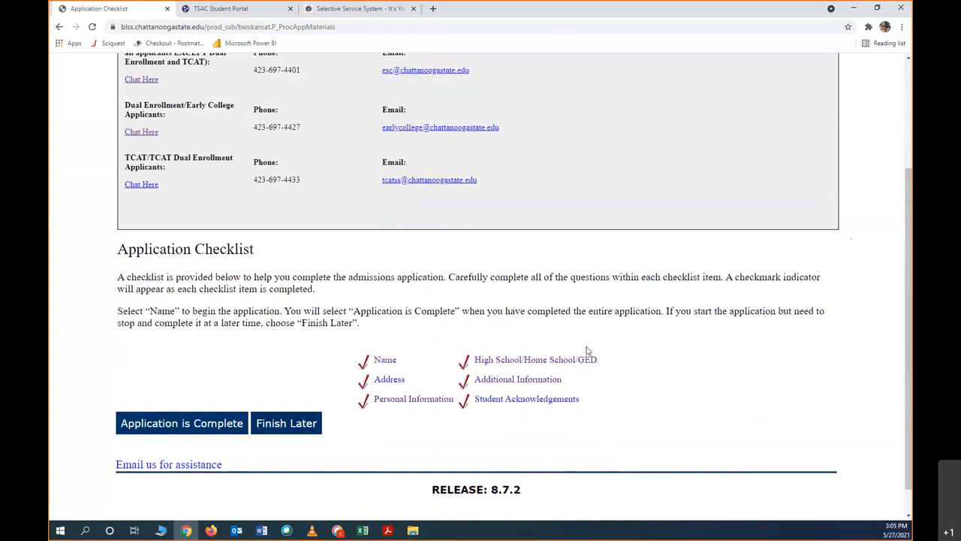
pyautogui.moveTo(553, 63)
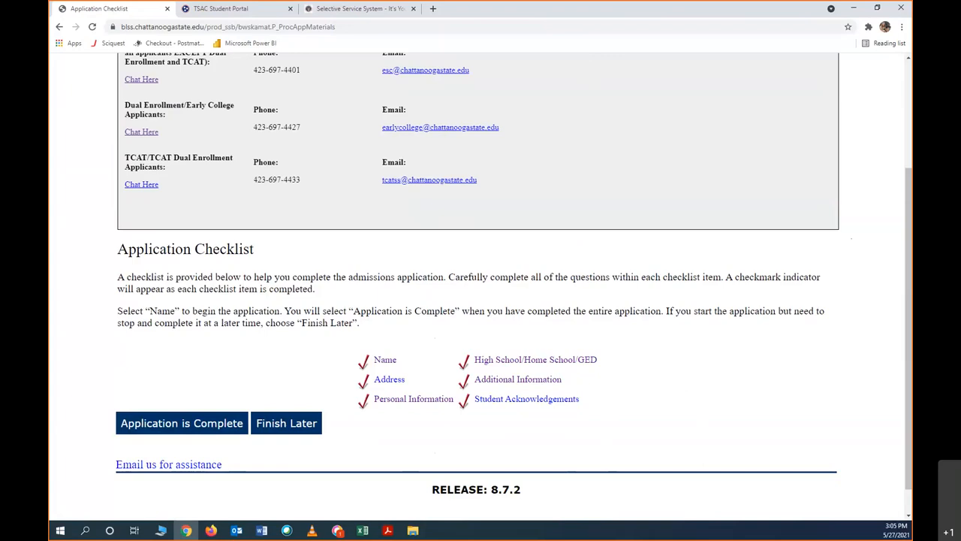
pyautogui.moveTo(553, 6)
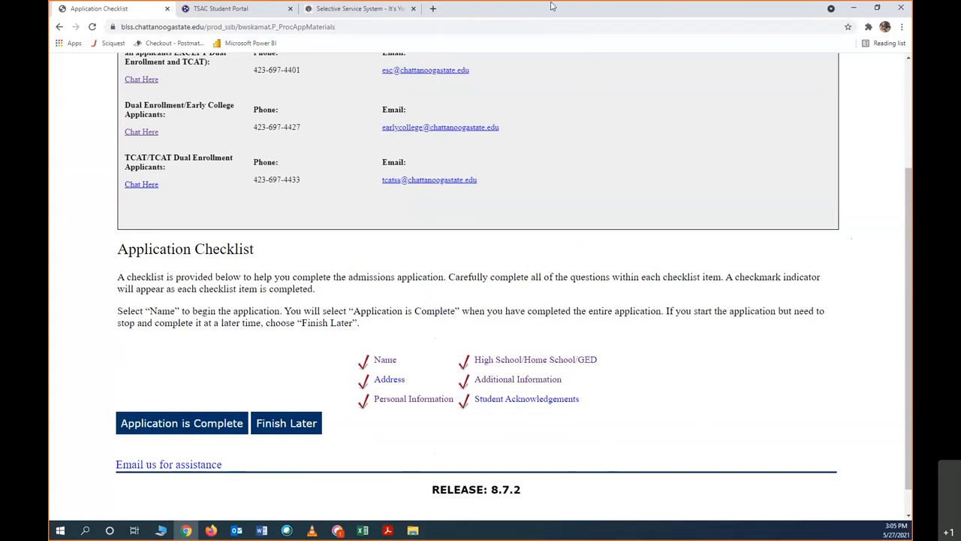
pyautogui.moveTo(535, 13)
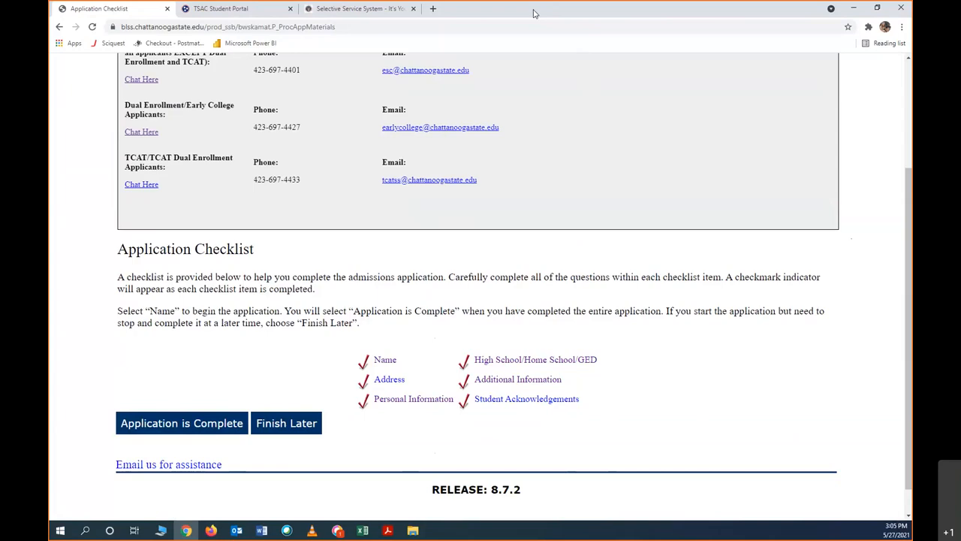
pyautogui.moveTo(523, 187)
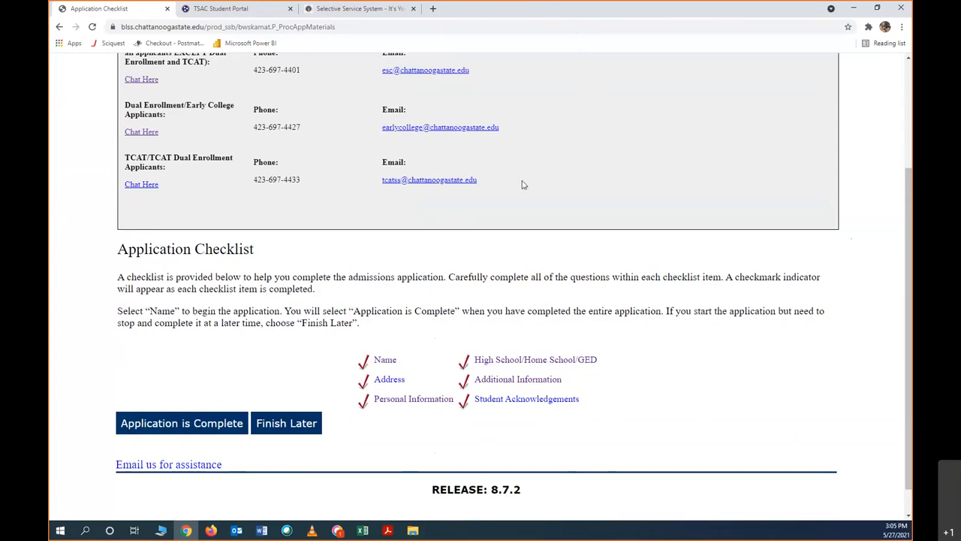
# - Switch from the completed checklist to the Early College Student Guide browser page
pyautogui.click(237, 9)
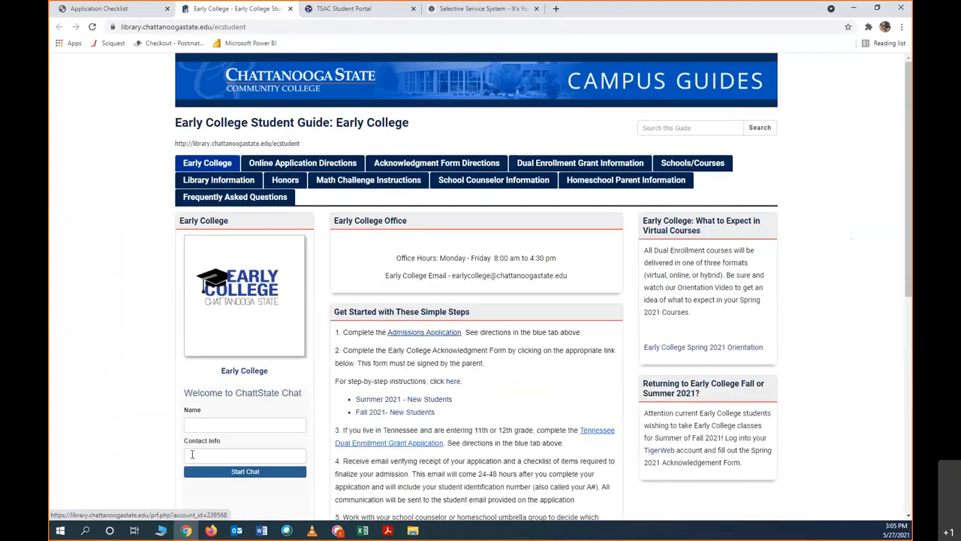